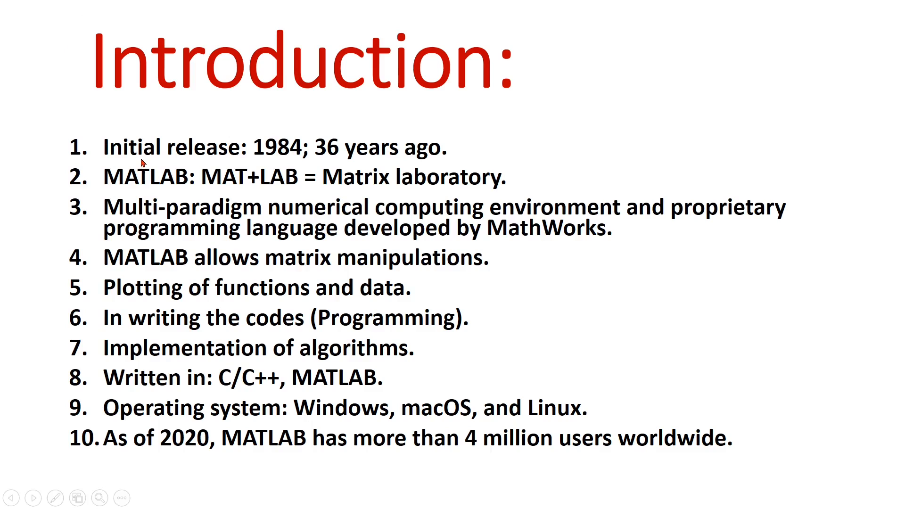
mouse_move(292, 164)
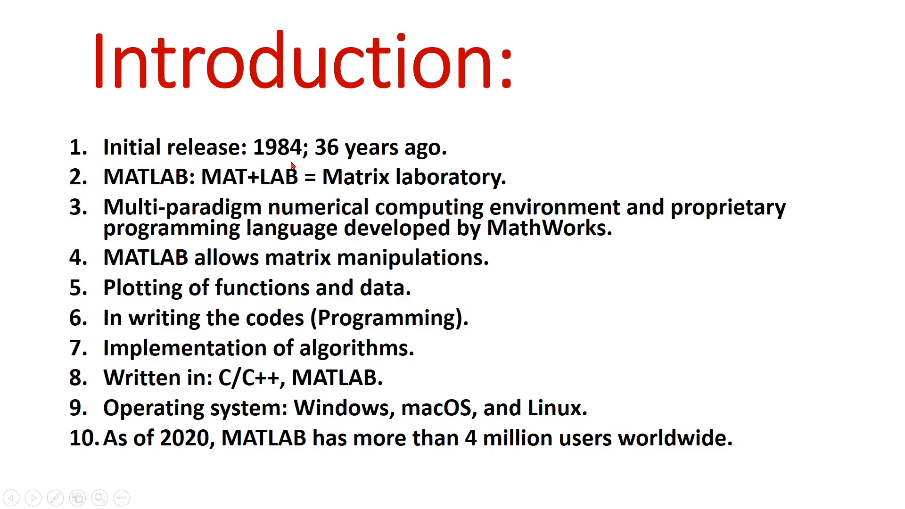
mouse_move(159, 192)
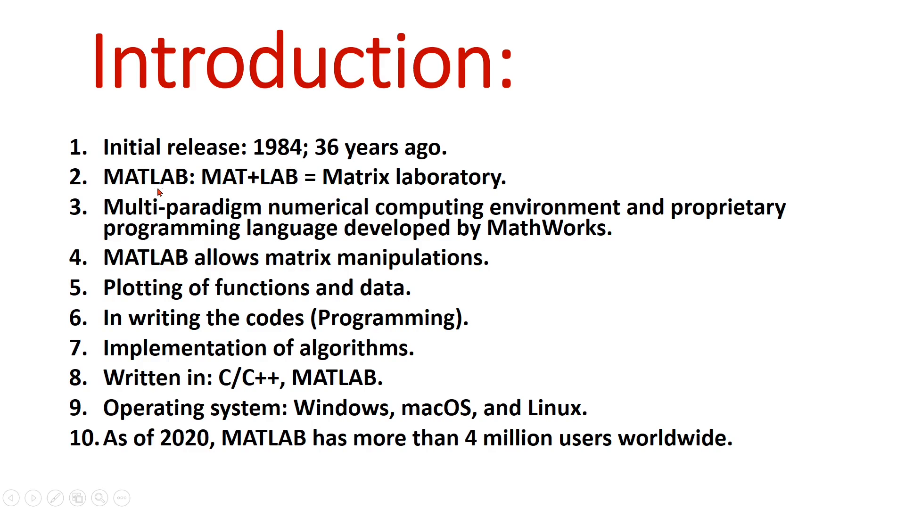
mouse_move(599, 180)
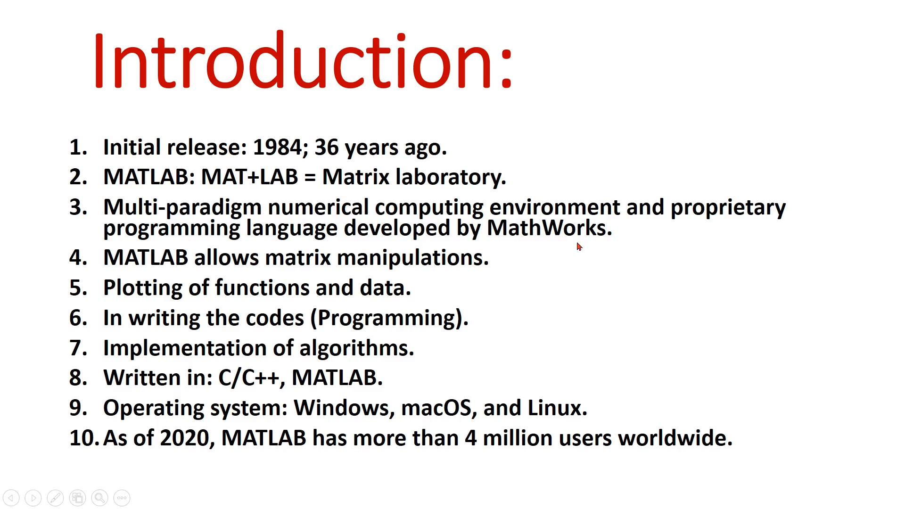
mouse_move(607, 283)
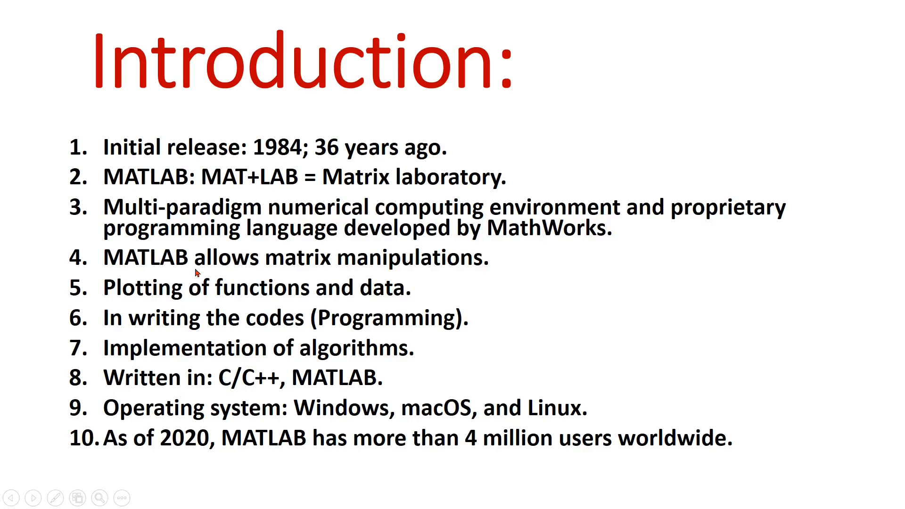
mouse_move(425, 268)
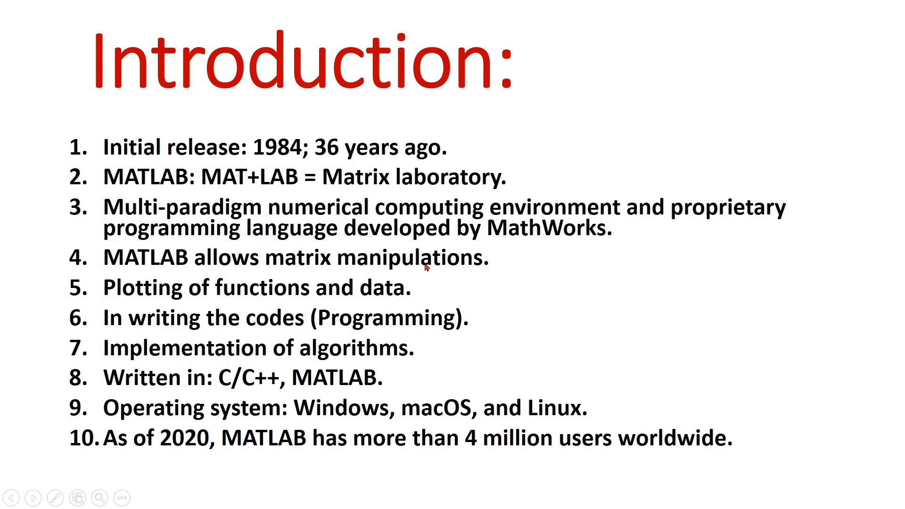
mouse_move(148, 293)
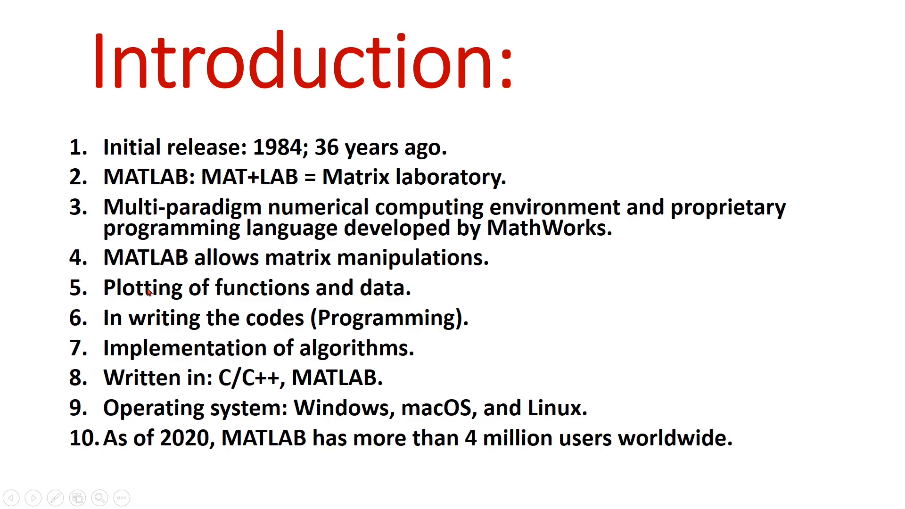
mouse_move(397, 311)
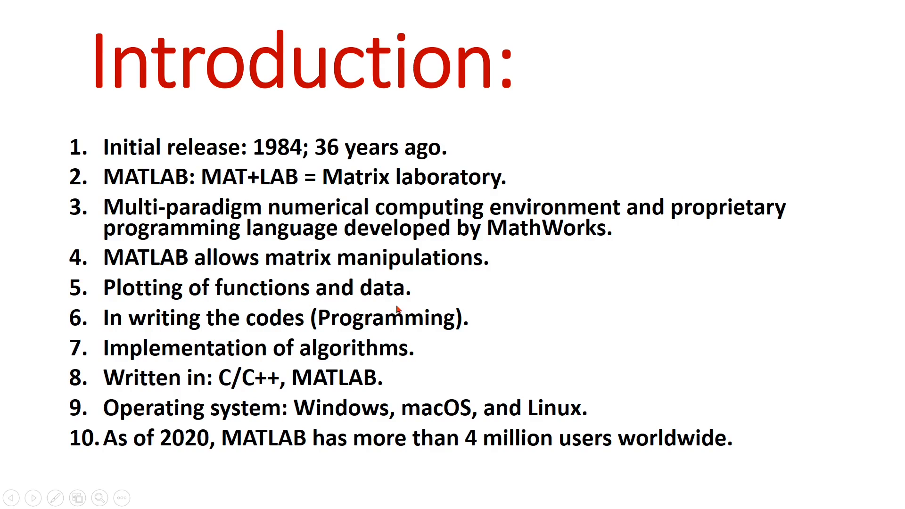
mouse_move(515, 305)
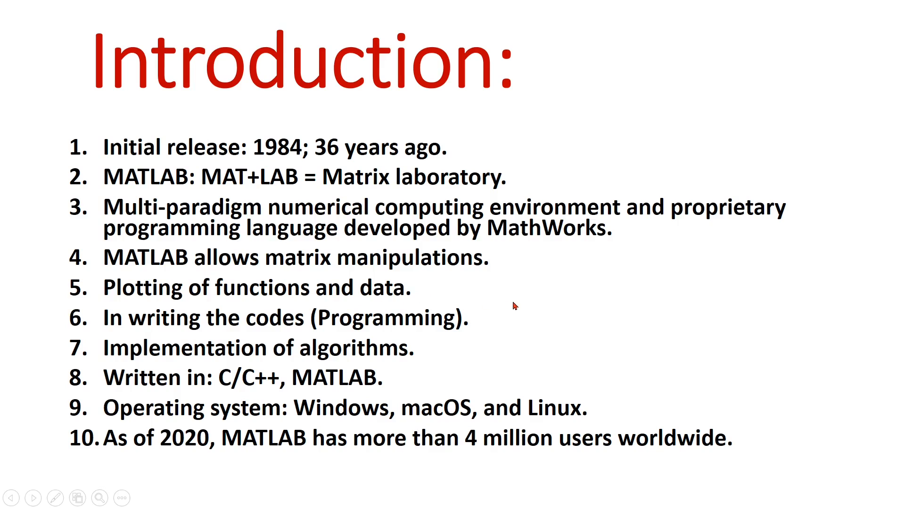
mouse_move(382, 329)
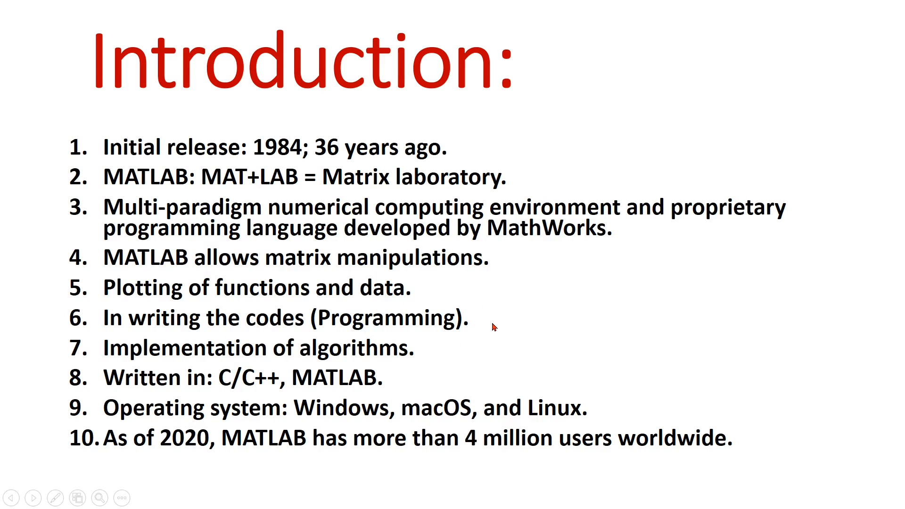
mouse_move(326, 373)
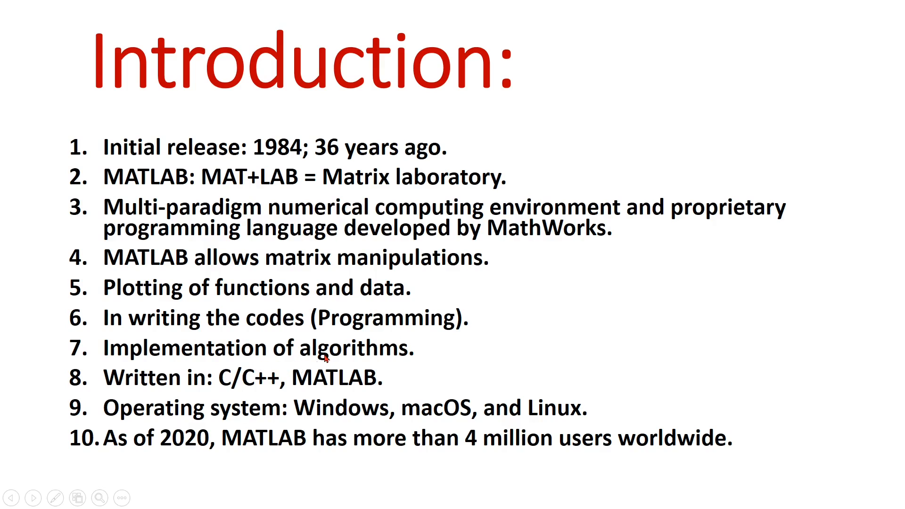
mouse_move(377, 391)
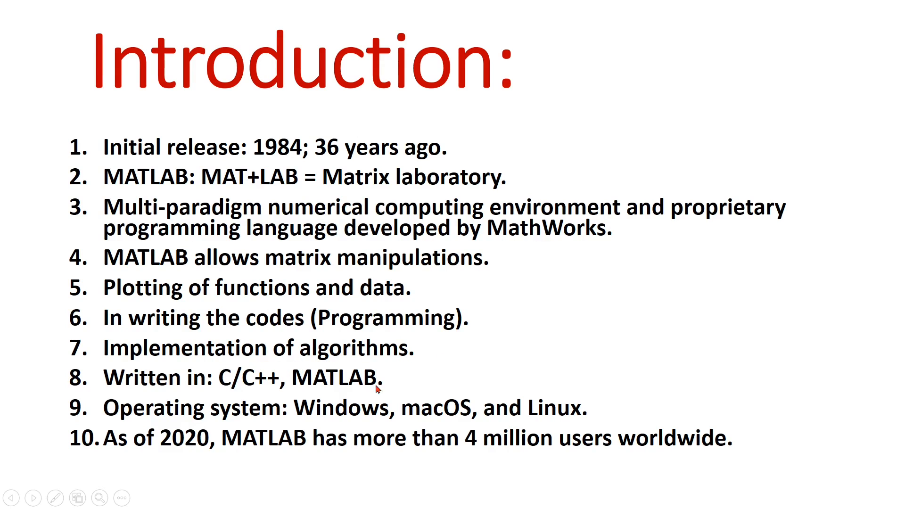
mouse_move(196, 395)
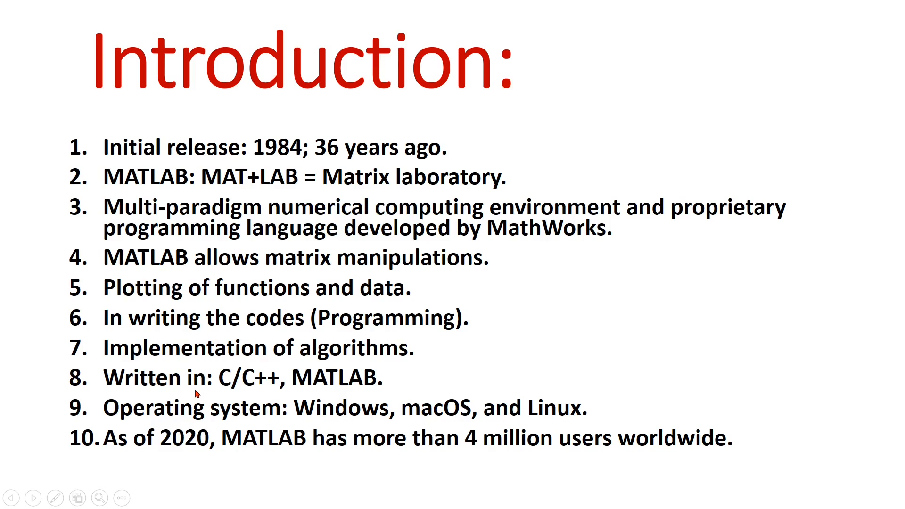
mouse_move(269, 393)
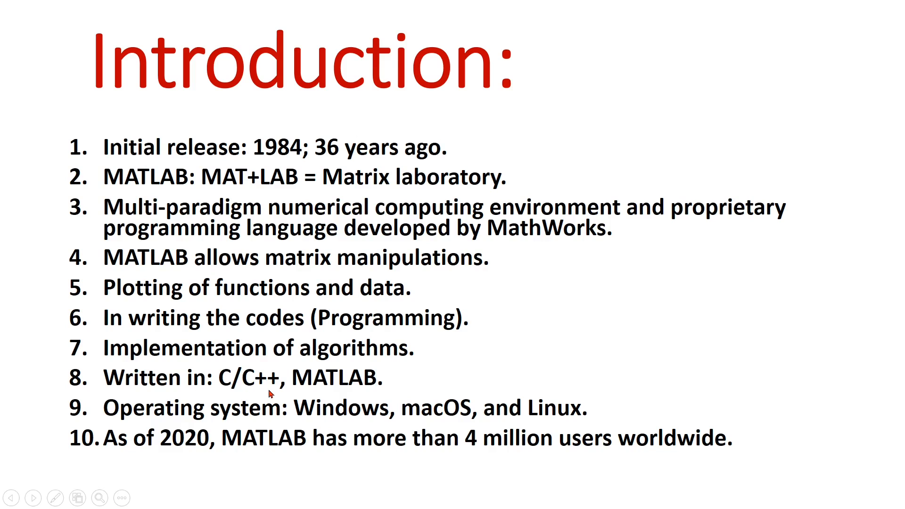
mouse_move(388, 396)
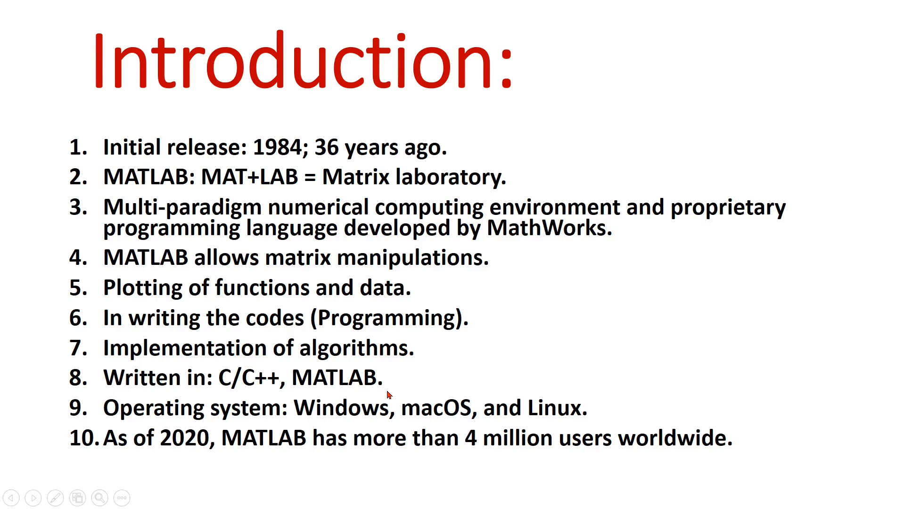
mouse_move(317, 422)
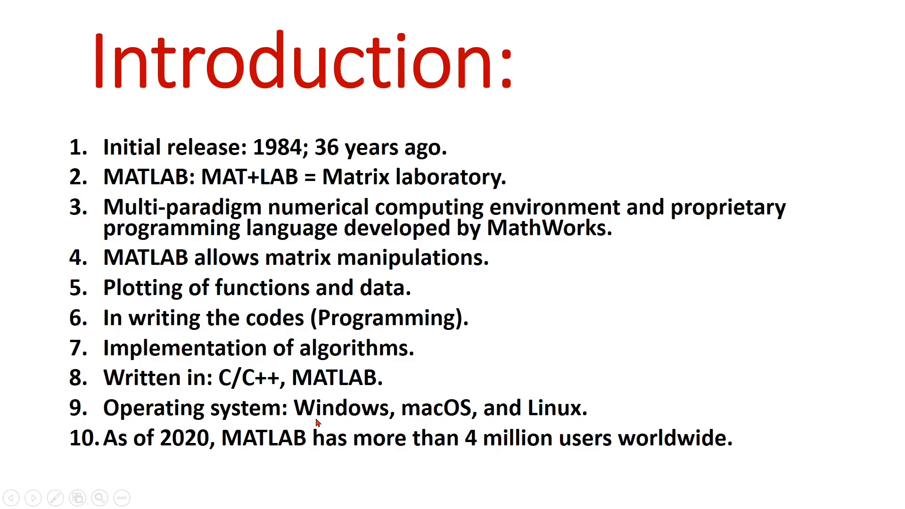
mouse_move(435, 426)
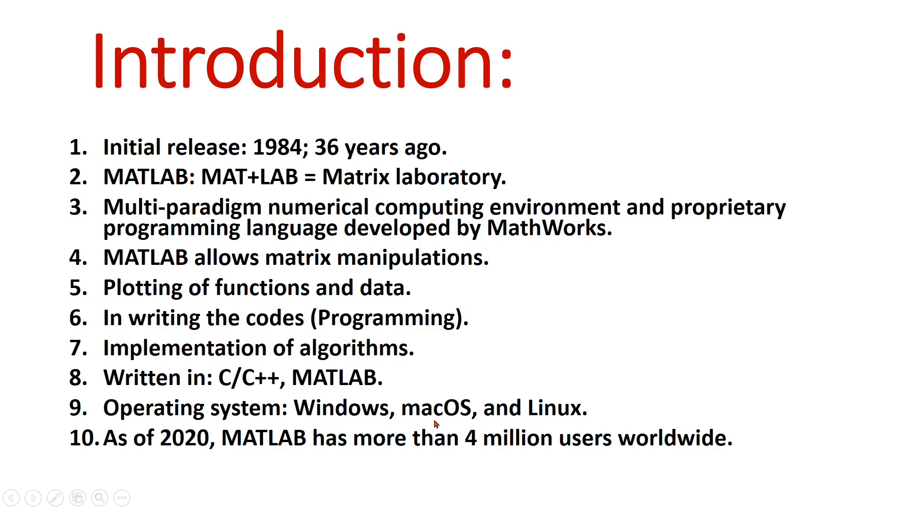
mouse_move(319, 428)
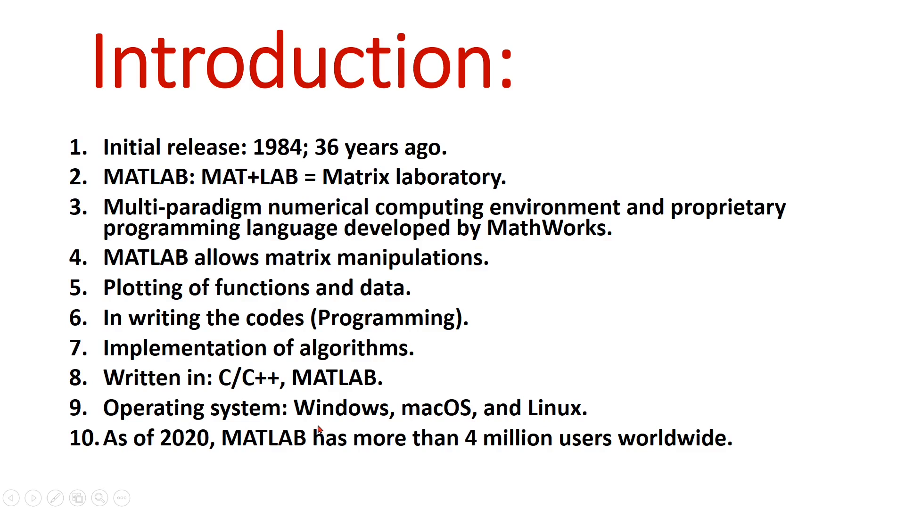
mouse_move(562, 357)
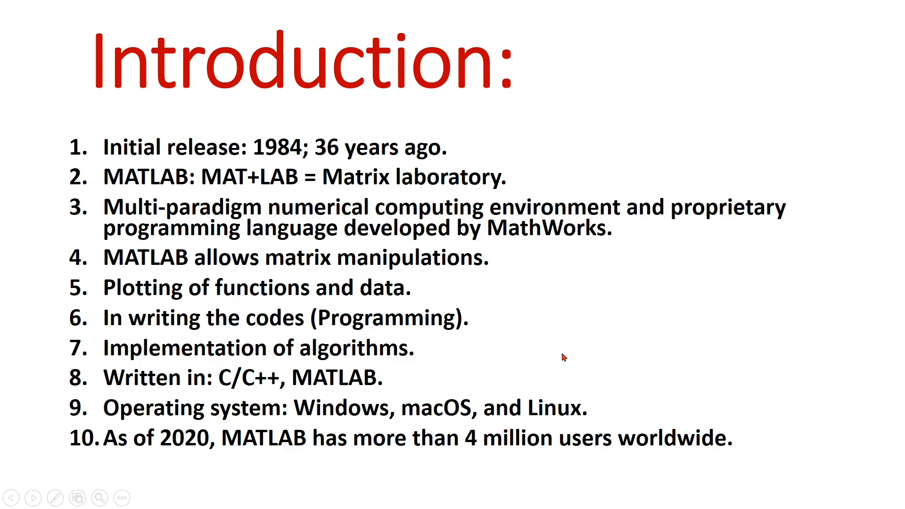
mouse_move(523, 424)
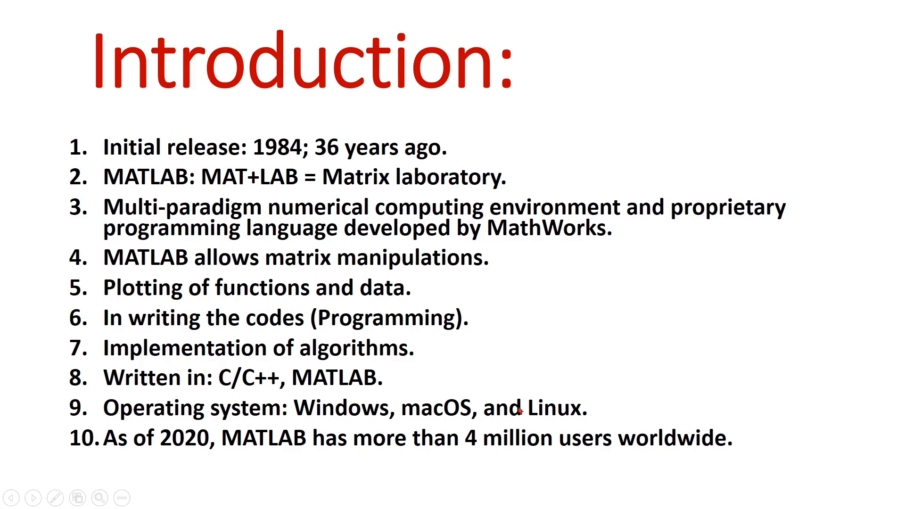
mouse_move(511, 379)
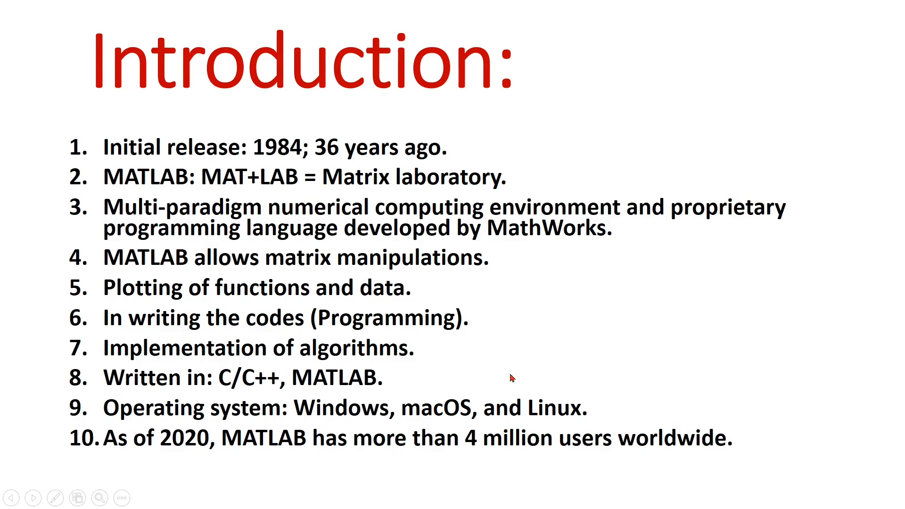
mouse_move(292, 454)
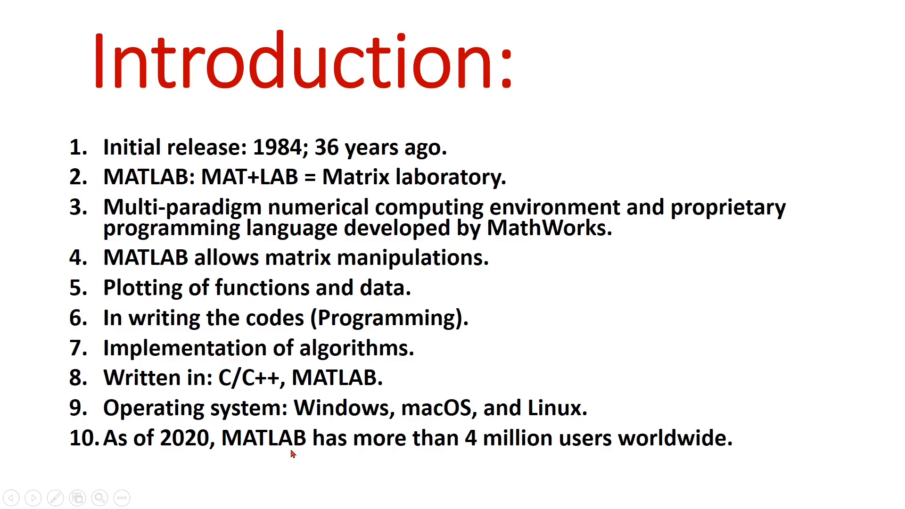
mouse_move(623, 475)
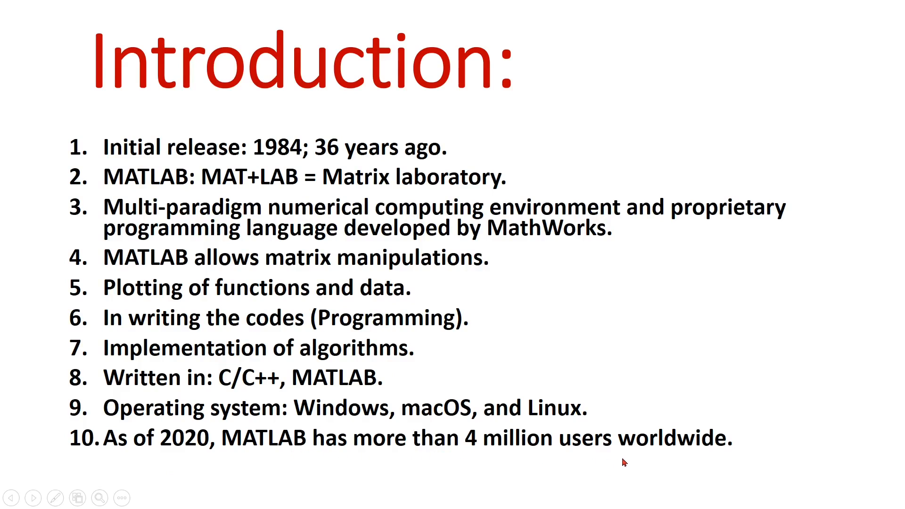
mouse_move(746, 351)
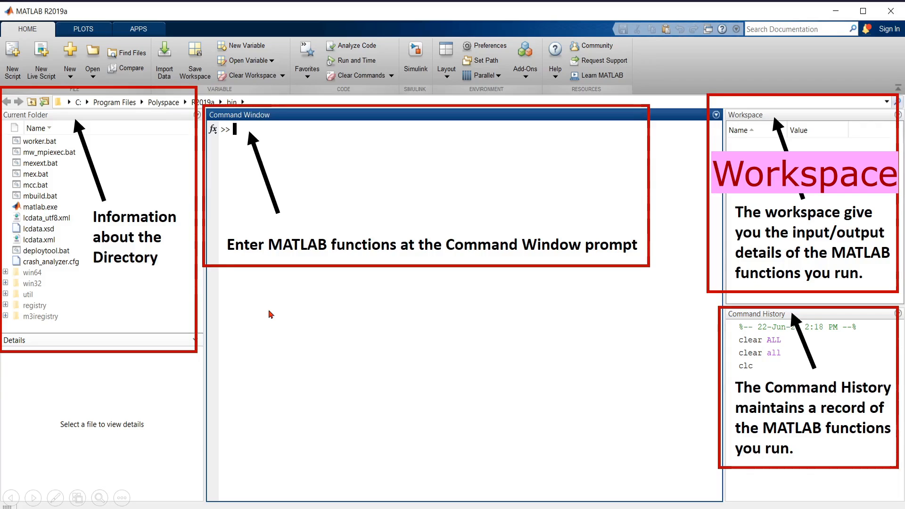
mouse_move(835, 247)
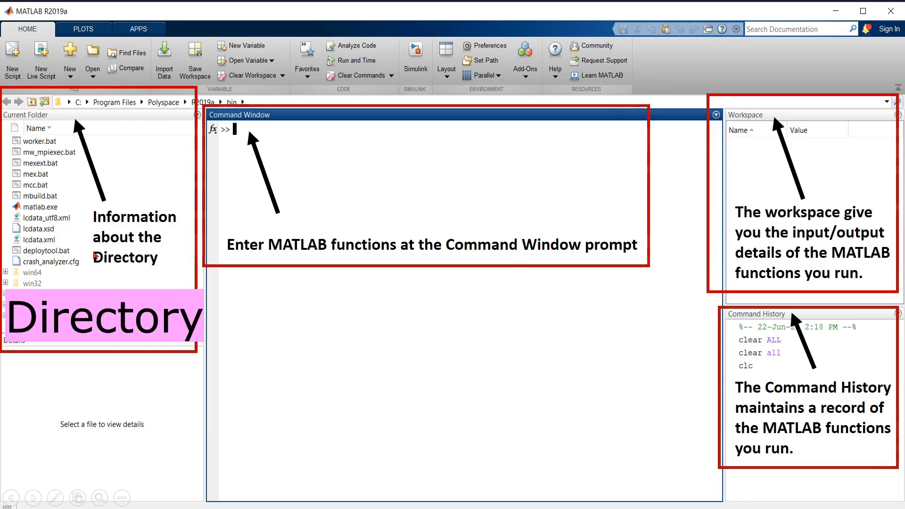
mouse_move(86, 230)
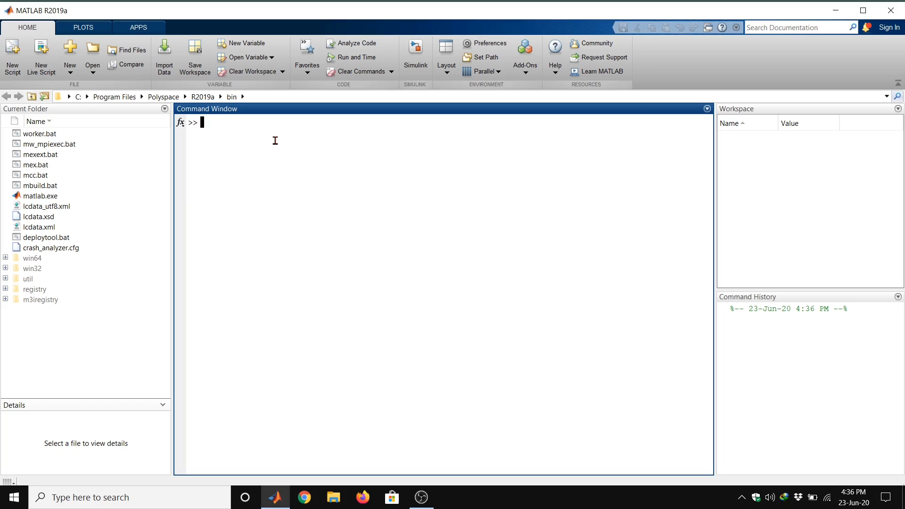
mouse_move(202, 130)
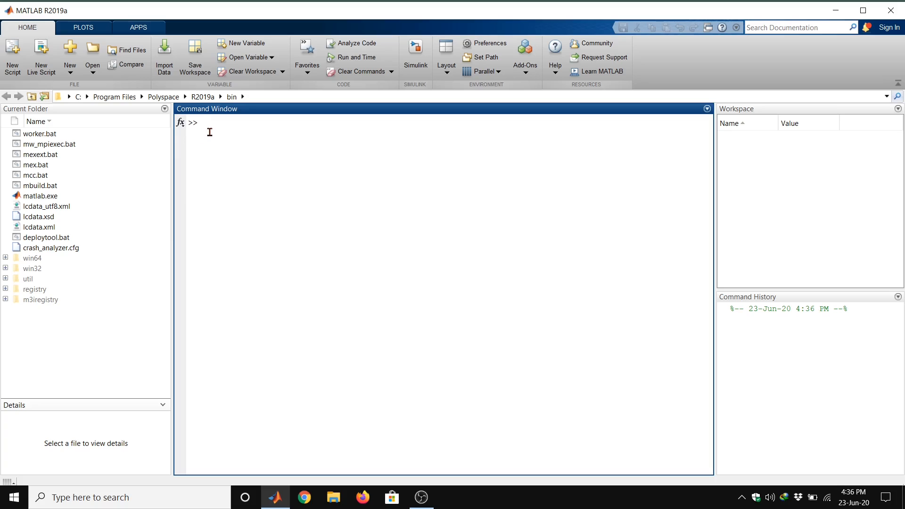
mouse_move(226, 130)
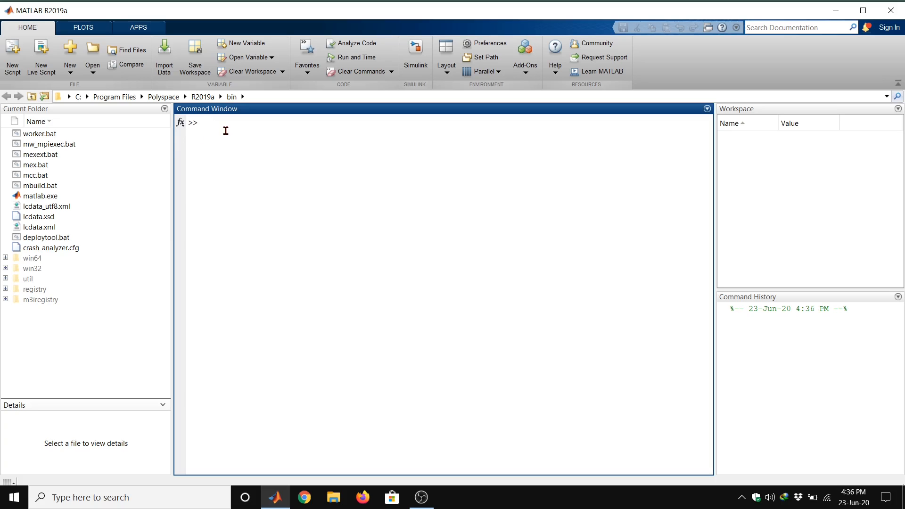
mouse_move(232, 128)
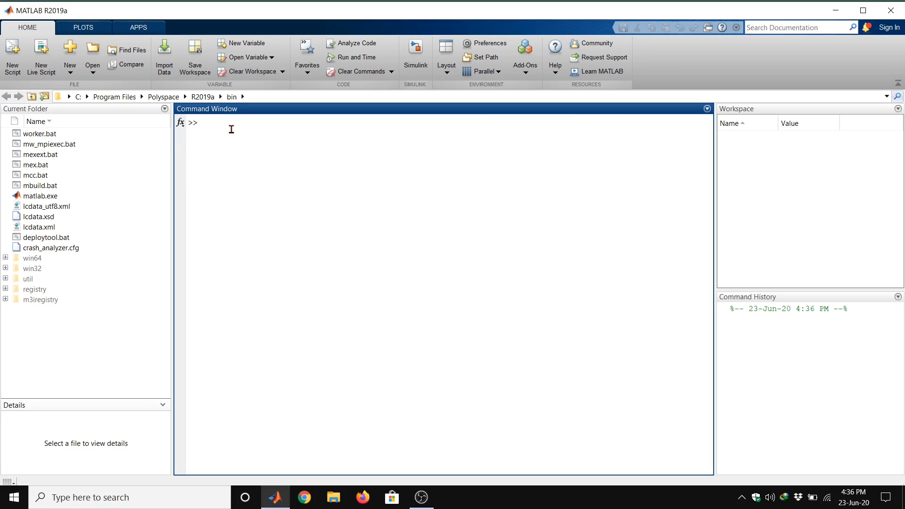
mouse_move(315, 170)
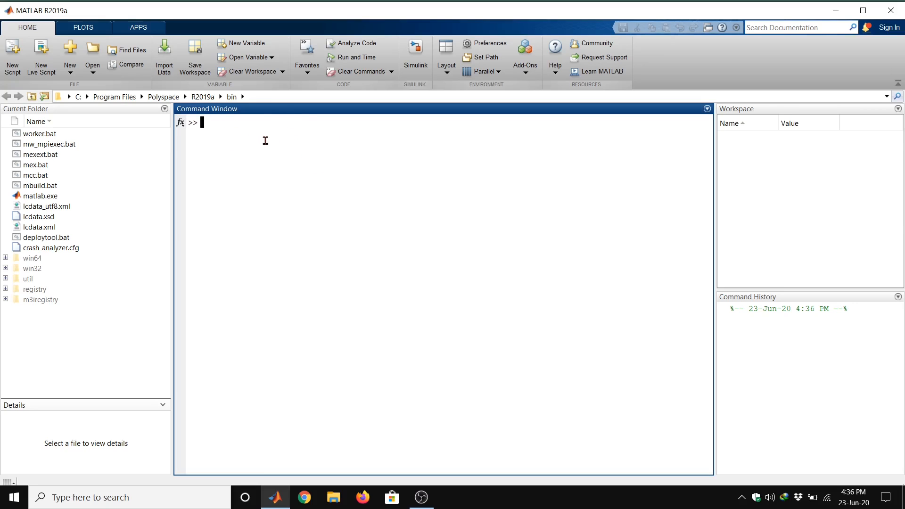
mouse_move(229, 138)
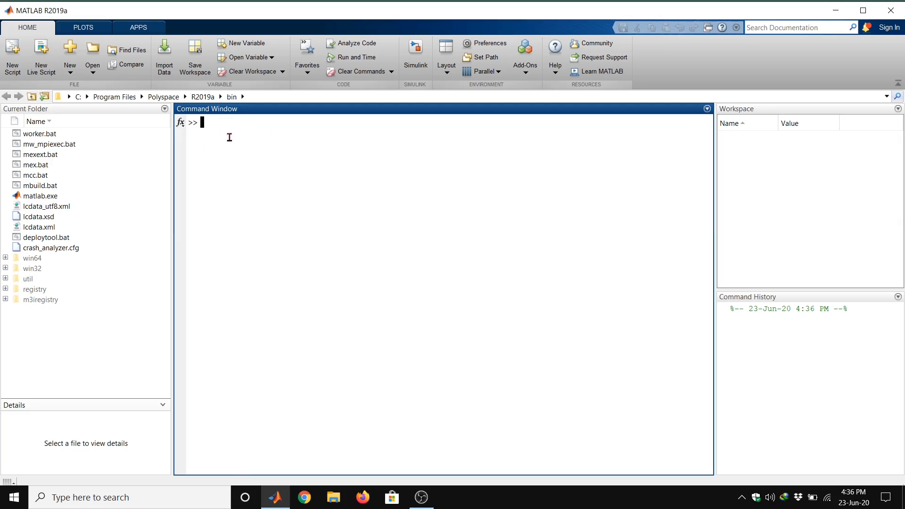
mouse_move(250, 135)
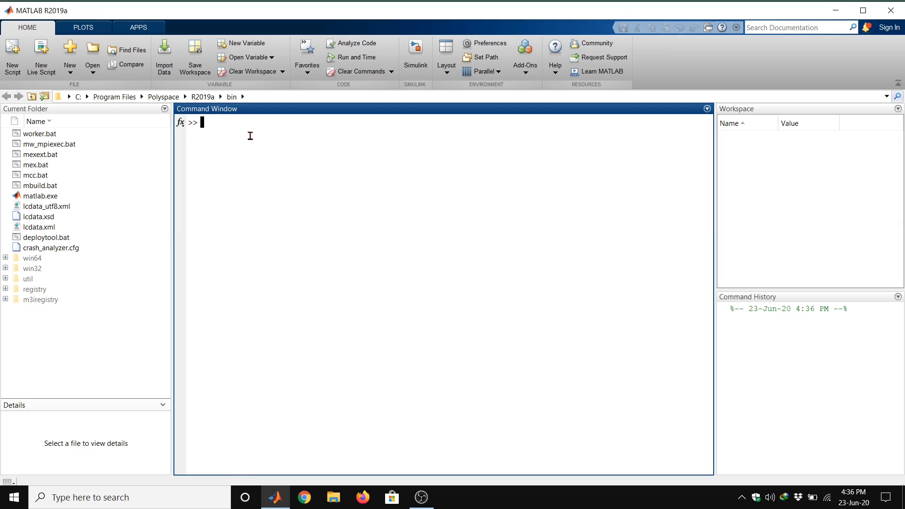
mouse_move(253, 139)
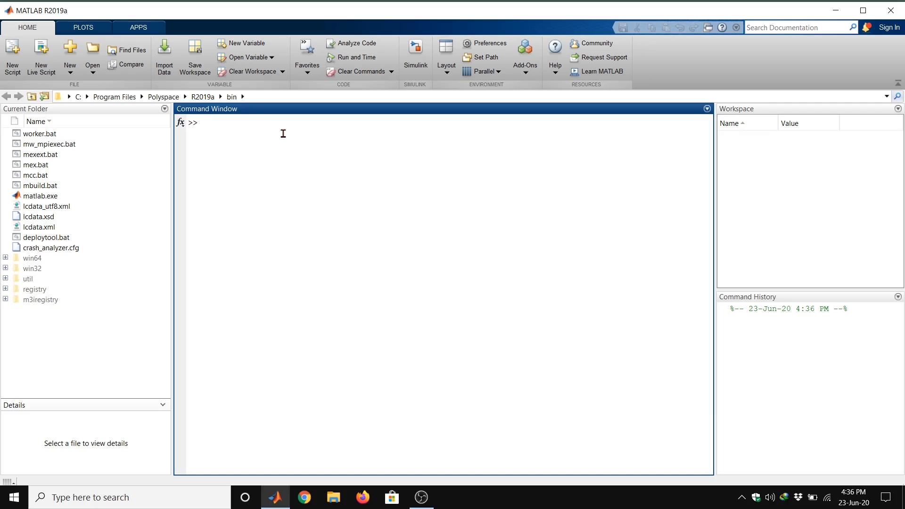
Evaluate 4+7 giving 11 and 7*9 giving 63, leaving ans at 63
text(4+)
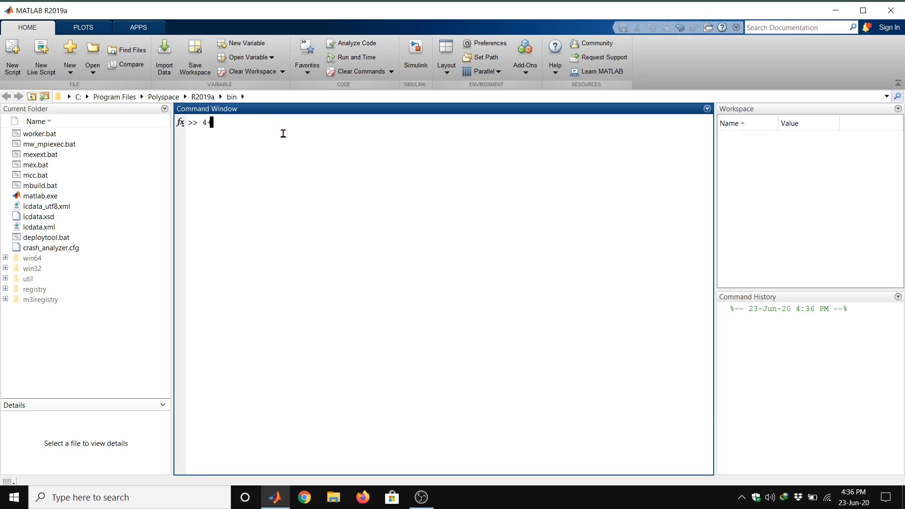
key(enter)
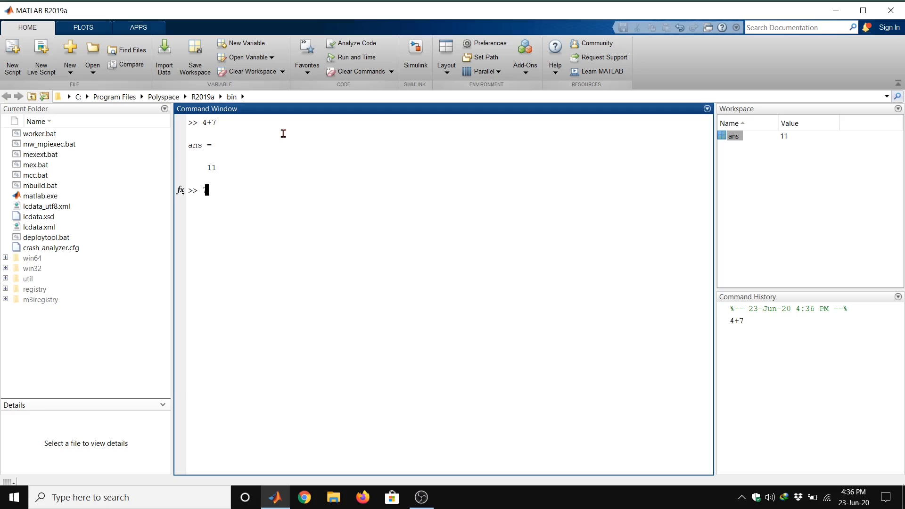
text(7*9)
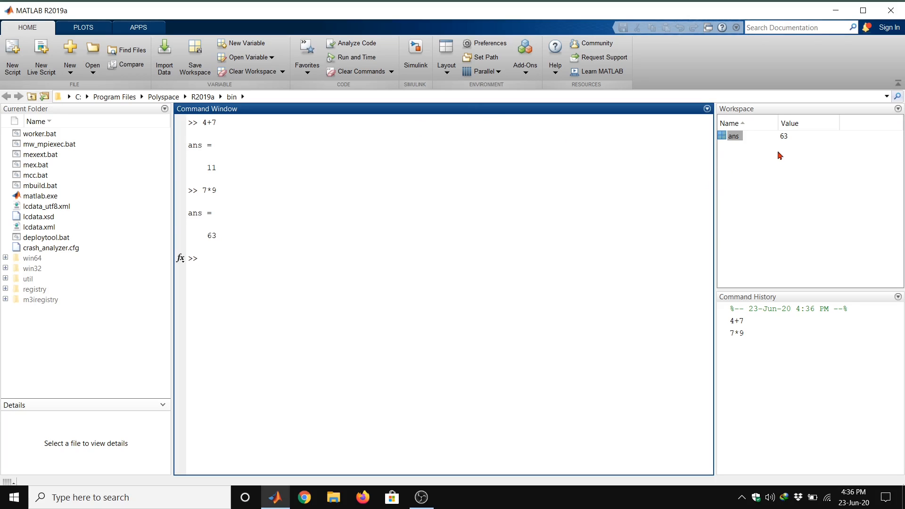
mouse_move(797, 183)
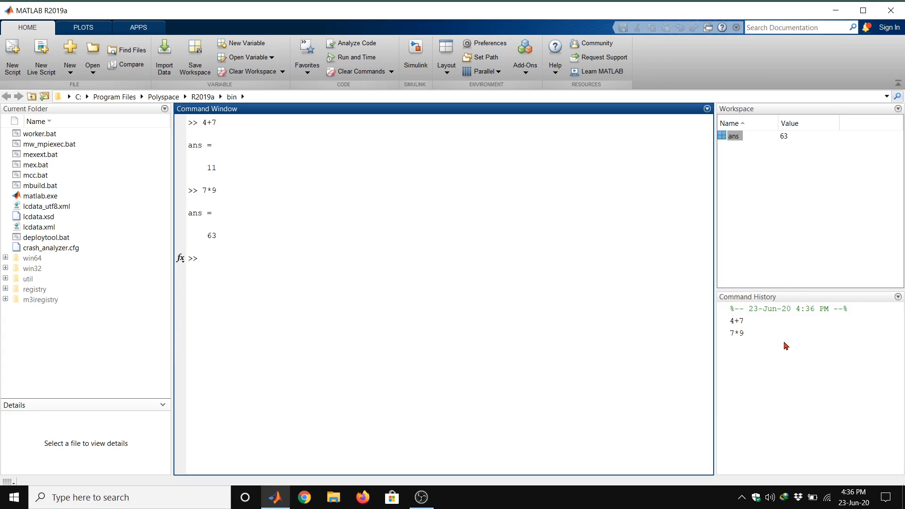
mouse_move(779, 311)
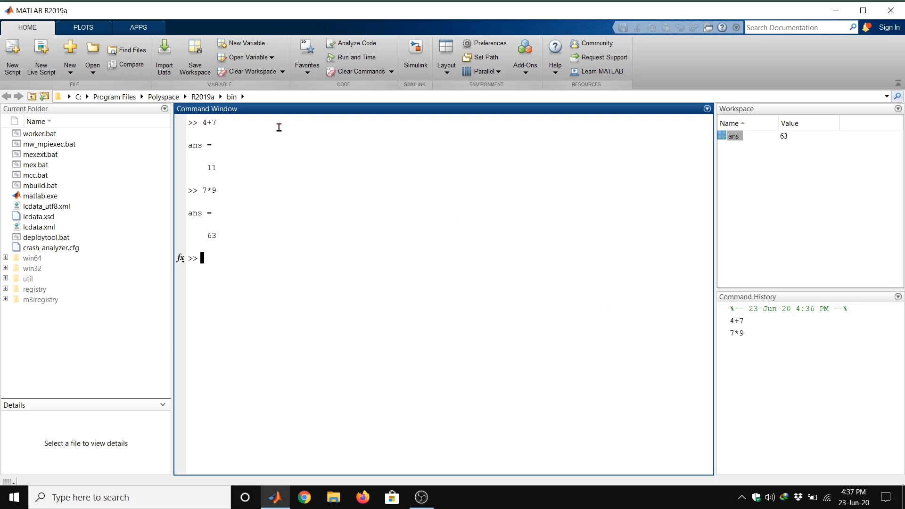
mouse_move(248, 258)
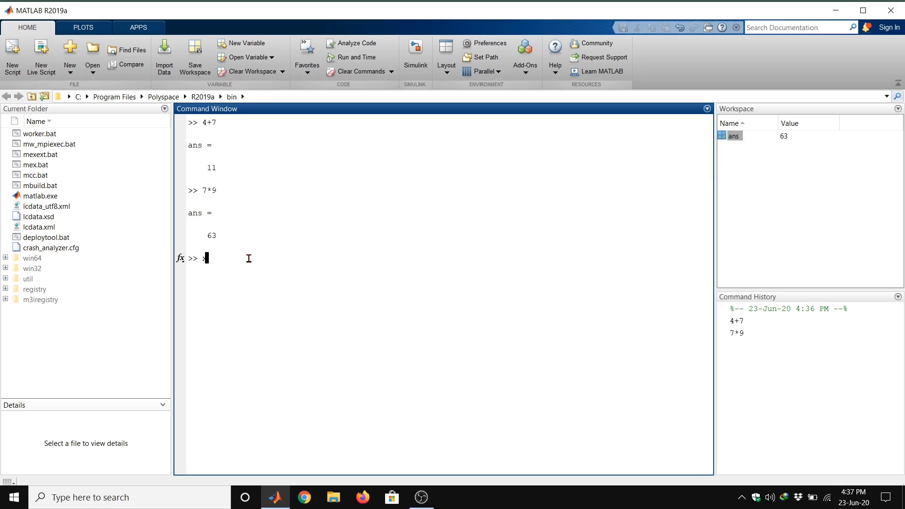
Define the row vector x = [7 8 1 9 41] using space-separated entries
text(x=)
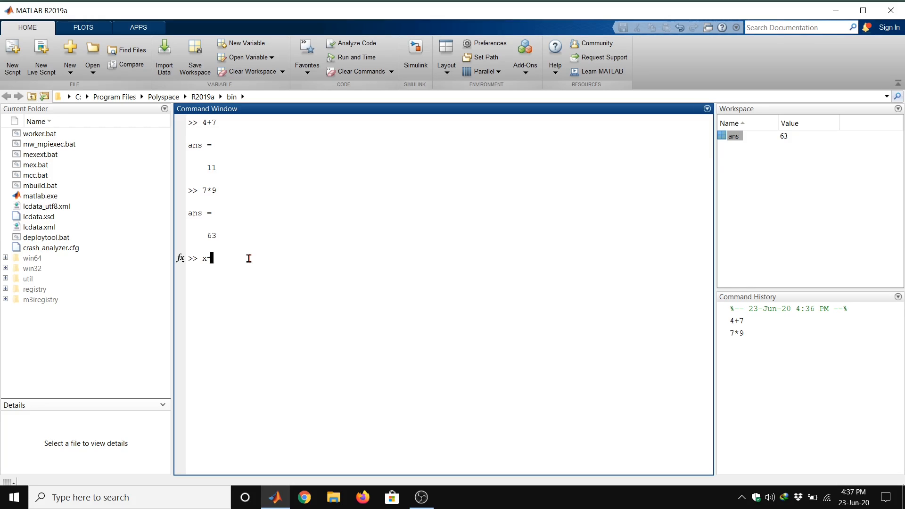
text([)
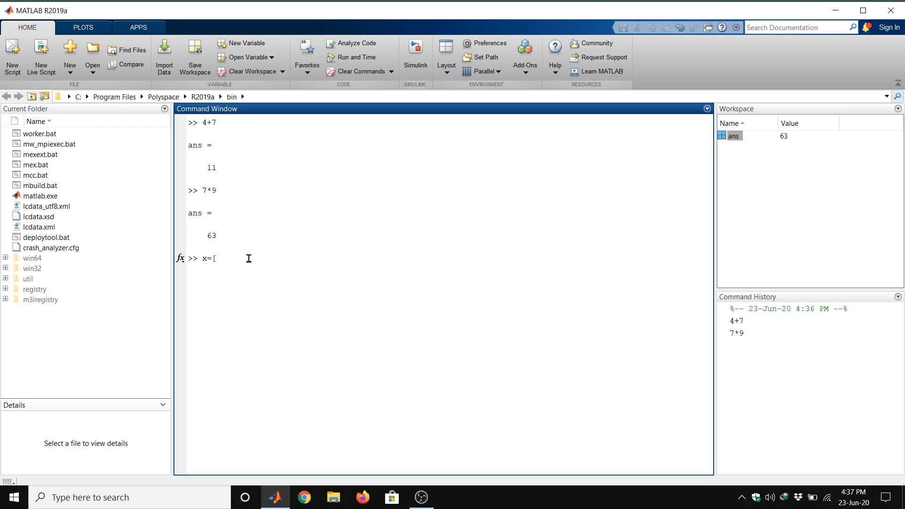
key(Backspace)
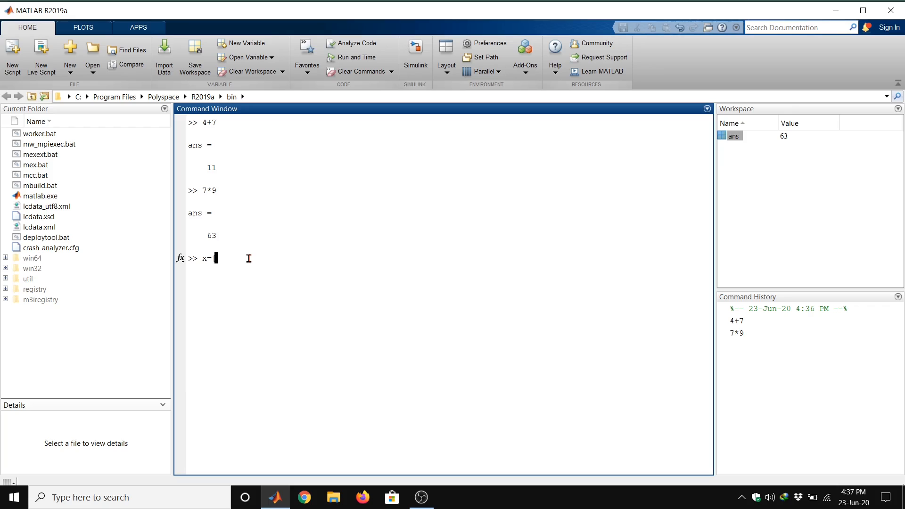
text([7)
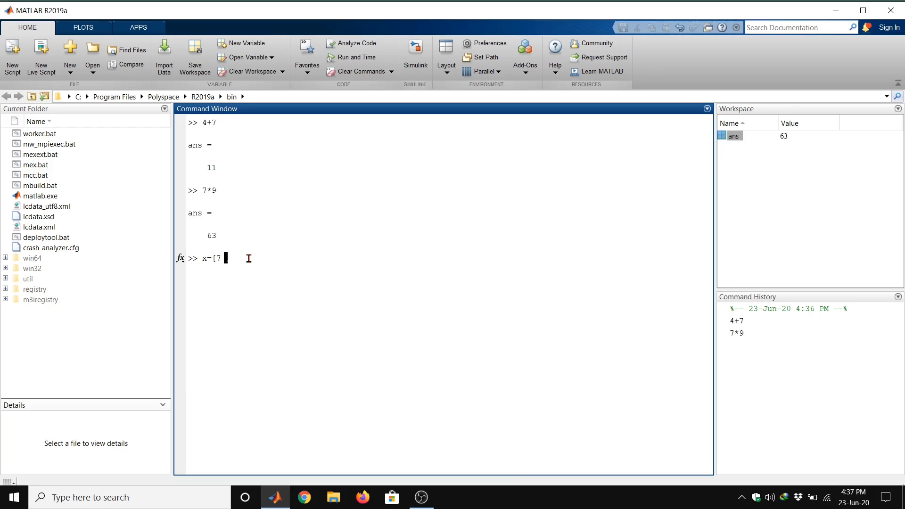
text(8)
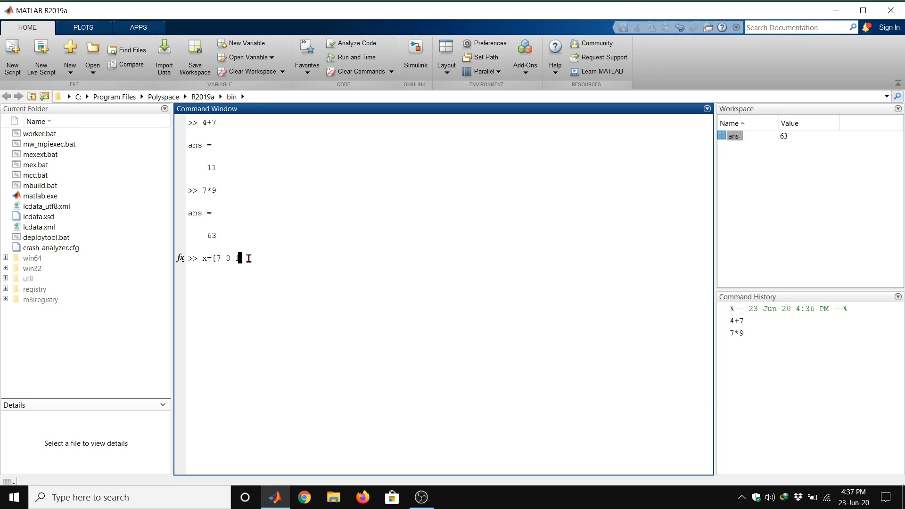
text(1 9 41)
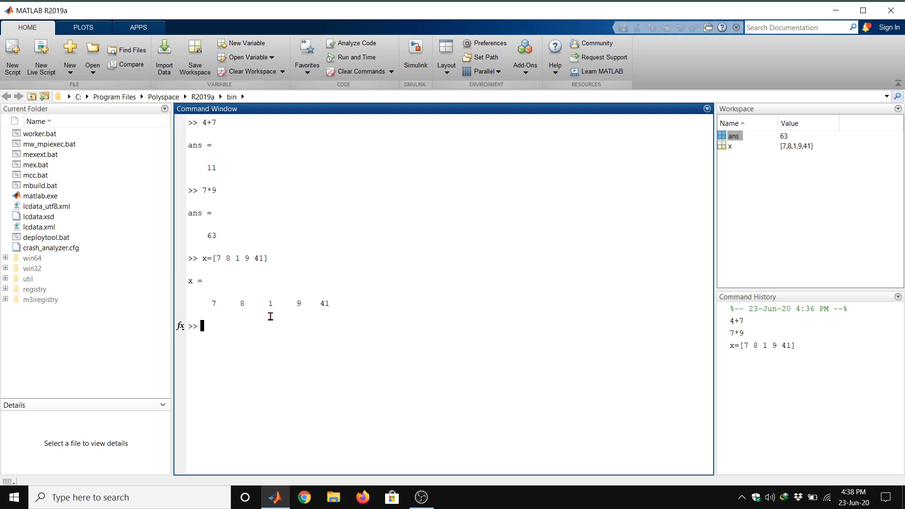
mouse_move(327, 304)
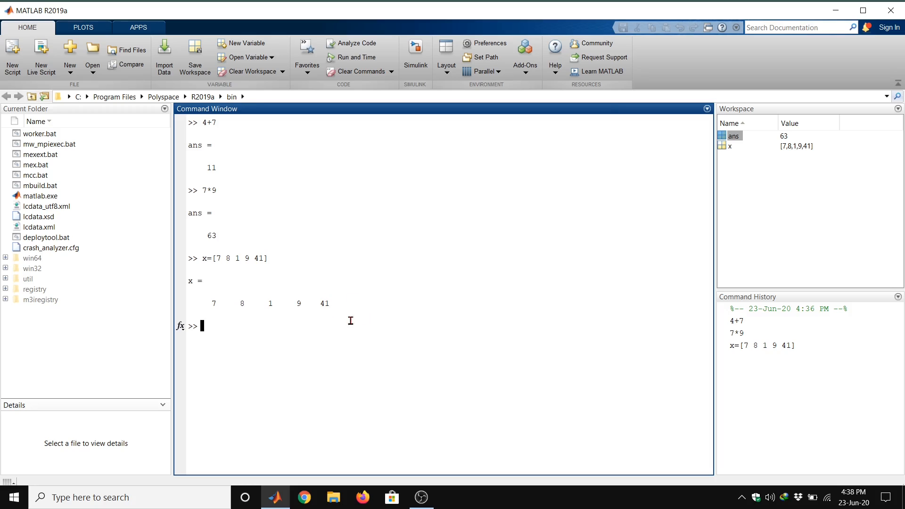
mouse_move(328, 287)
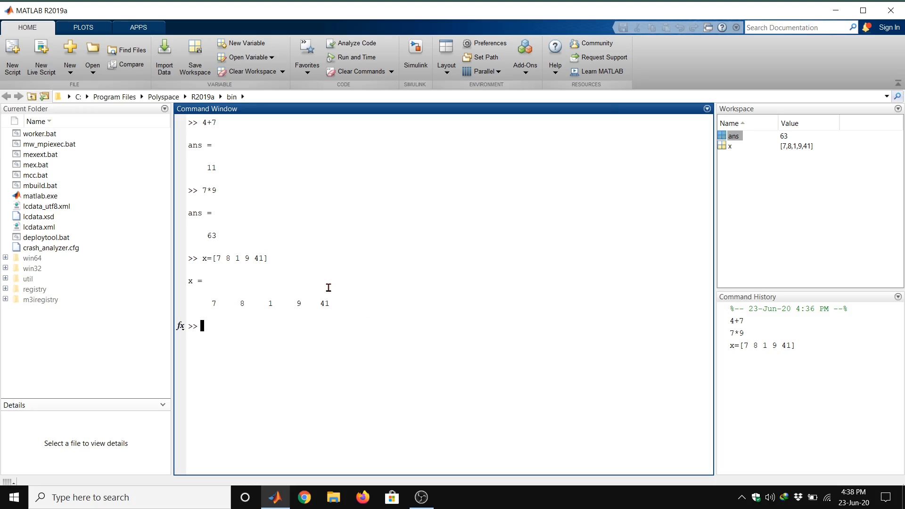
mouse_move(217, 266)
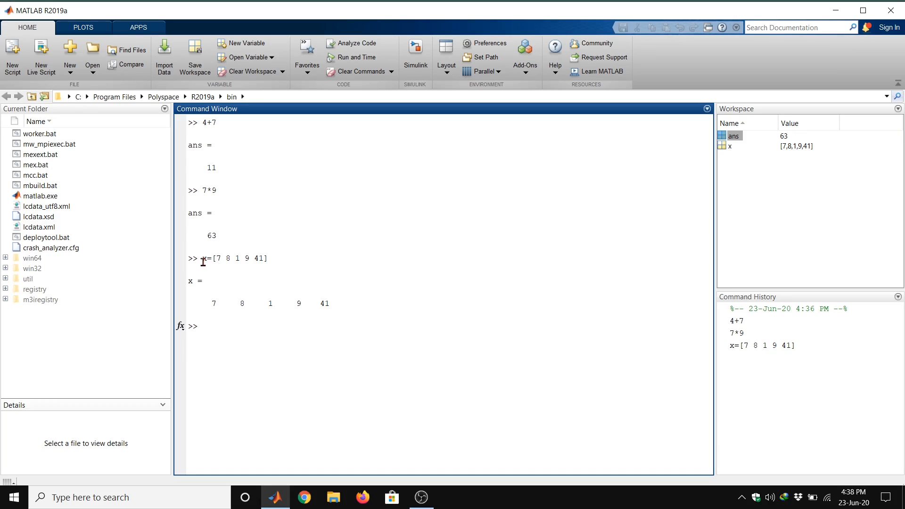
mouse_move(245, 300)
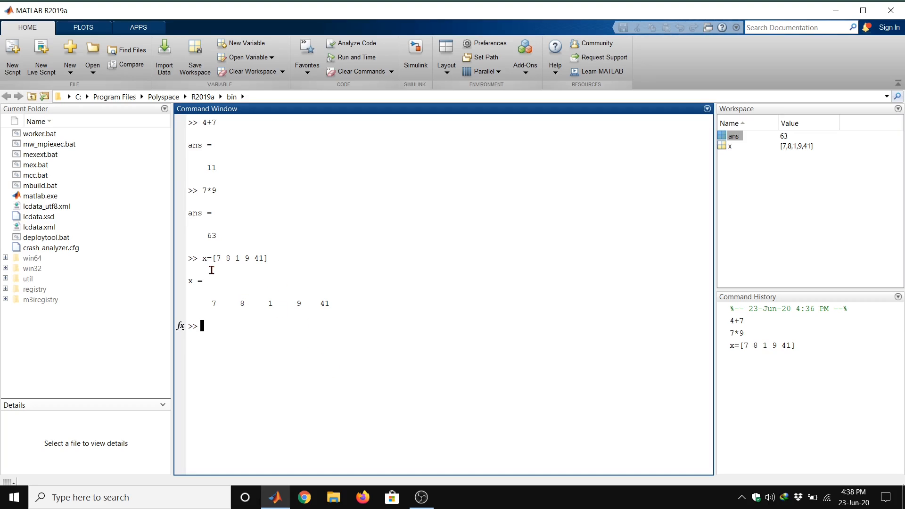
mouse_move(292, 269)
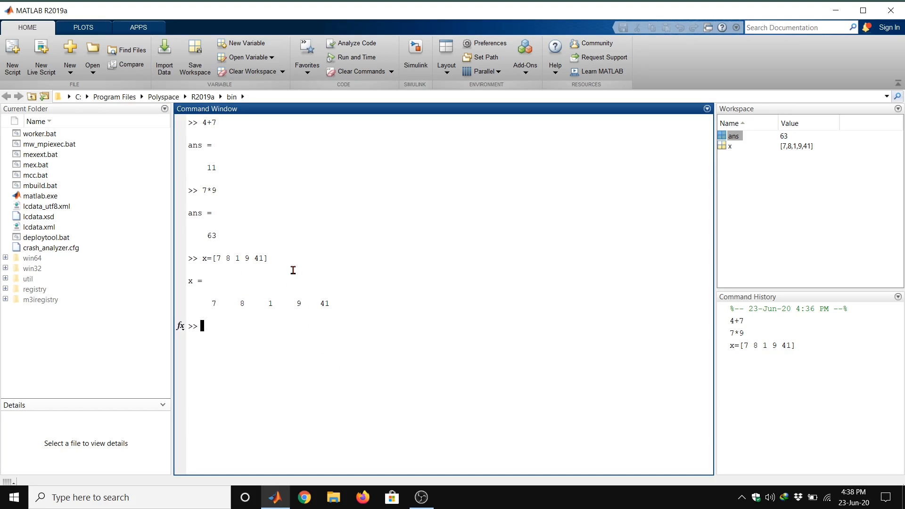
mouse_move(233, 277)
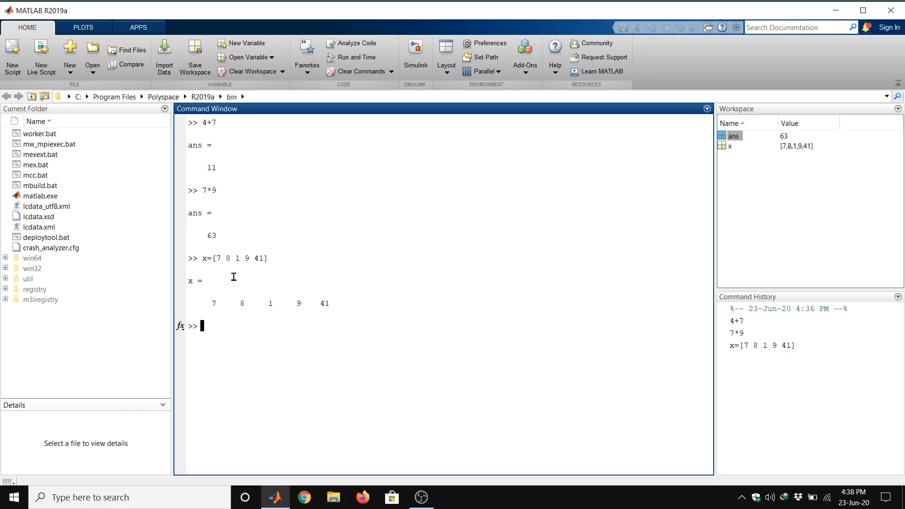
mouse_move(406, 329)
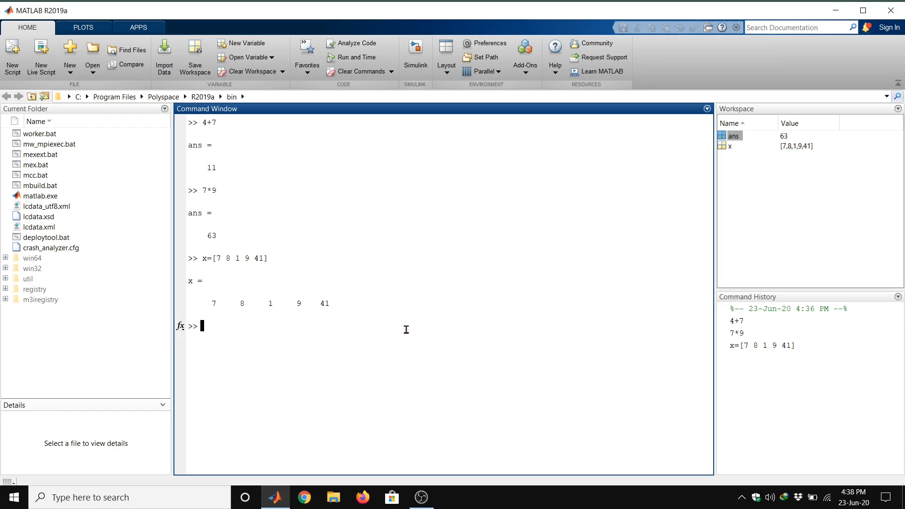
mouse_move(328, 339)
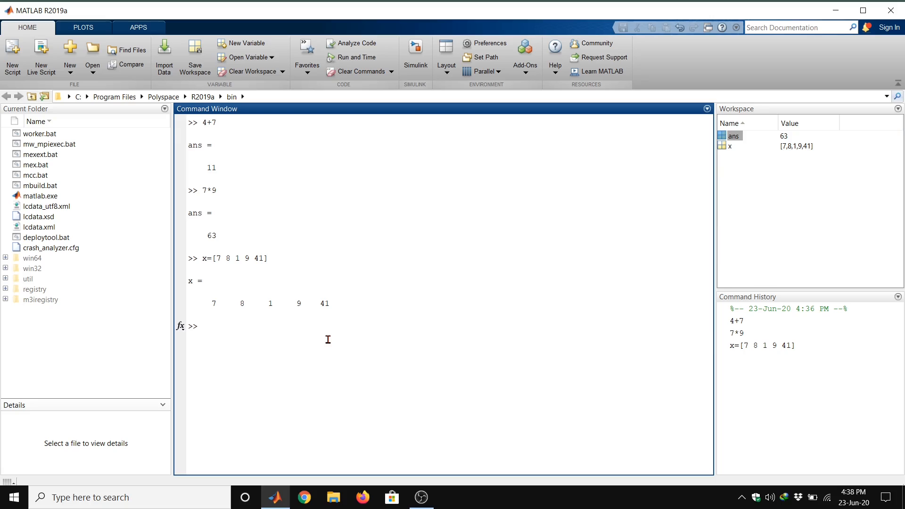
Redefine x as [14,15,2,9] using comma-separated entries
text(x=)
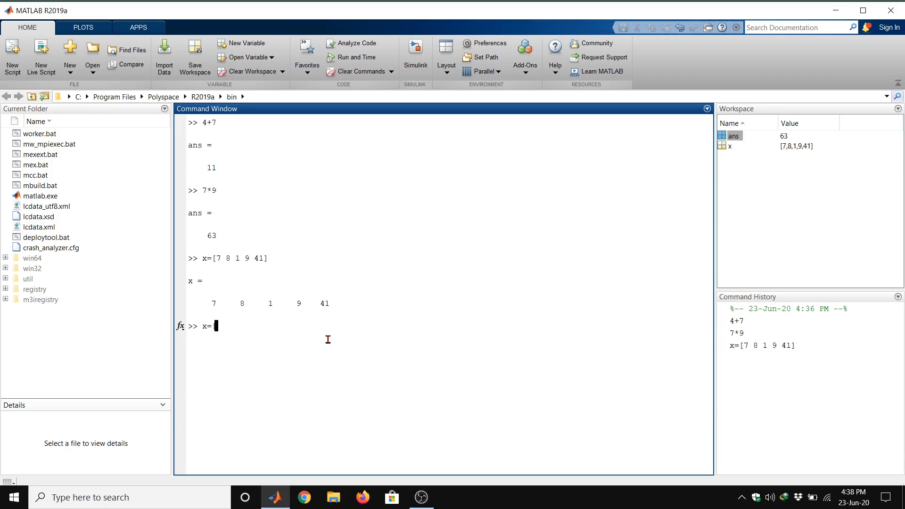
text([14,)
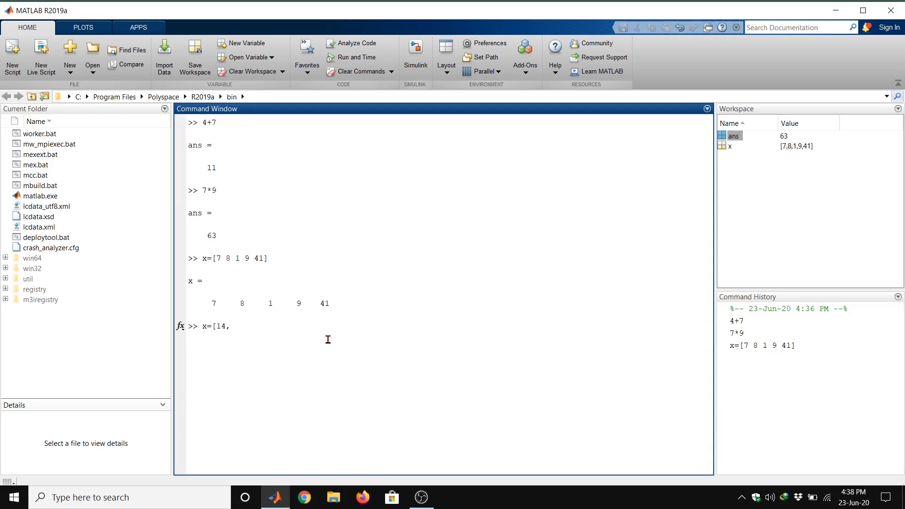
text(15,2,)
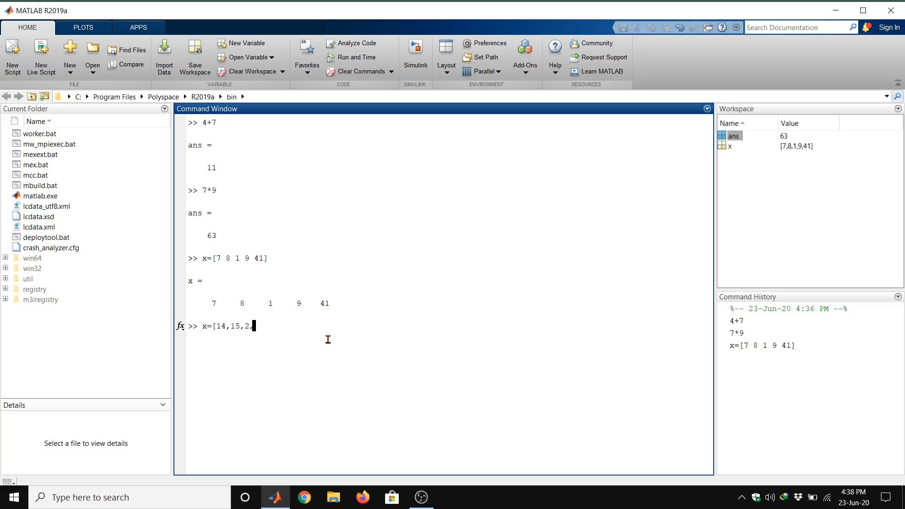
text(9)
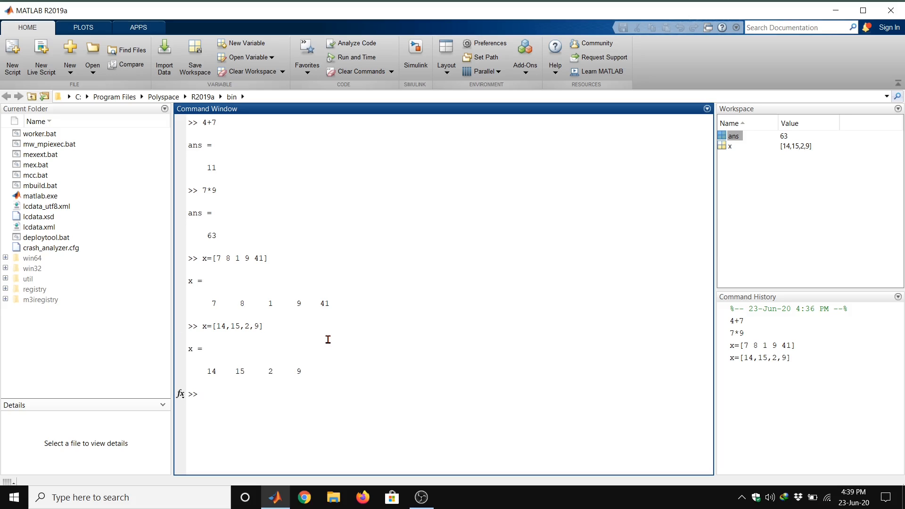
mouse_move(391, 372)
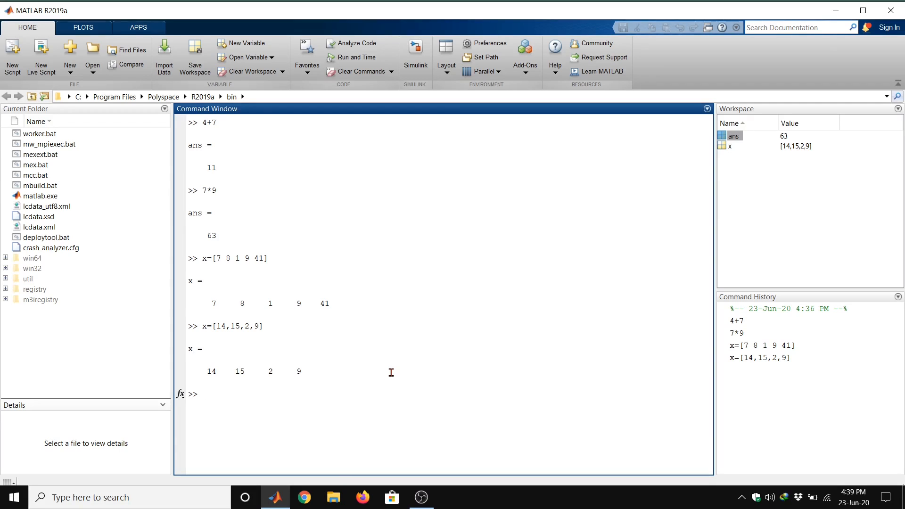
Redefine x as the five-element vector [14, 15, 2, 9, 78]
text(x=[14)
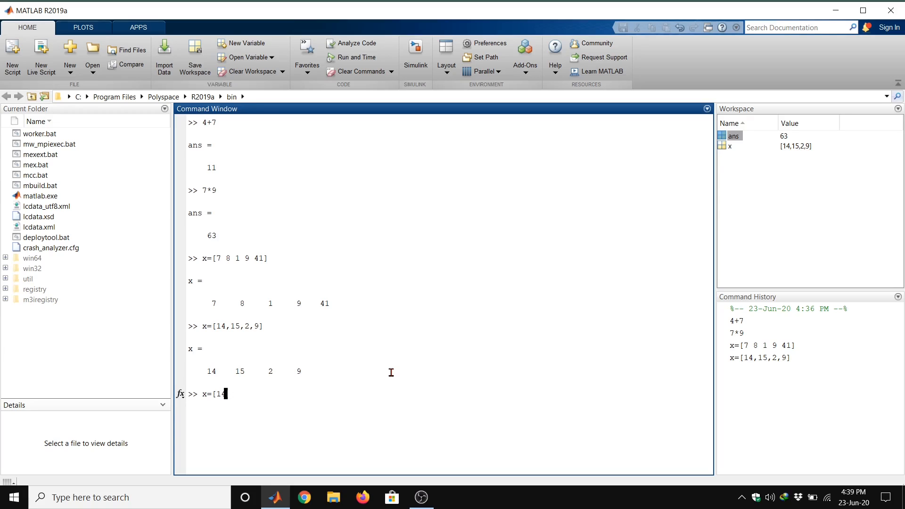
text(,)
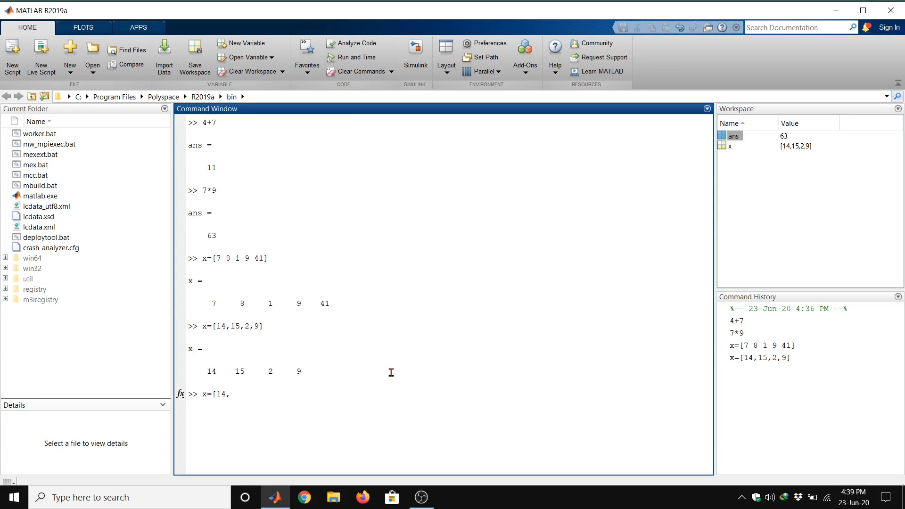
text(15,)
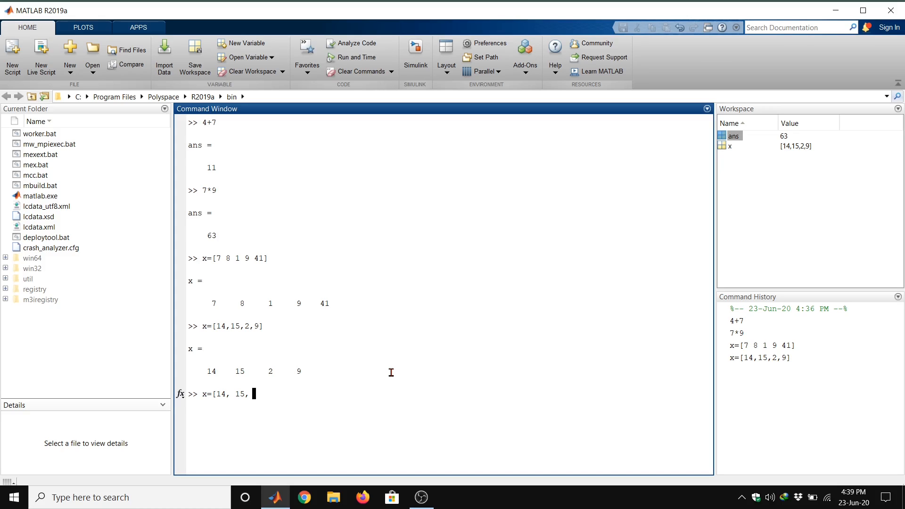
text(2,)
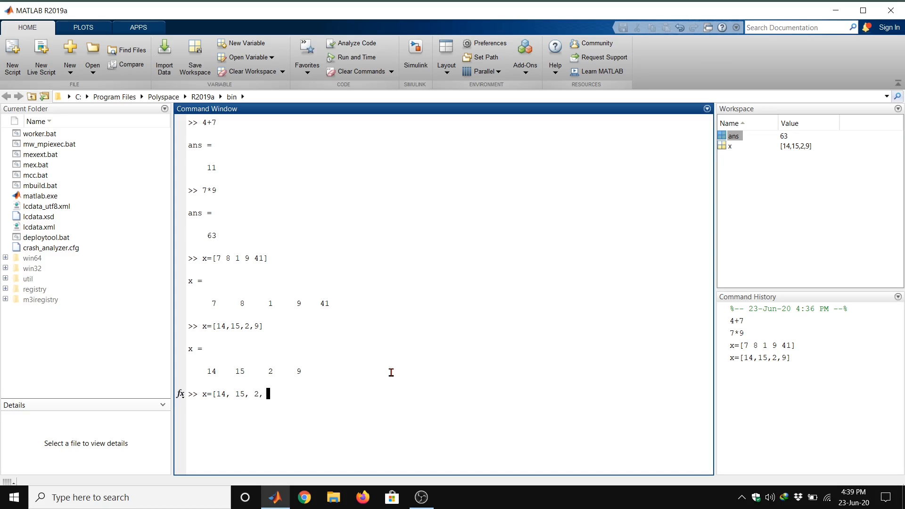
text(9,)
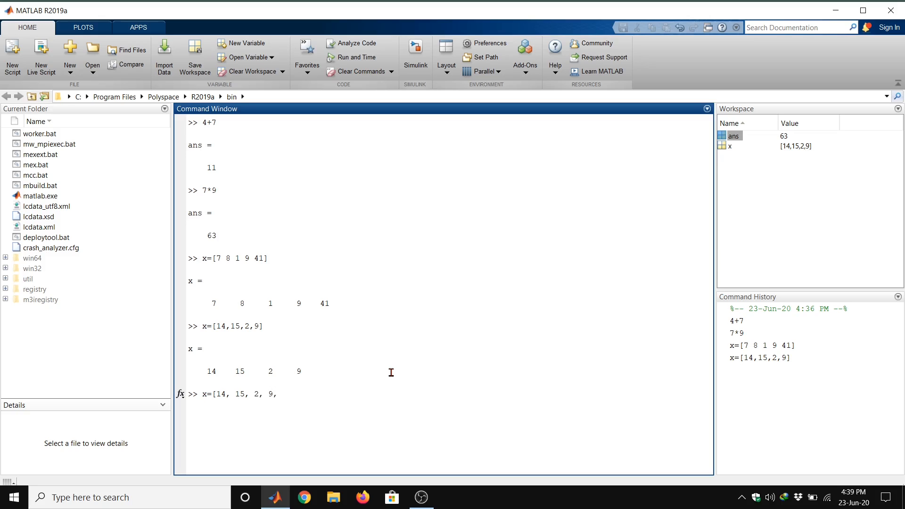
text(78)
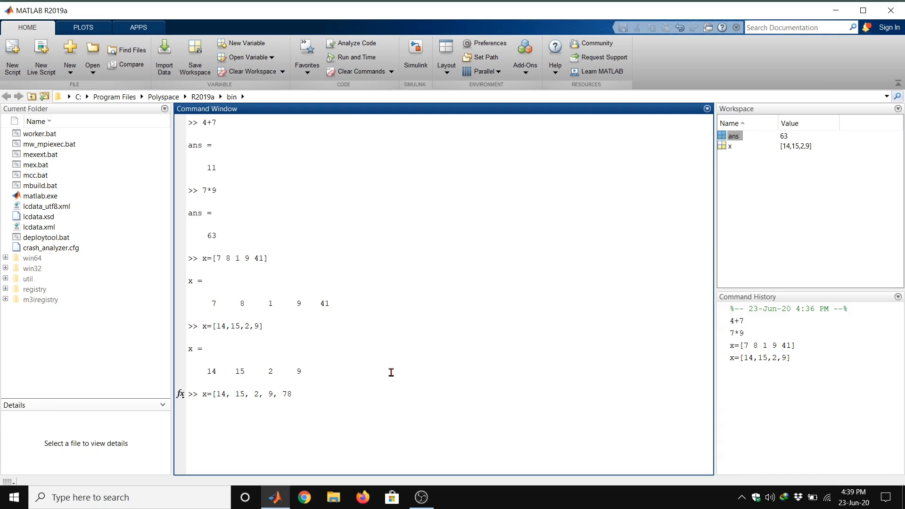
key(Enter)
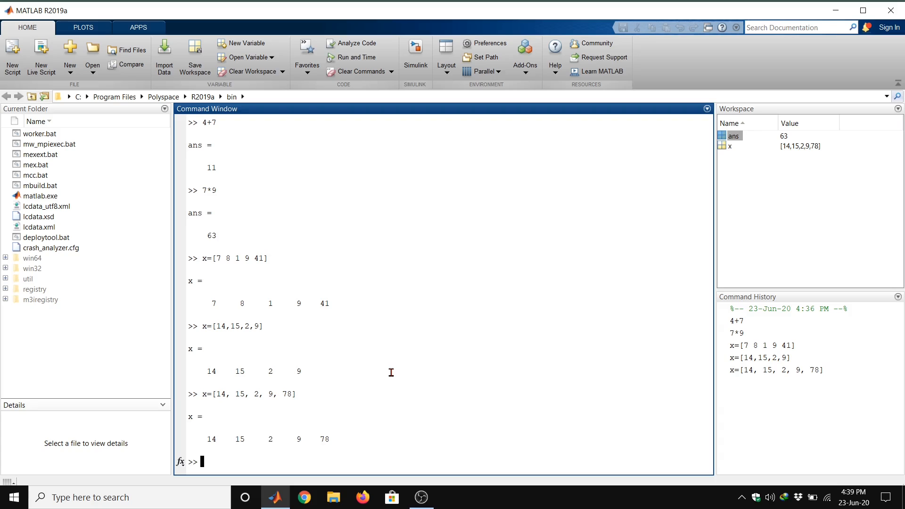
mouse_move(396, 411)
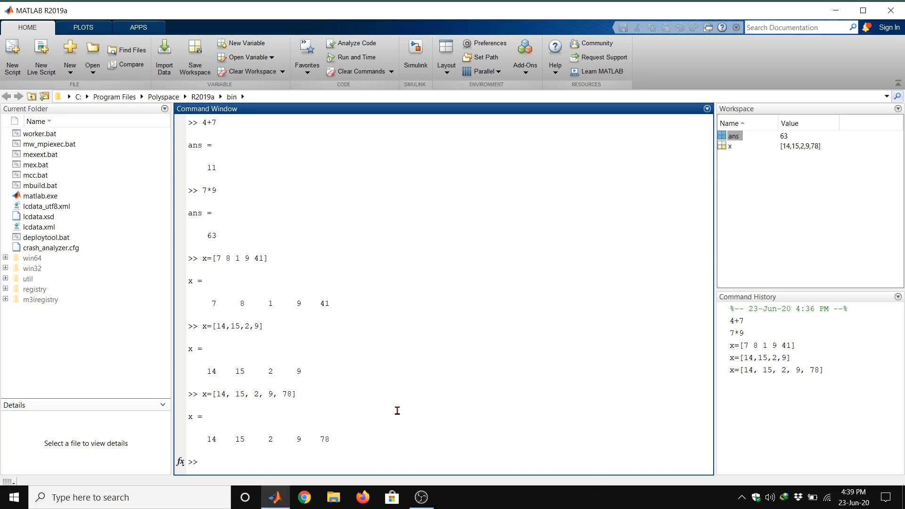
mouse_move(287, 380)
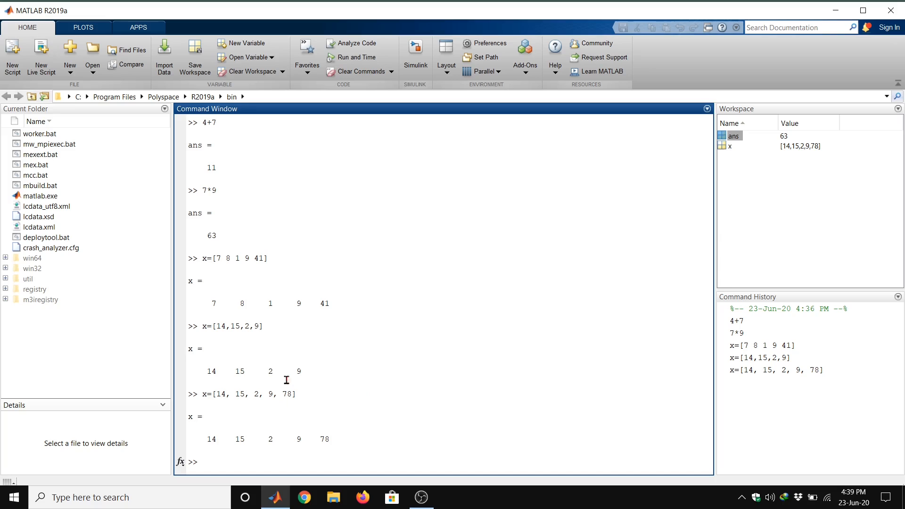
mouse_move(435, 439)
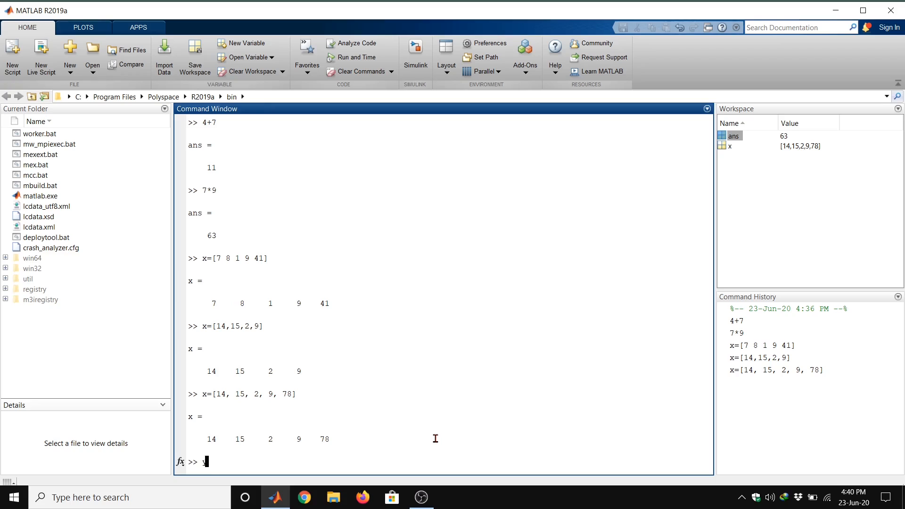
Define the row vector y = [1 4 8 9 10] in the workspace
text(y=)
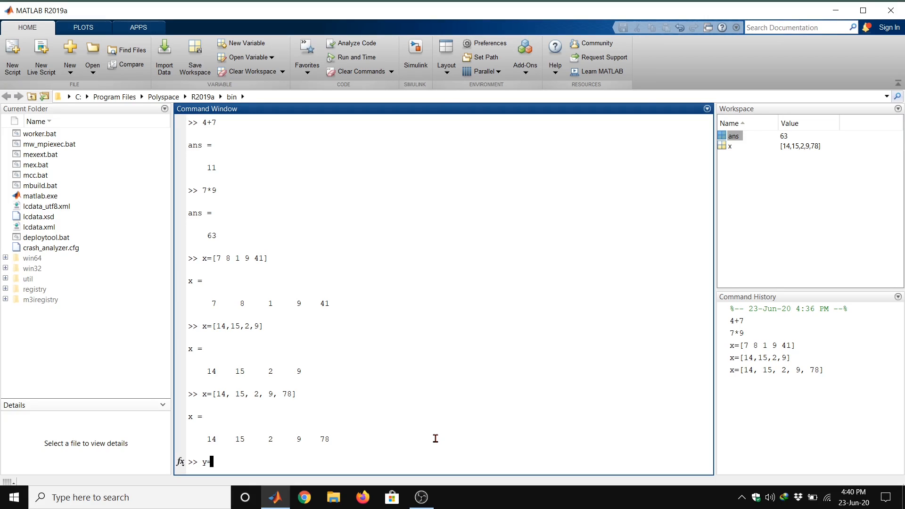
text([)
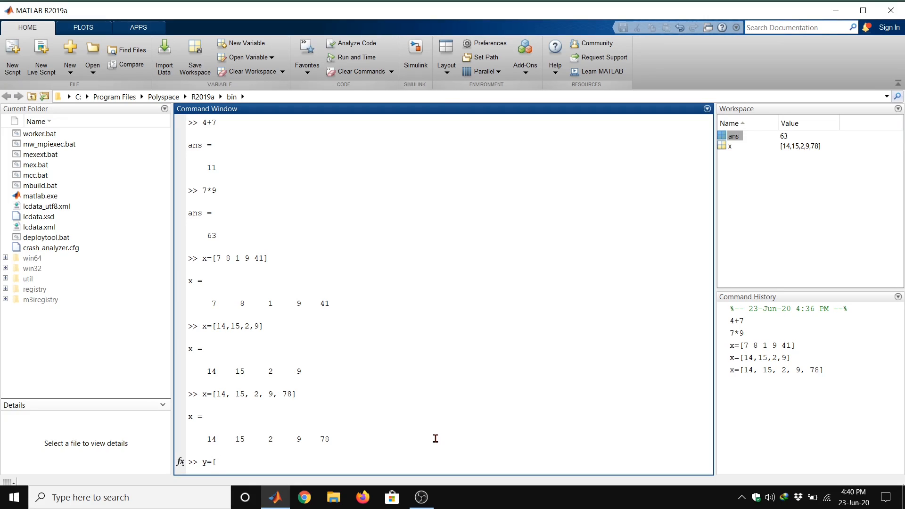
text(1)
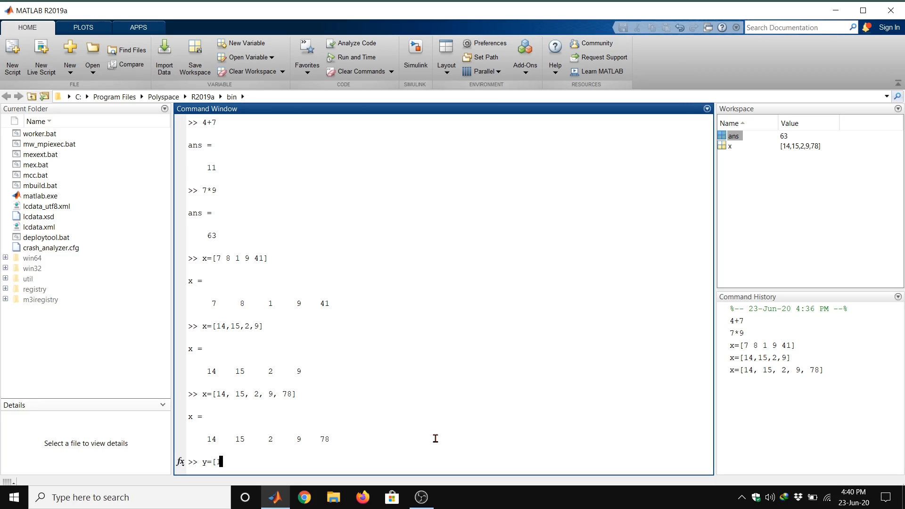
text(1 4 8 9)
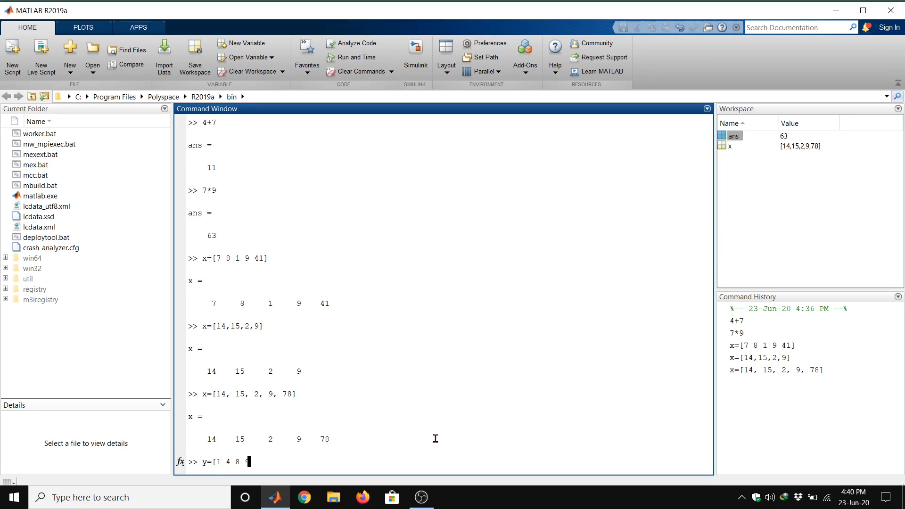
text(10)
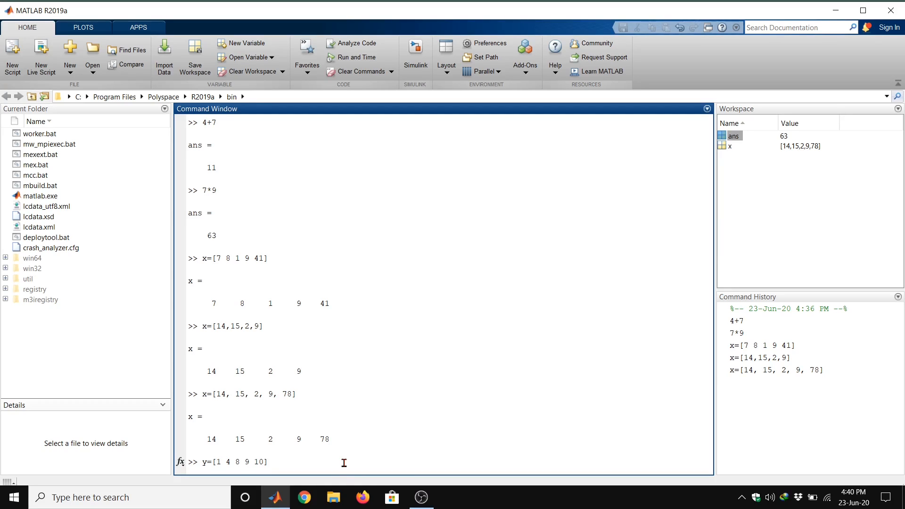
text(])
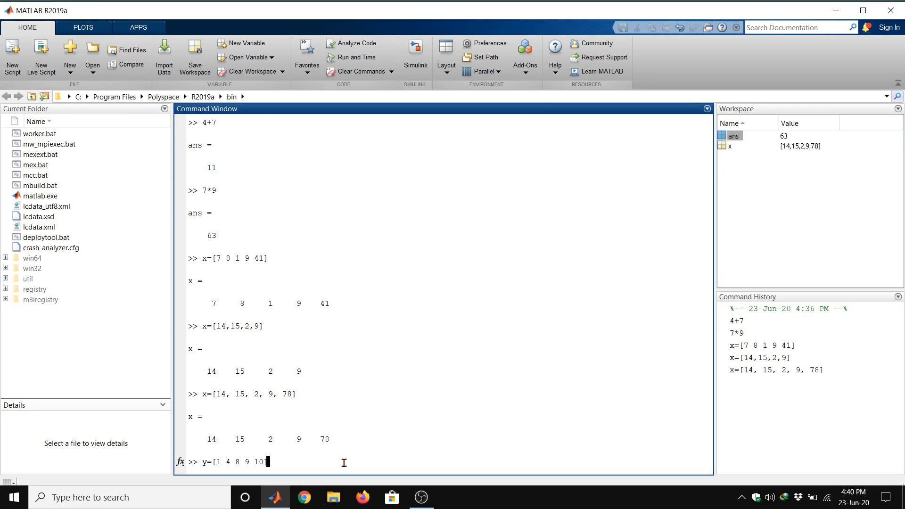
key(Enter)
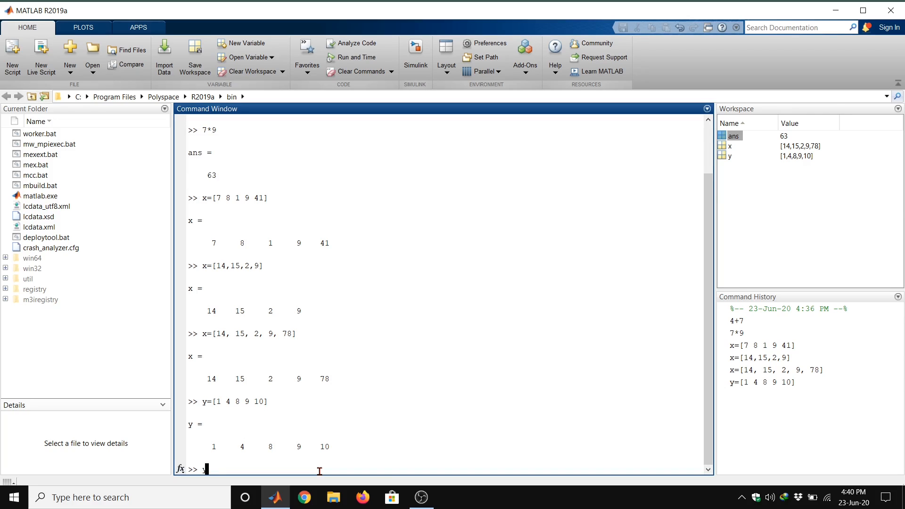
Evaluate y' to display y as a column vector stored in ans
text(y')
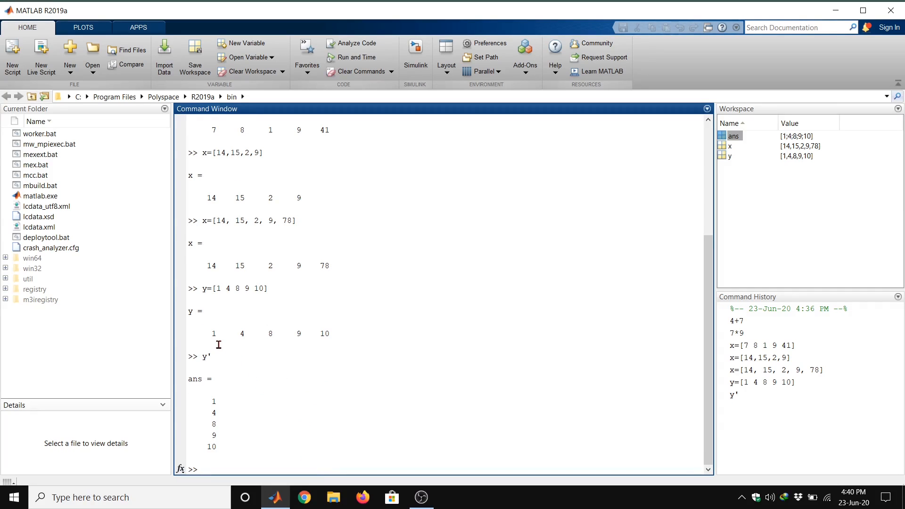
mouse_move(229, 402)
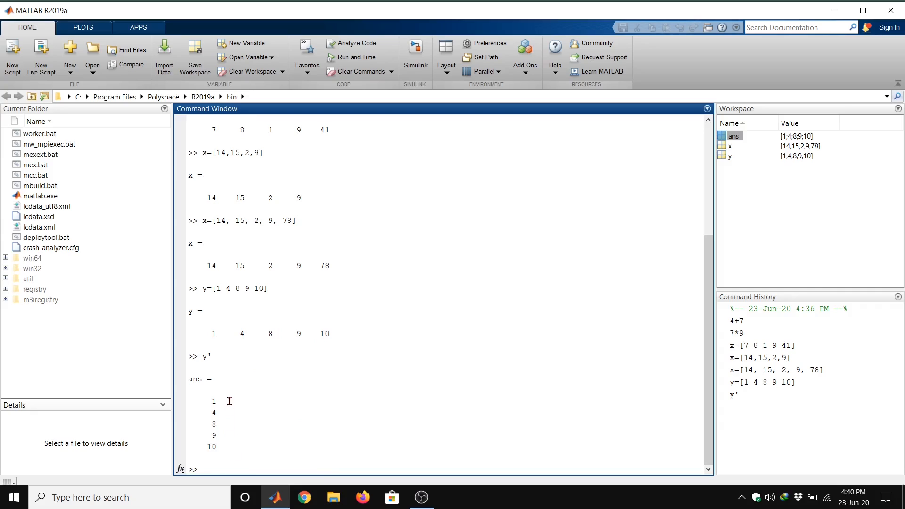
mouse_move(261, 386)
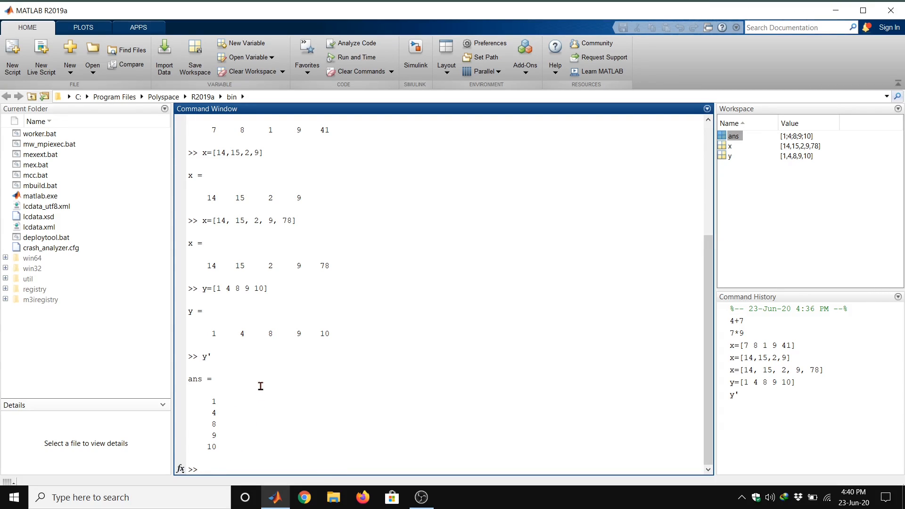
mouse_move(241, 321)
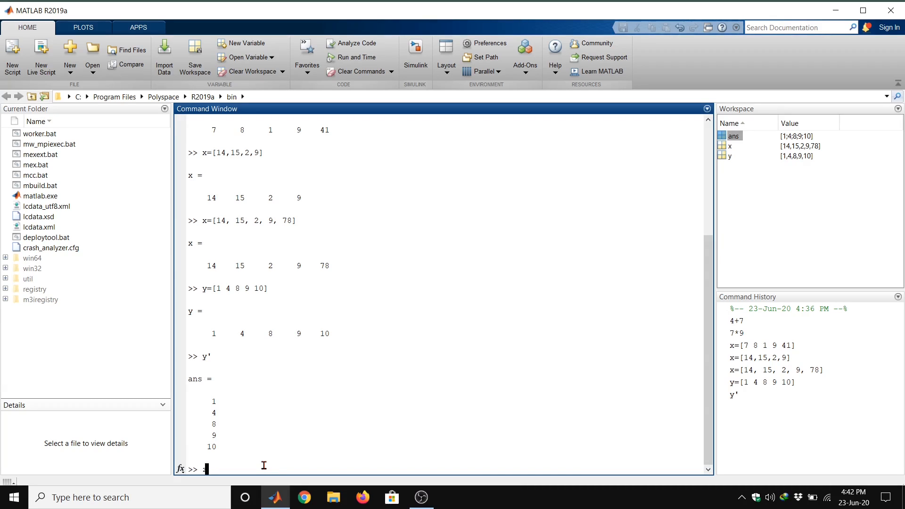
Define the column vector z = [78;12;10;25] using semicolons
text(z=)
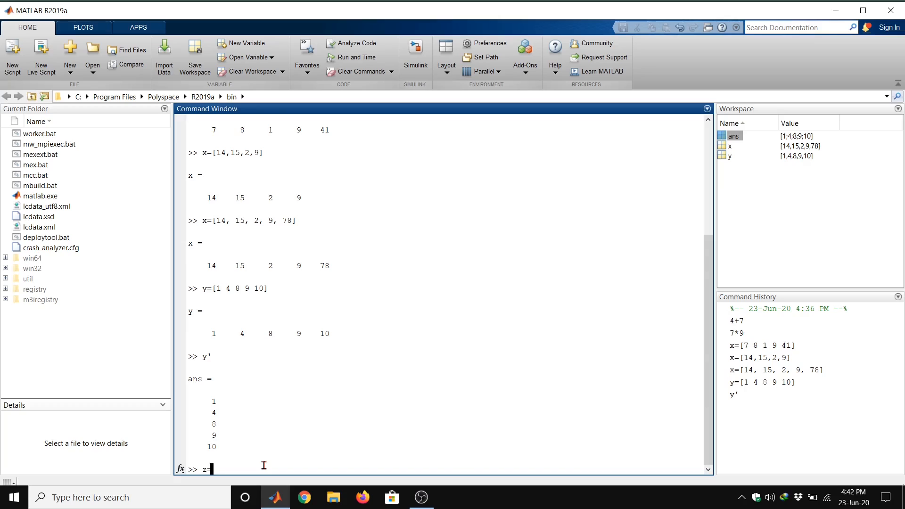
text([78)
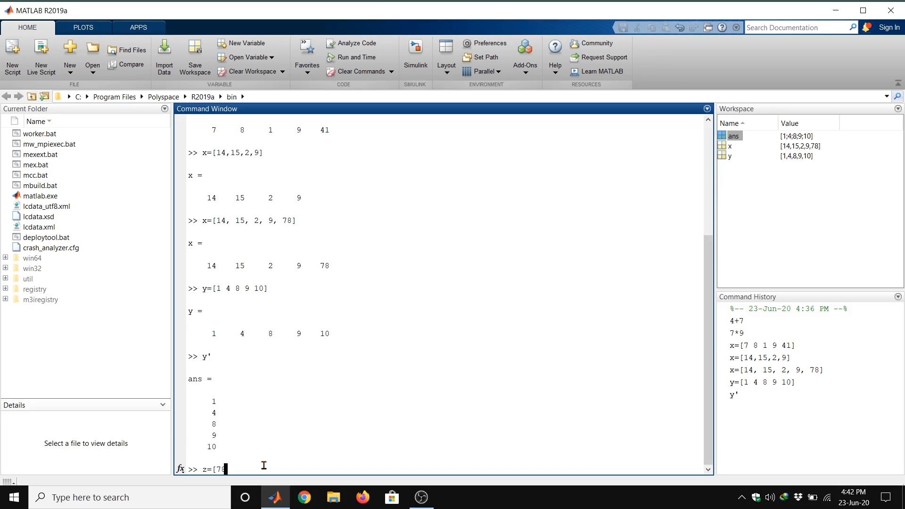
text(;)
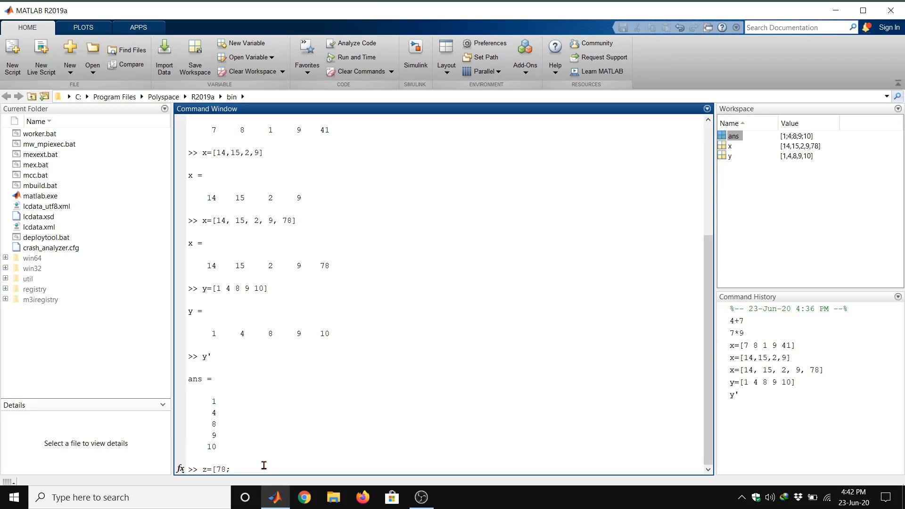
text(12;10)
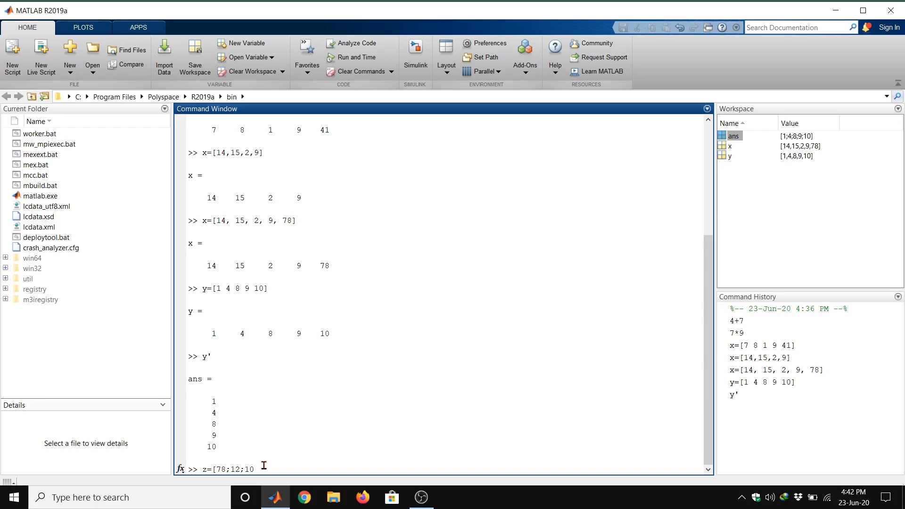
text(;2)
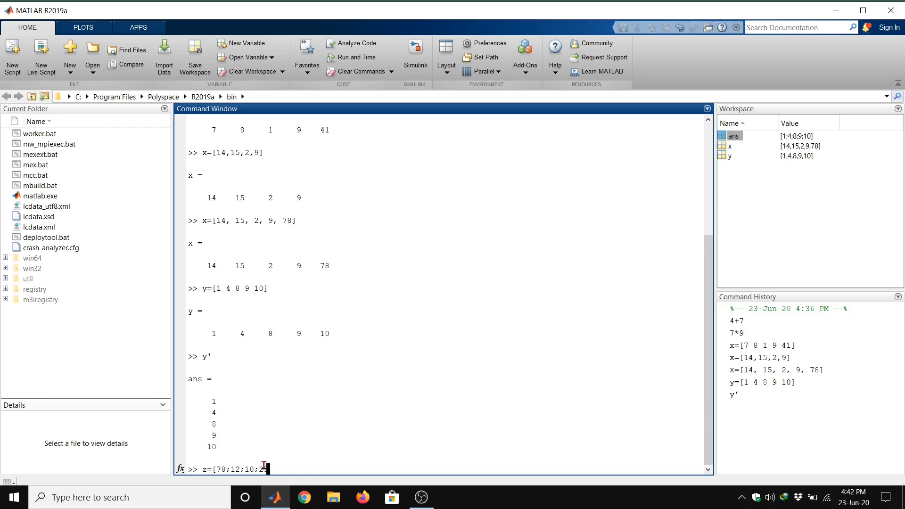
text(5)
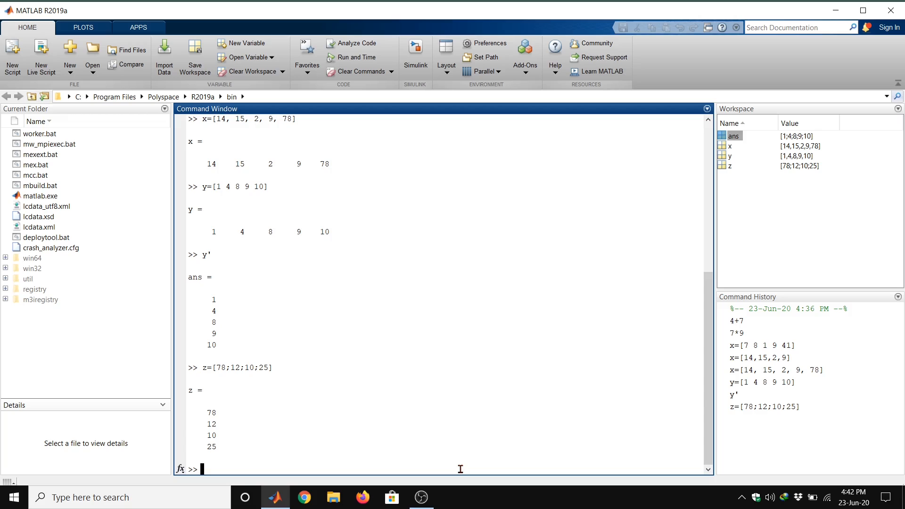
mouse_move(540, 86)
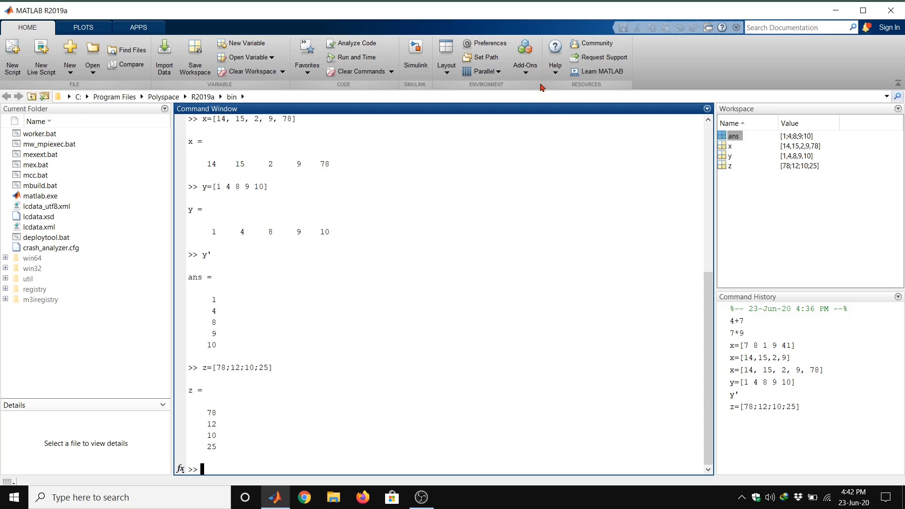
mouse_move(494, 47)
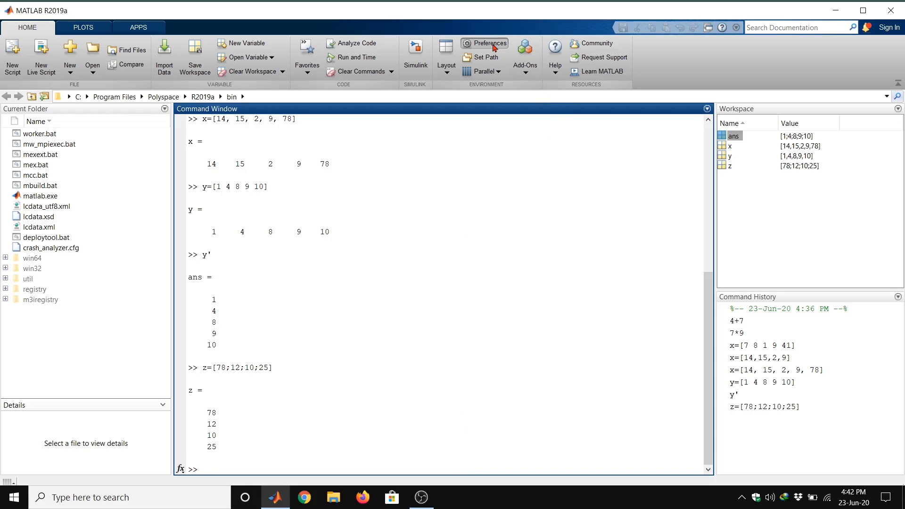
In Preferences > Fonts, raise the desktop code font size from 10 to 18
click(486, 43)
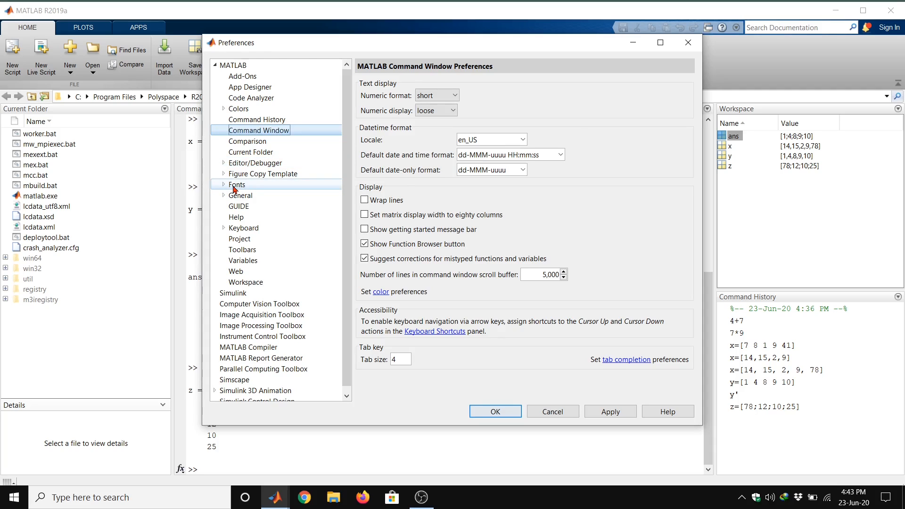
click(236, 185)
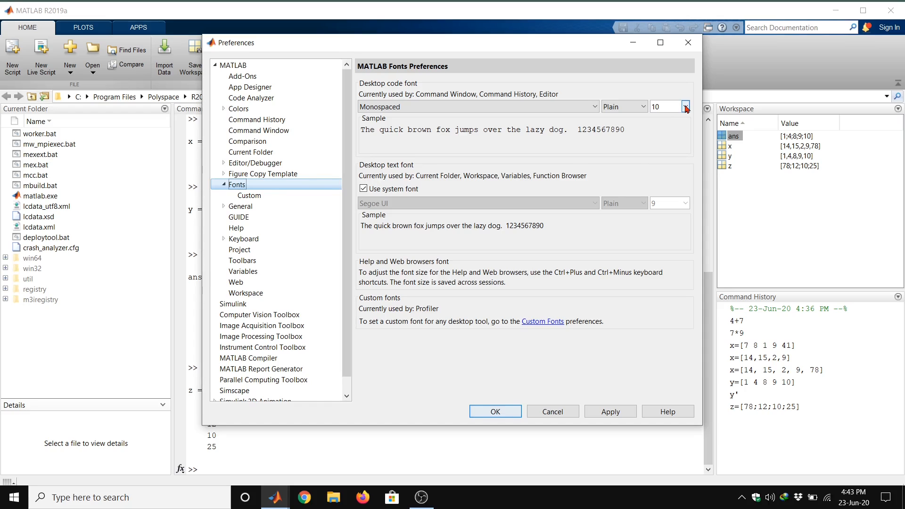
click(686, 106)
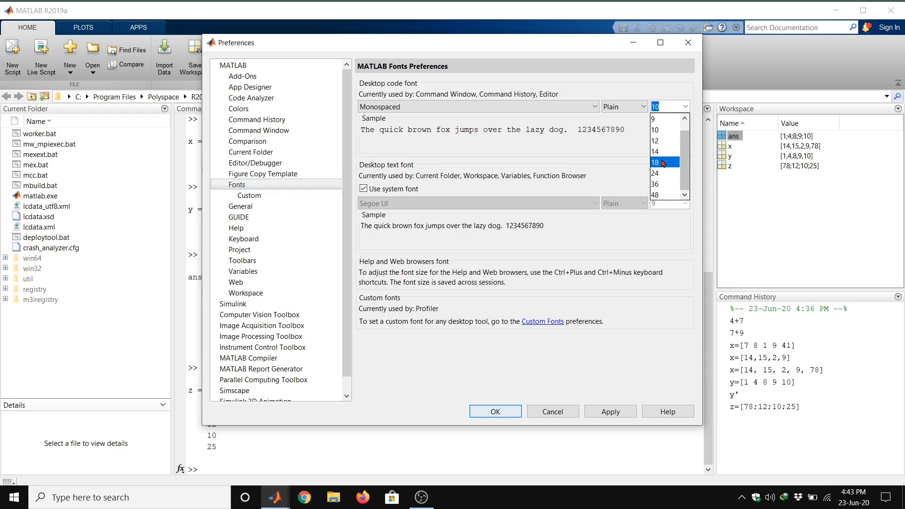
click(492, 411)
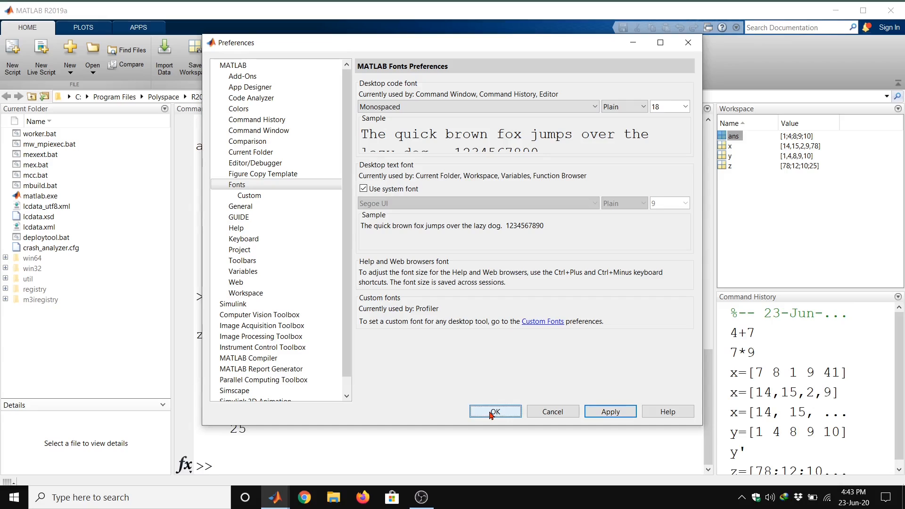
click(495, 411)
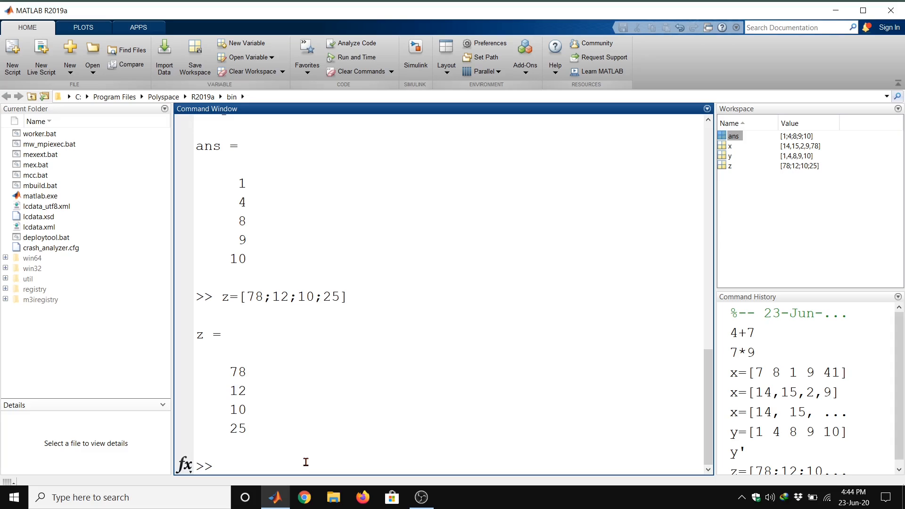
Reassign z = [74;45;122]; with output suppressed, then display z
text(z)
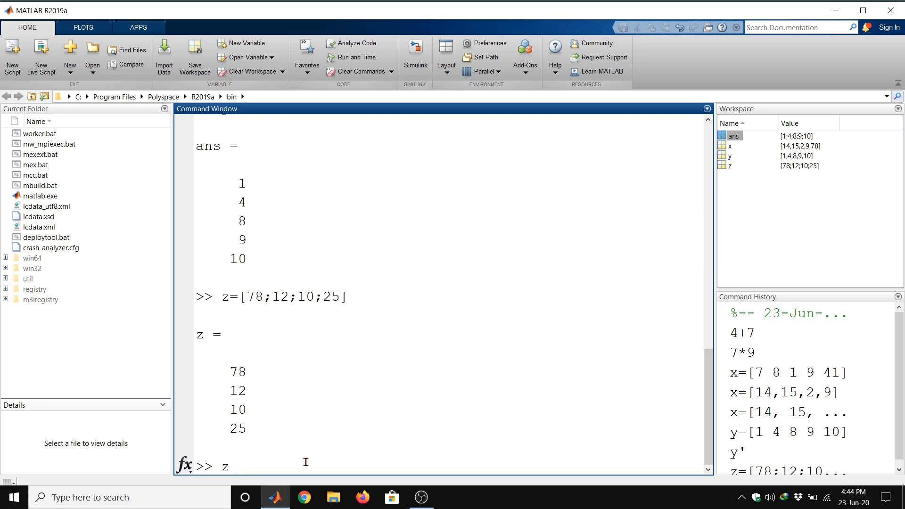
text(=[)
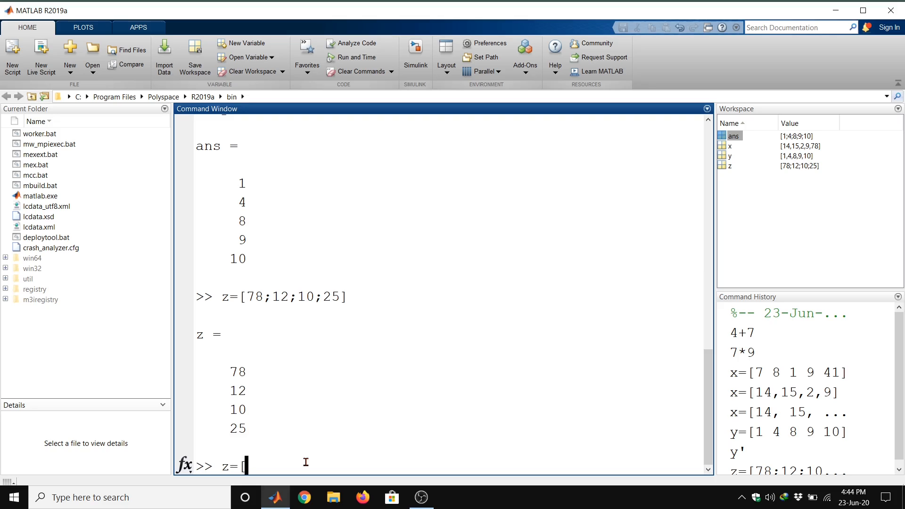
text(74;)
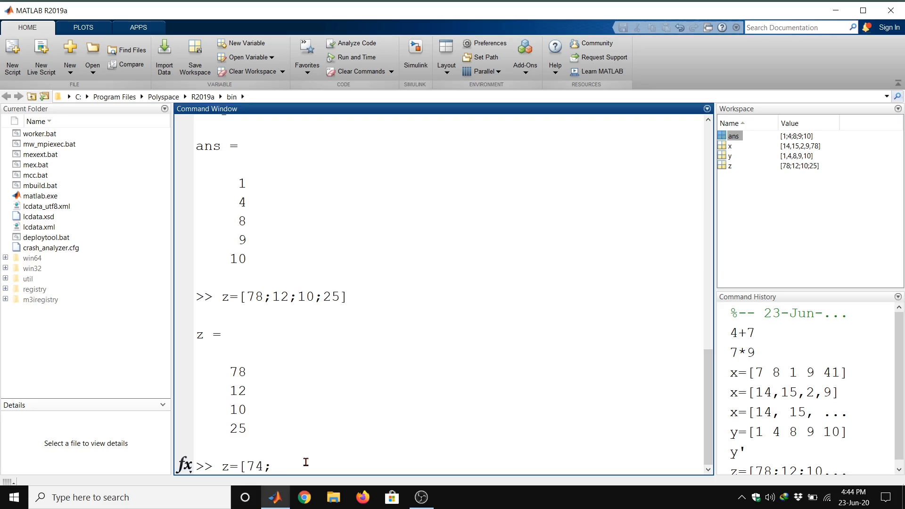
text(45;12)
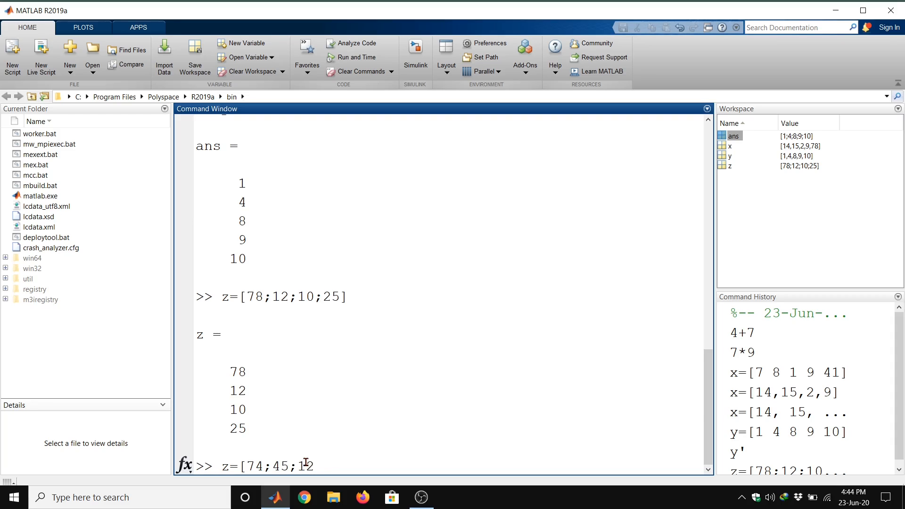
text(22])
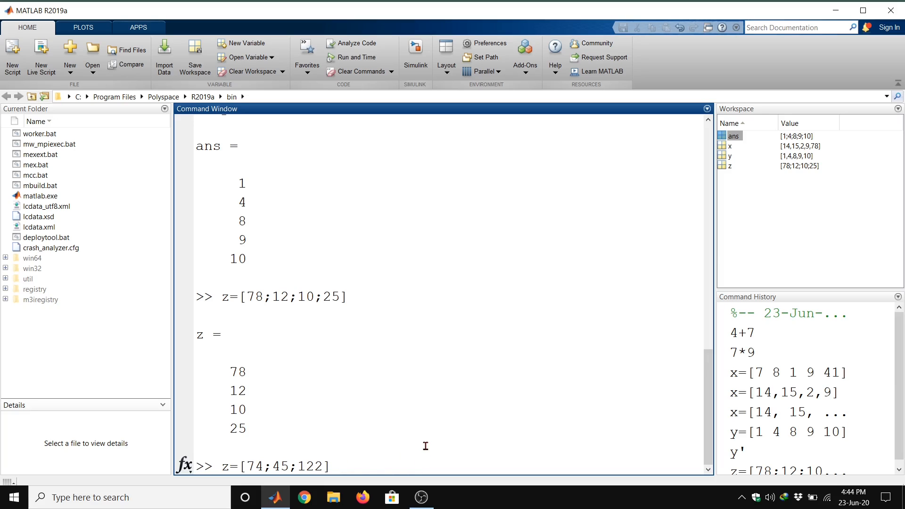
text(;)
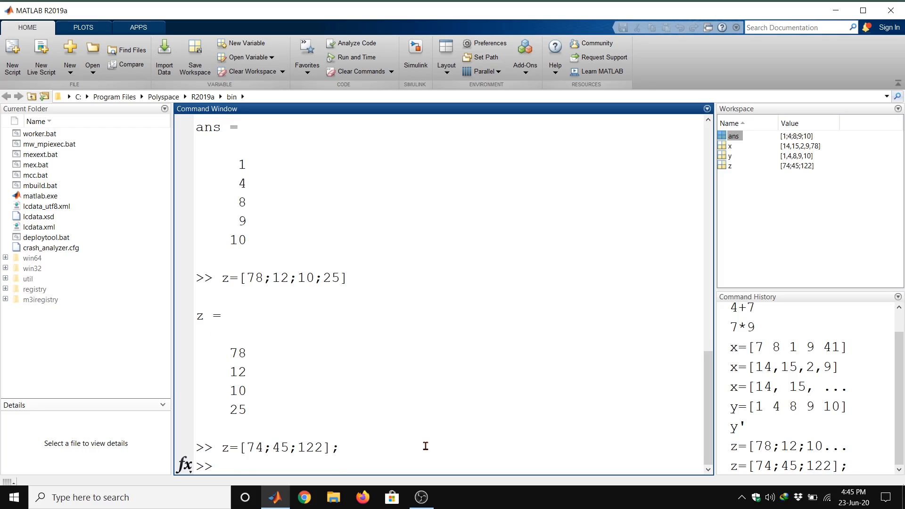
text(z)
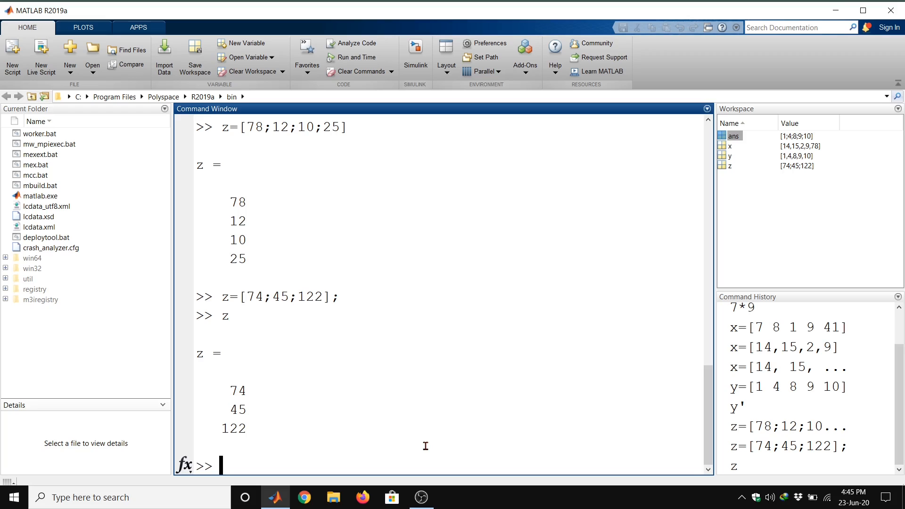
Run whos to list ans, x, y, z with sizes, bytes and class, then run who
text(w)
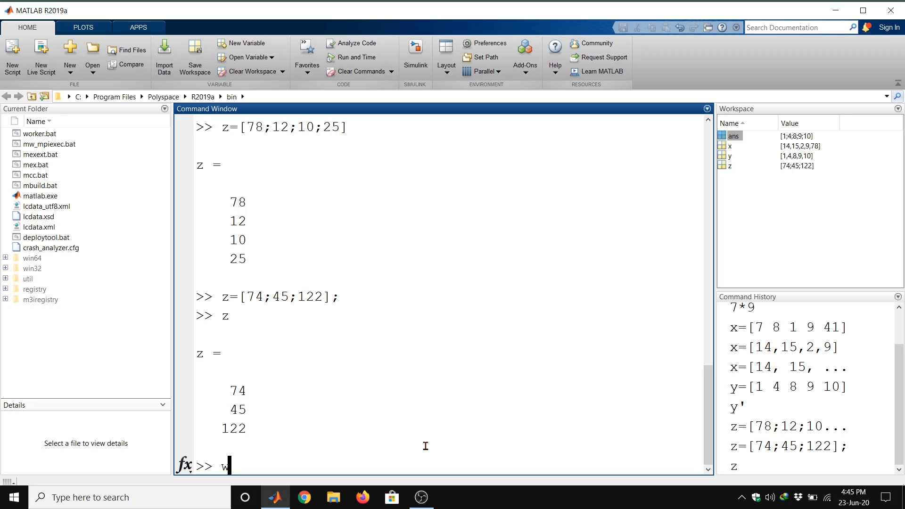
text(hos)
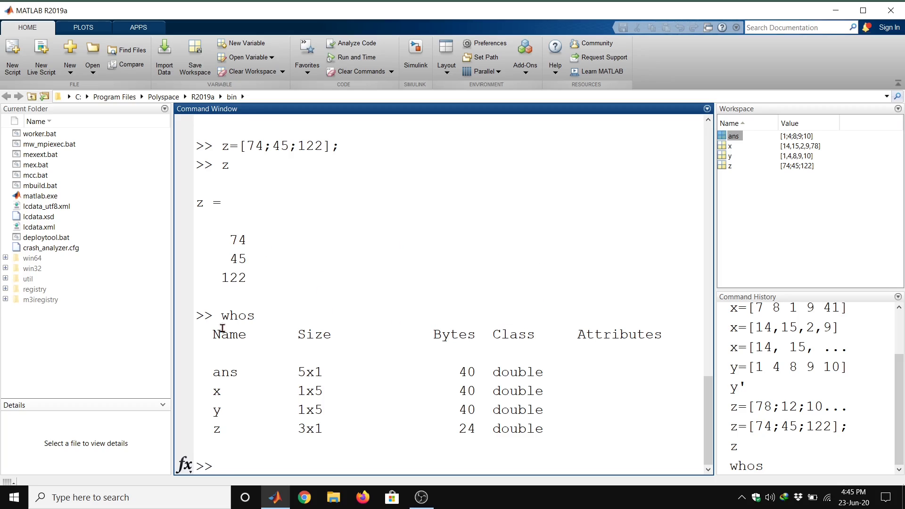
mouse_move(401, 309)
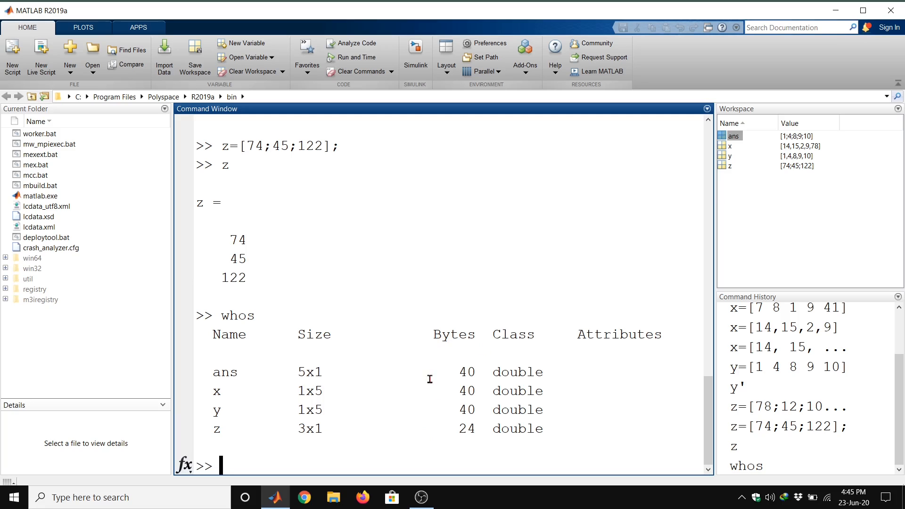
mouse_move(513, 428)
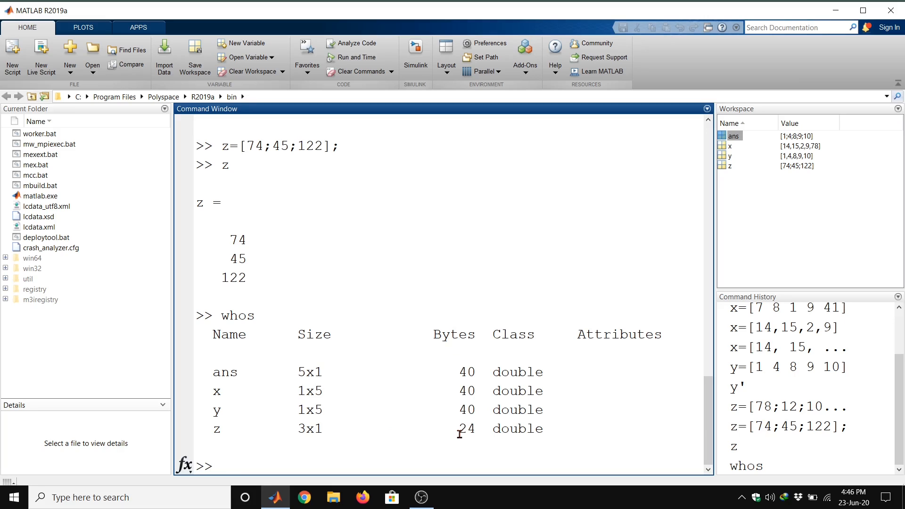
mouse_move(382, 460)
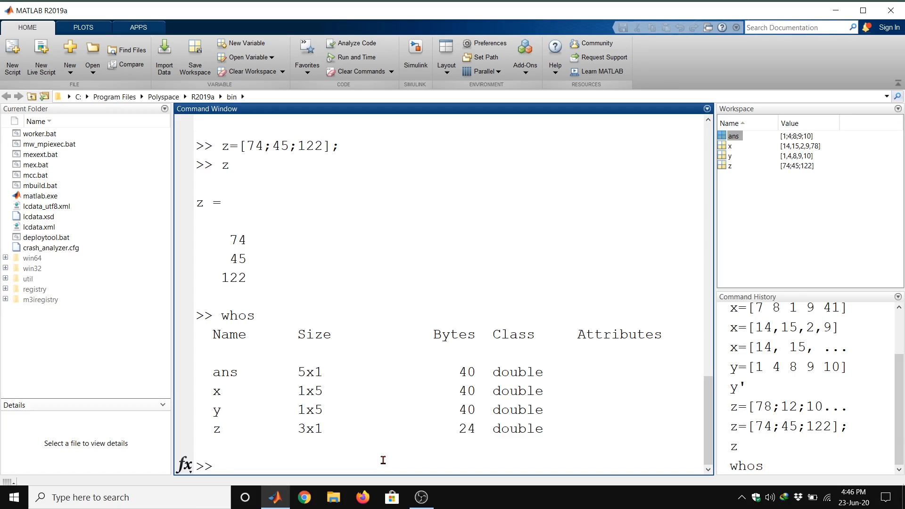
text(who)
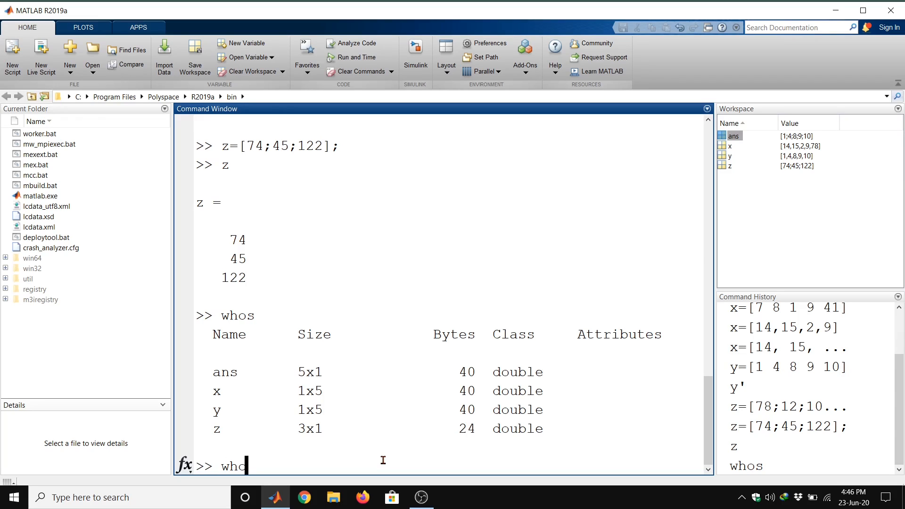
mouse_move(407, 453)
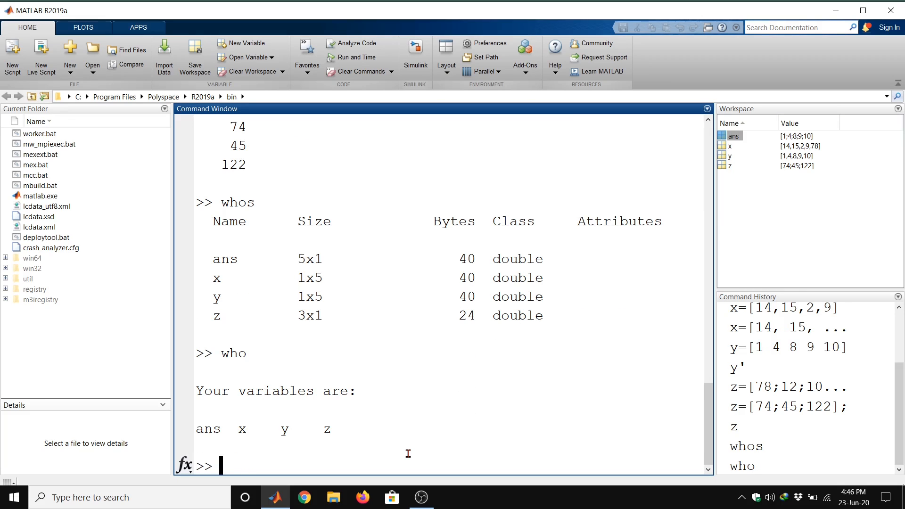
mouse_move(186, 421)
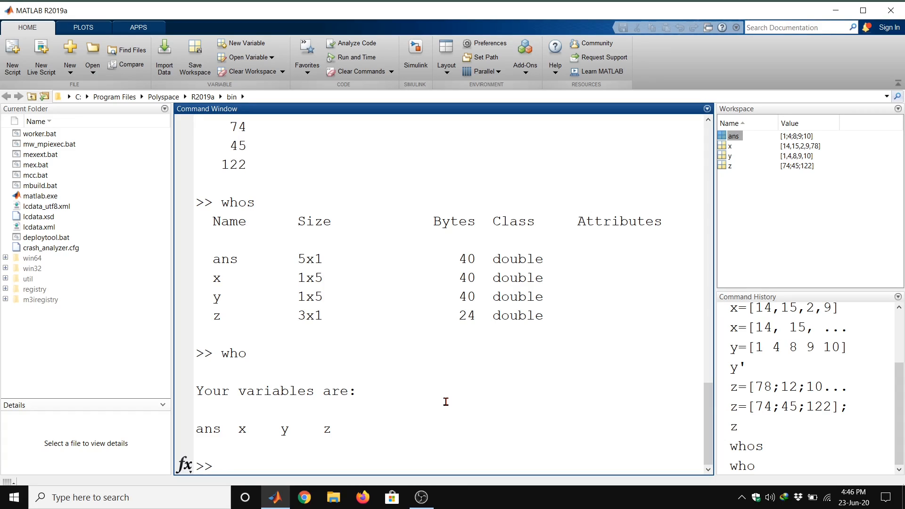
Run clear x, then query x to get the undefined function or variable error
text(cl)
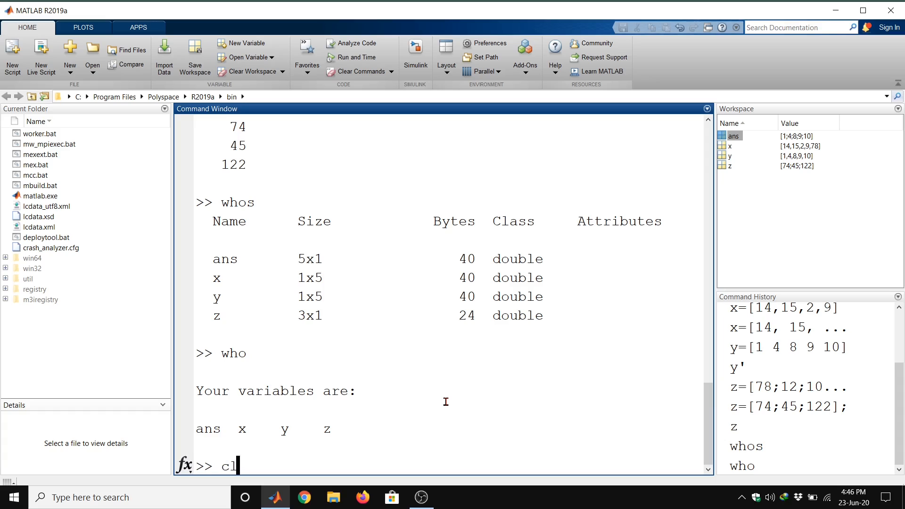
text(ear)
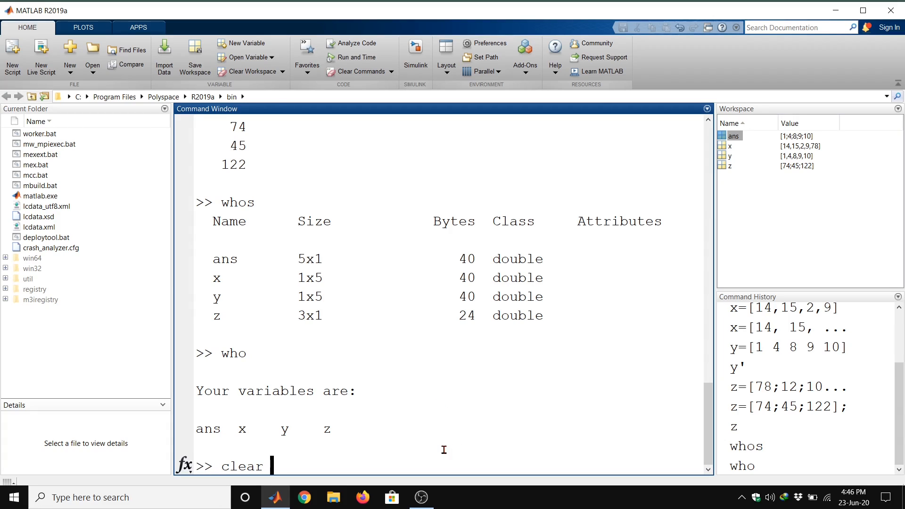
text(x)
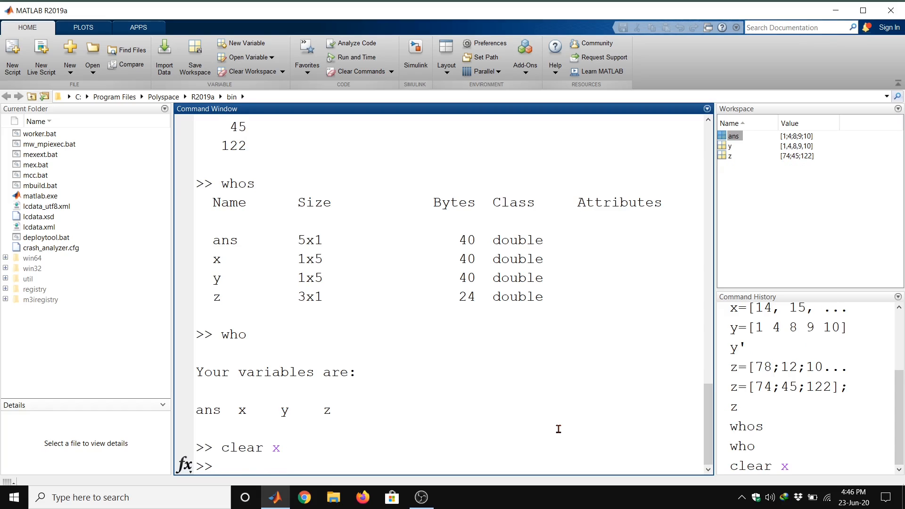
text(x)
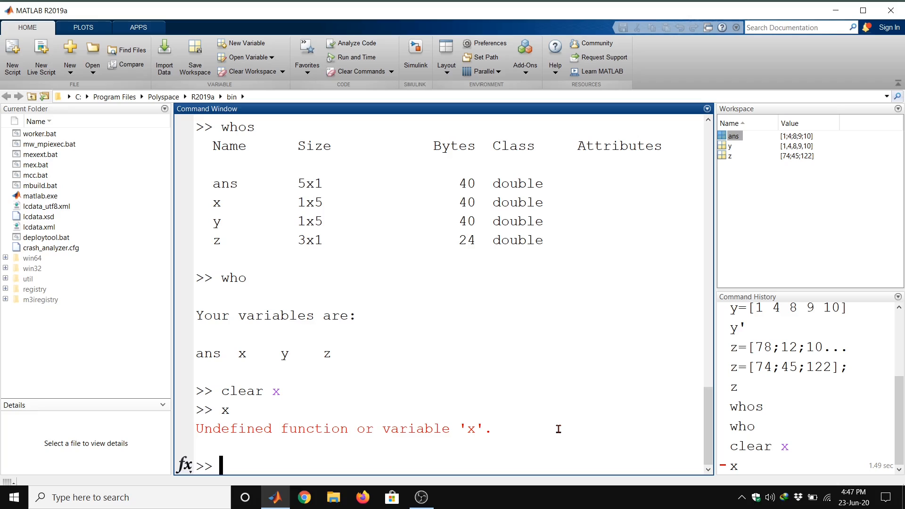
mouse_move(419, 302)
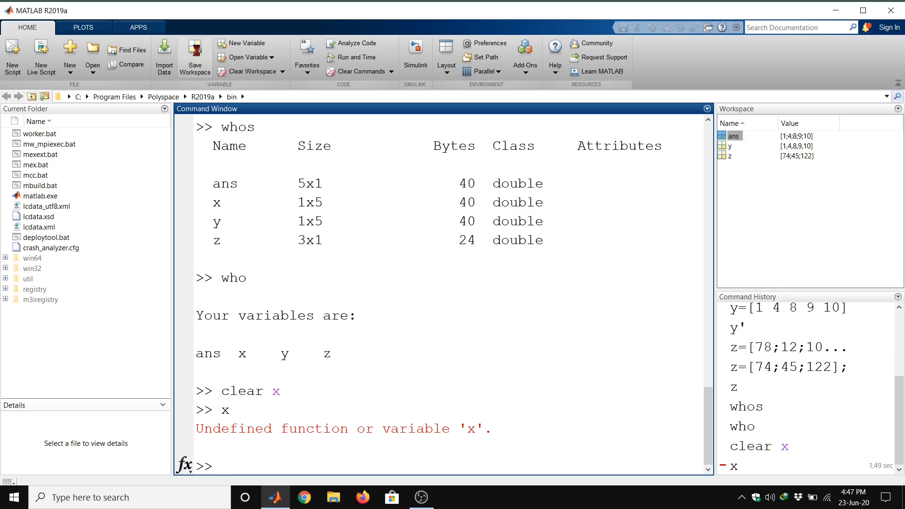
Save the workspace variables to testfile.mat on the Desktop via Save Workspace
click(223, 465)
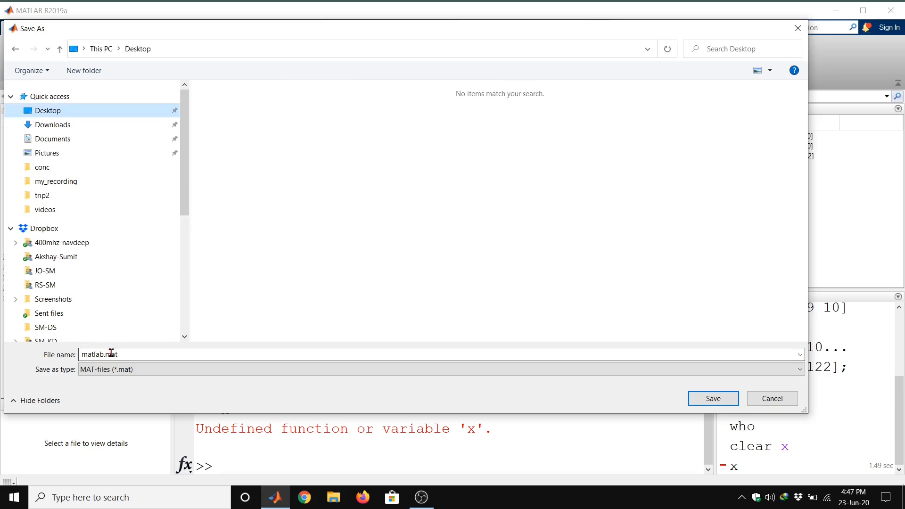
triple_click(100, 354)
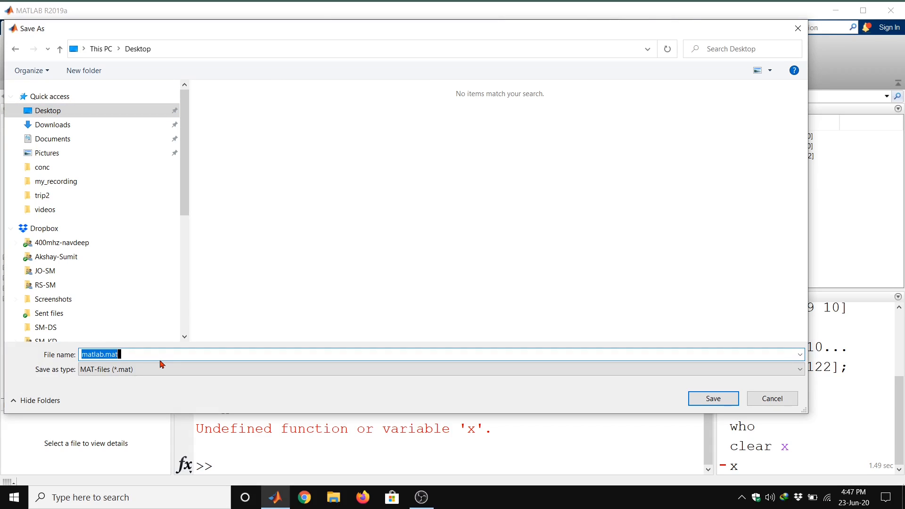
click(109, 354)
text(estfile)
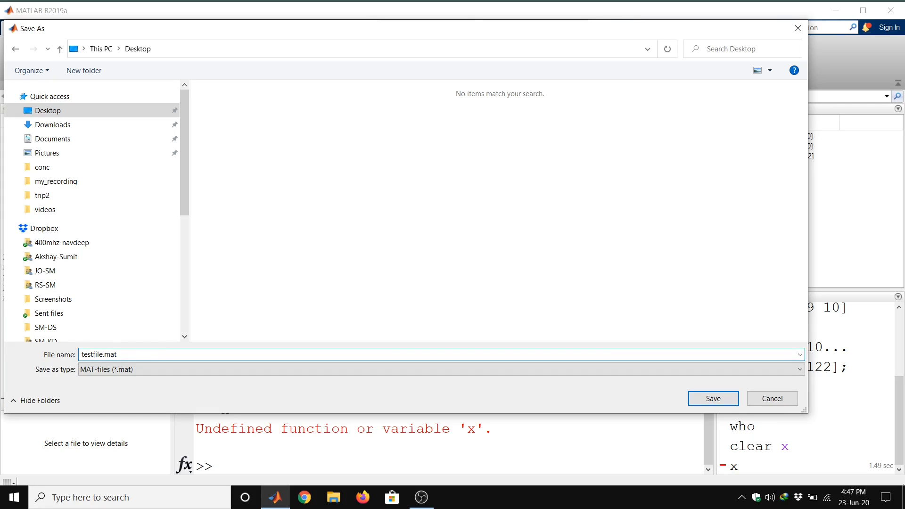
click(146, 354)
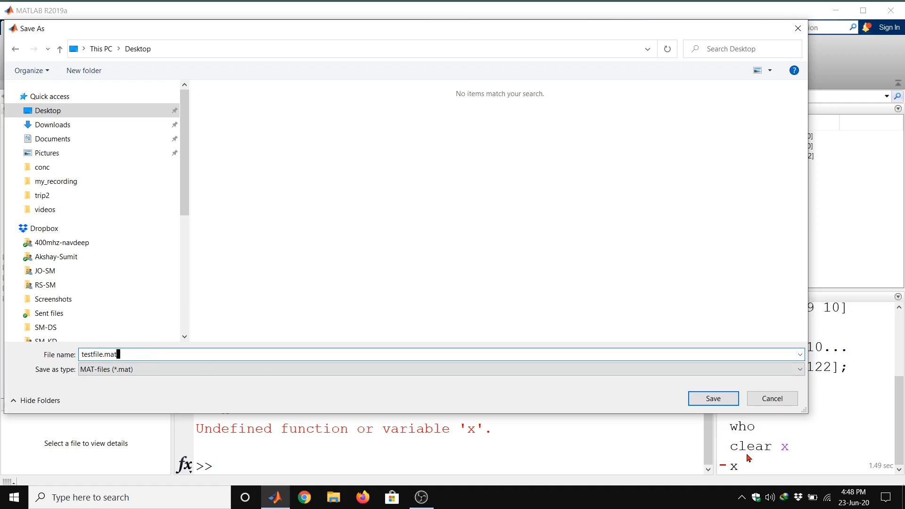
click(713, 398)
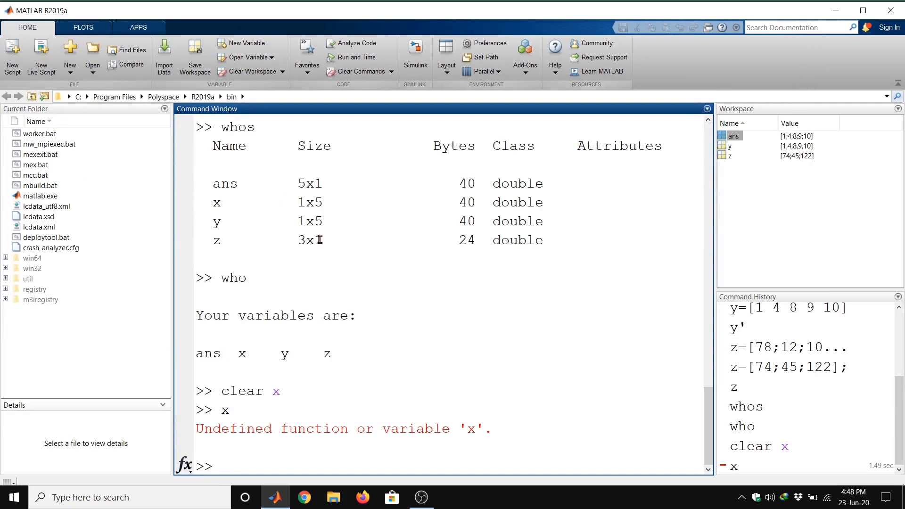
mouse_move(445, 331)
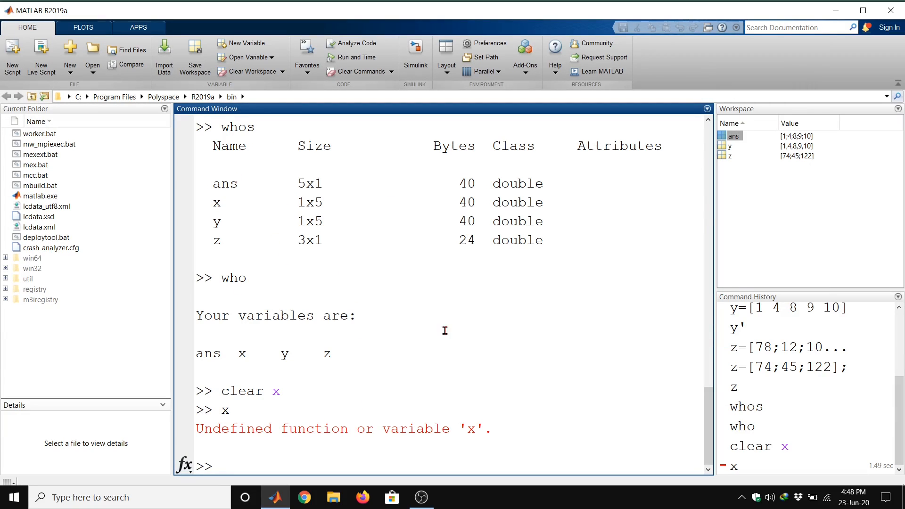
Choose Clear Command Window from the Command Window's actions menu
click(707, 108)
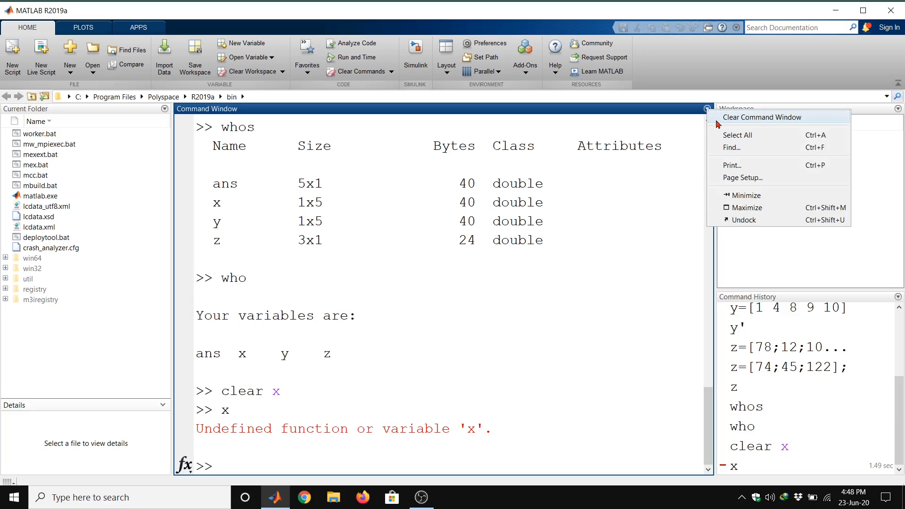
mouse_move(674, 156)
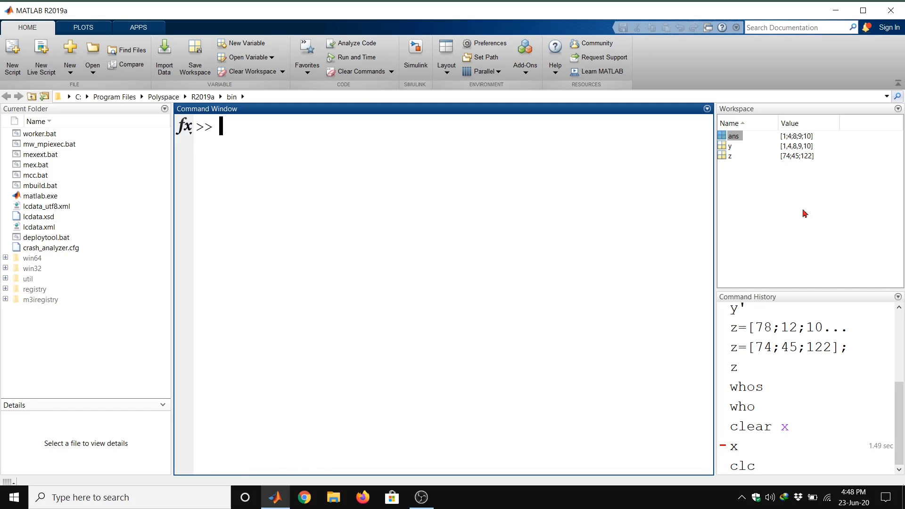
mouse_move(886, 115)
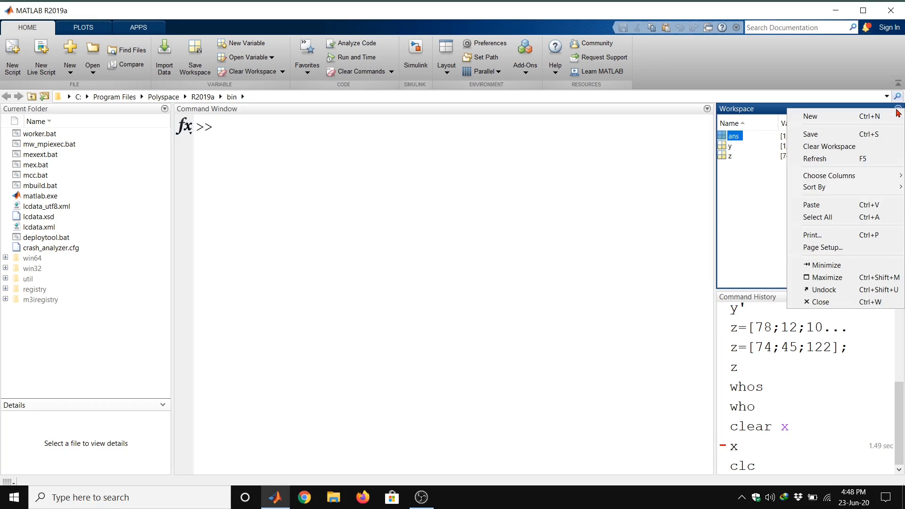
mouse_move(845, 150)
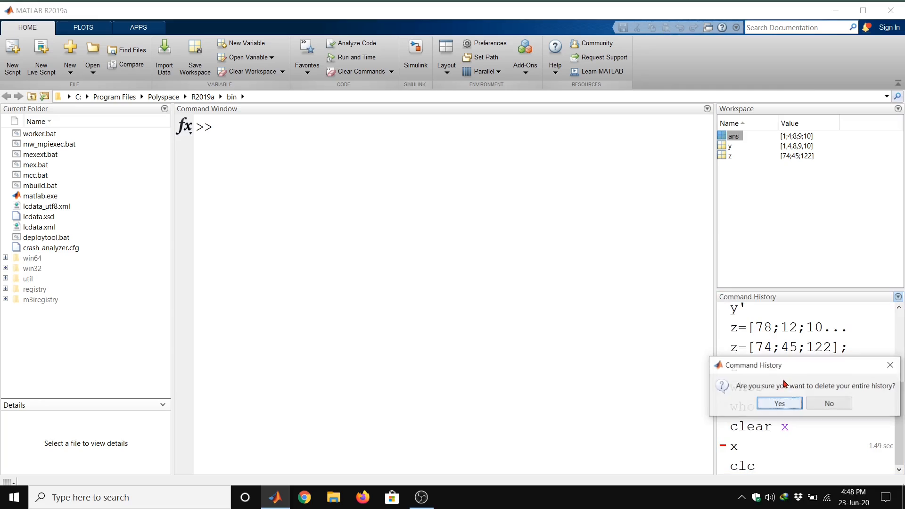
Confirm clearing the command history, then clear all workspace variables and confirm
click(779, 404)
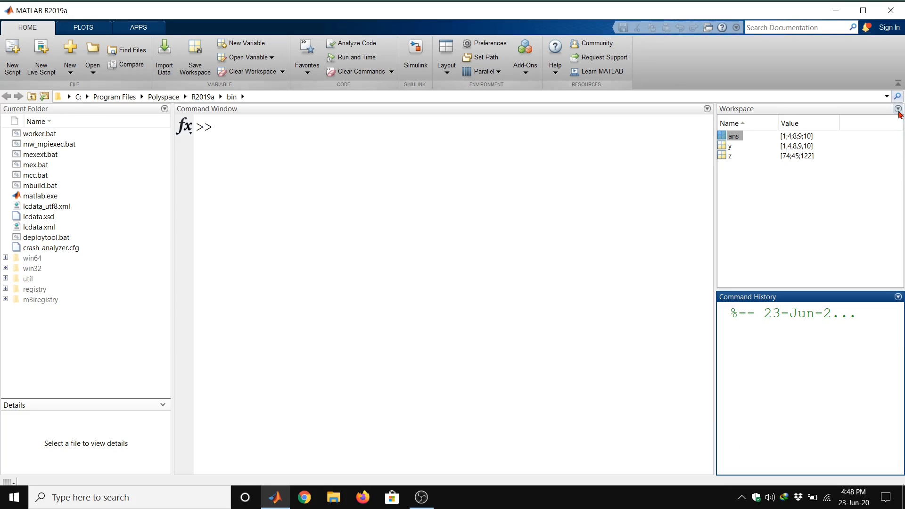
click(253, 72)
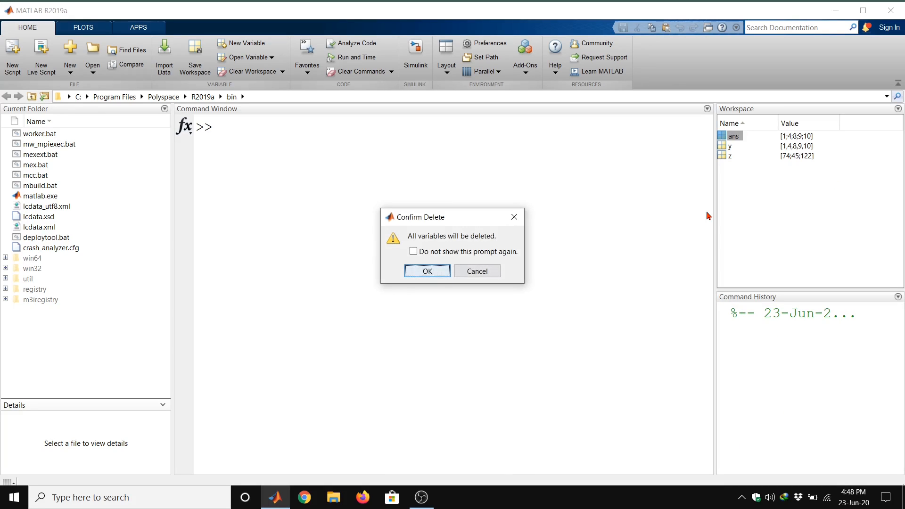
click(427, 272)
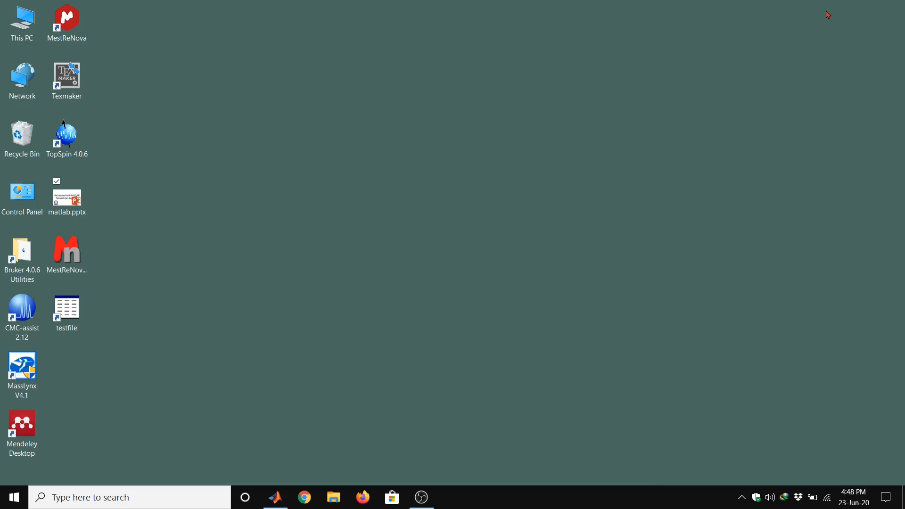
Restore the MATLAB window and start a load command in the Command Window
click(66, 308)
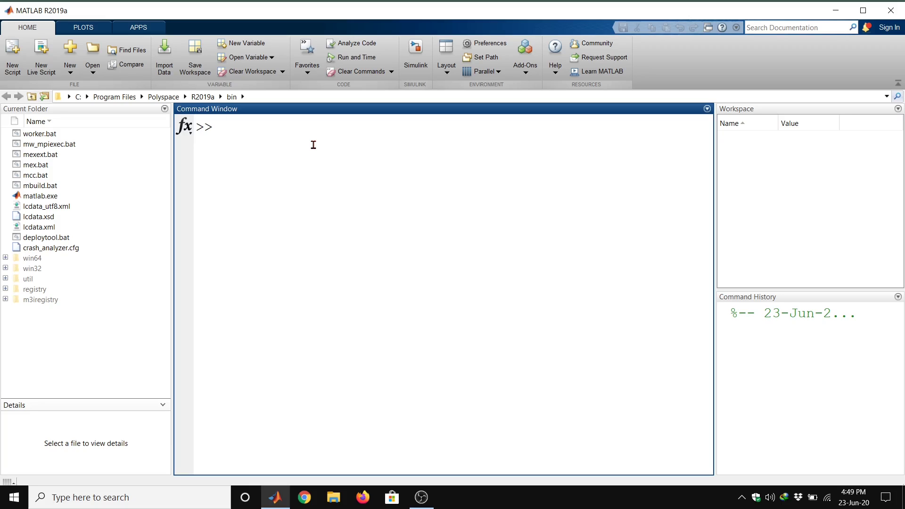
text(load)
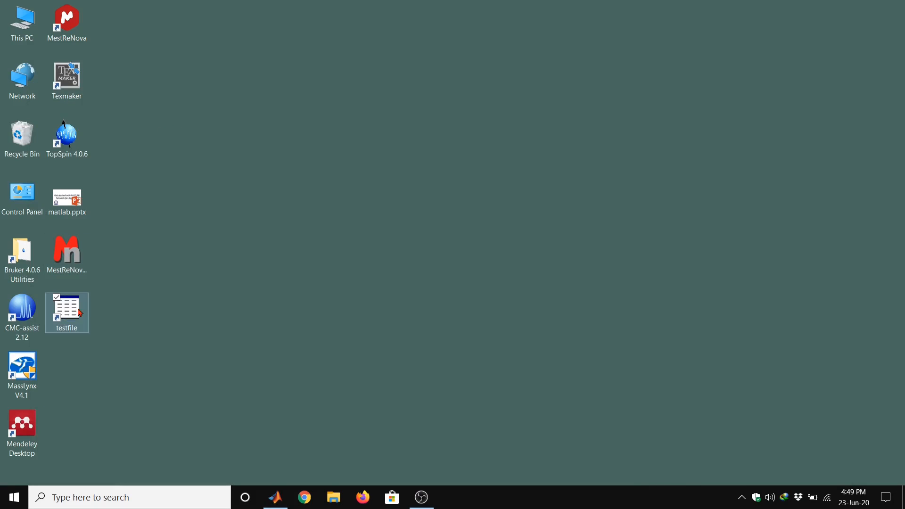
mouse_move(69, 336)
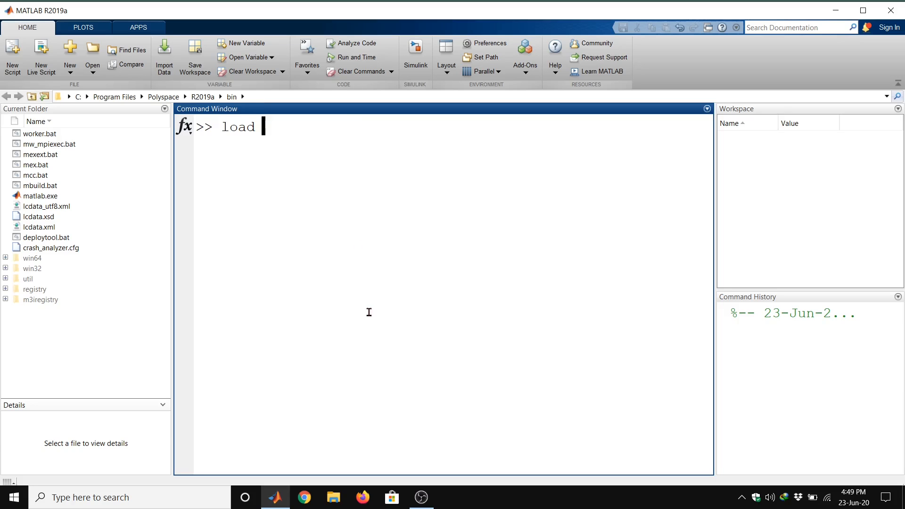
Run load testfile.mat and get the file-not-found error since it sits on the Desktop
text(tes)
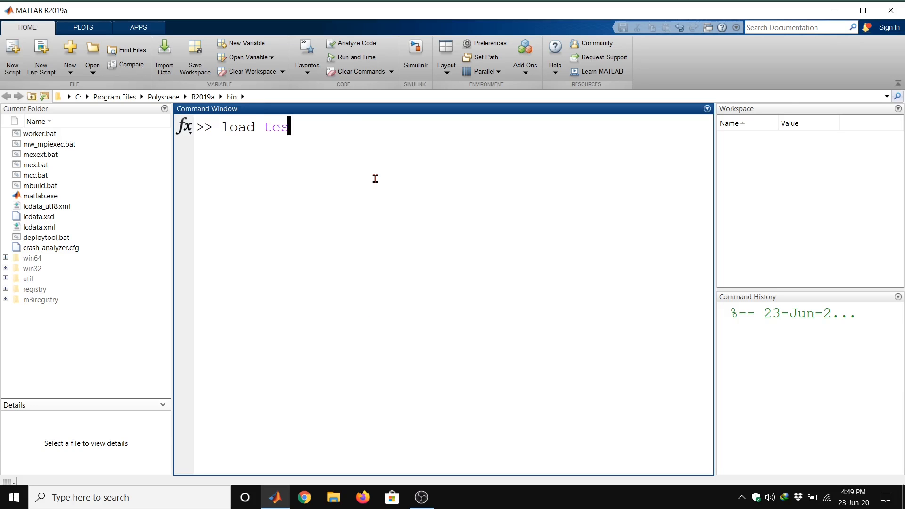
text(tfile)
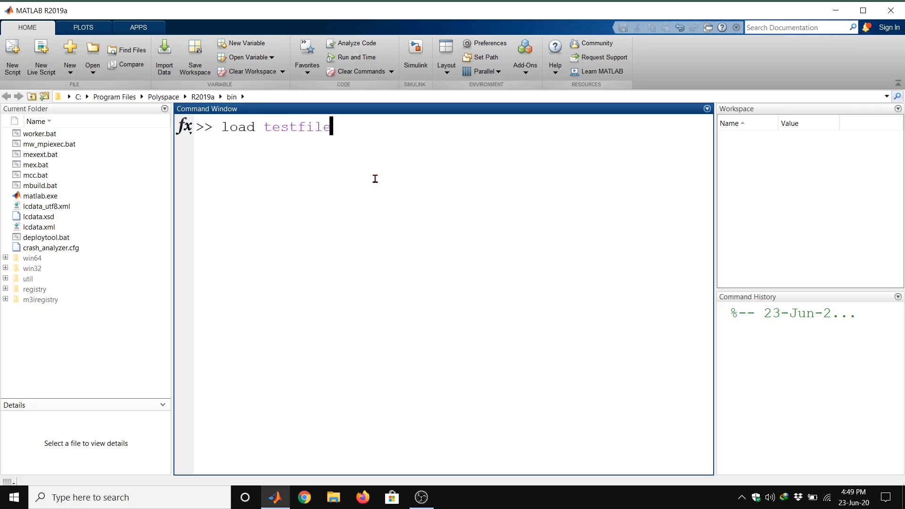
text(.mat)
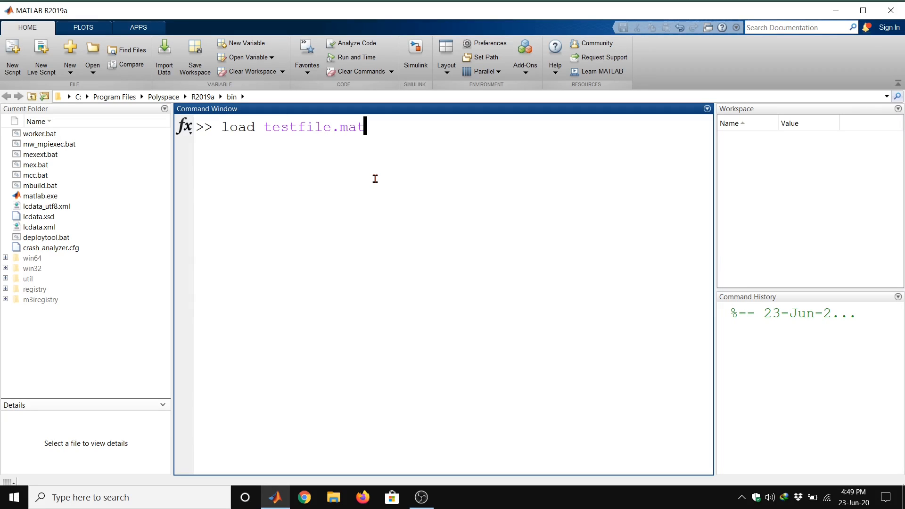
key(Enter)
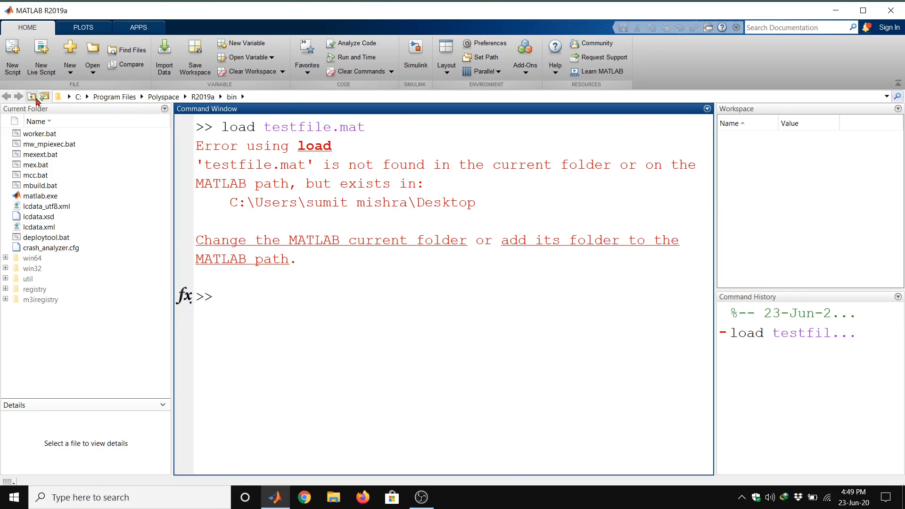
mouse_move(31, 96)
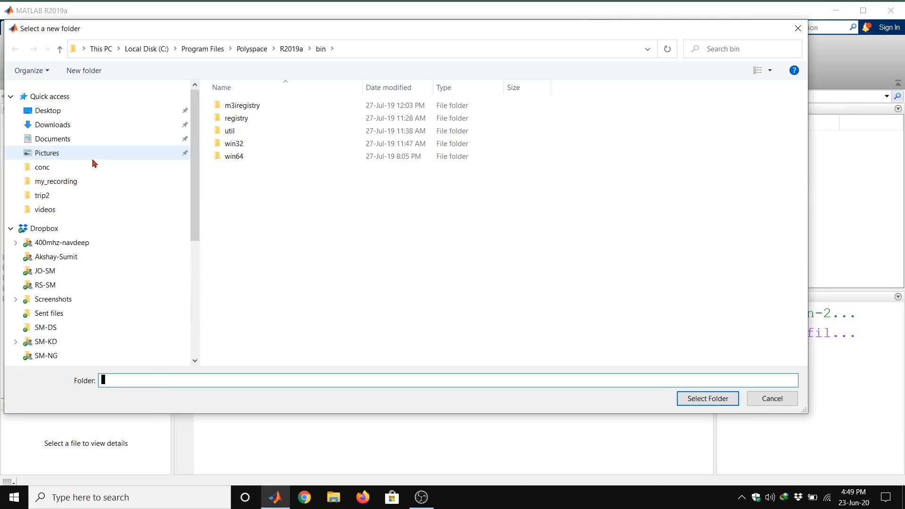
Select Desktop as the current folder so testfile.mat is listed, returning to the prompt
click(42, 110)
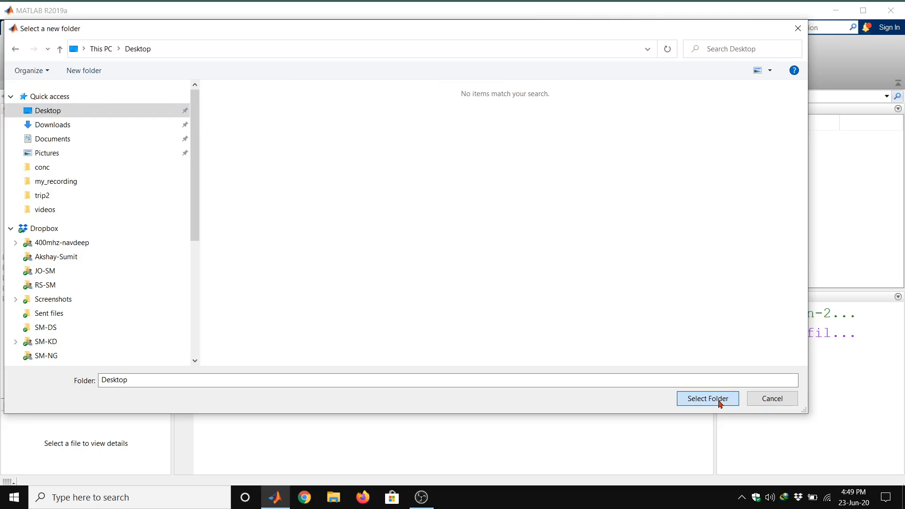
click(707, 397)
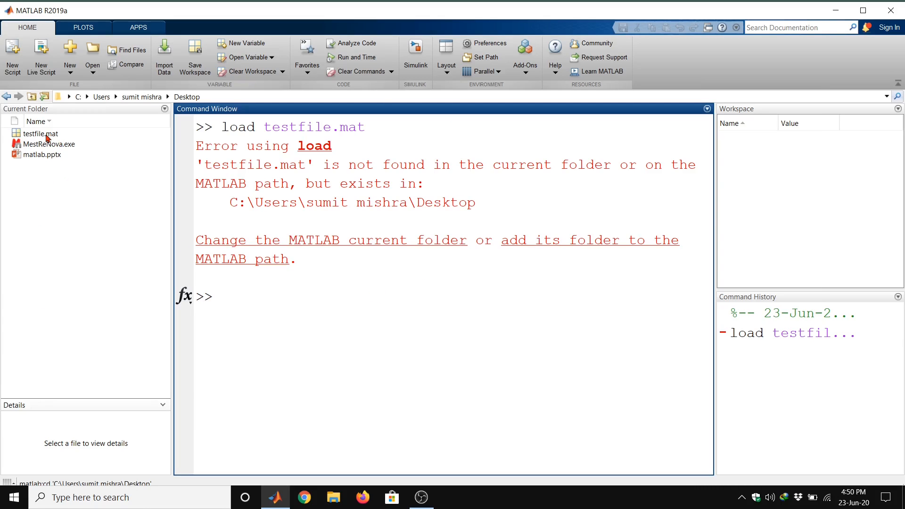
click(221, 296)
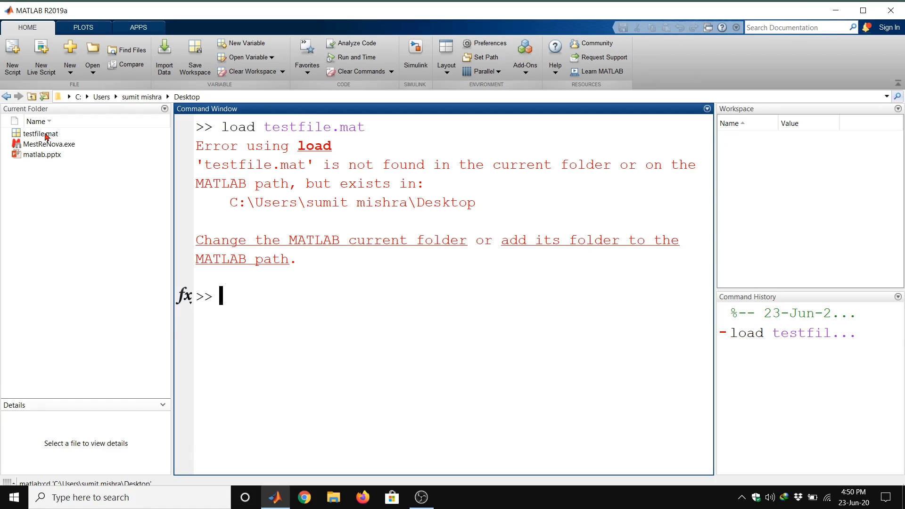
mouse_move(53, 142)
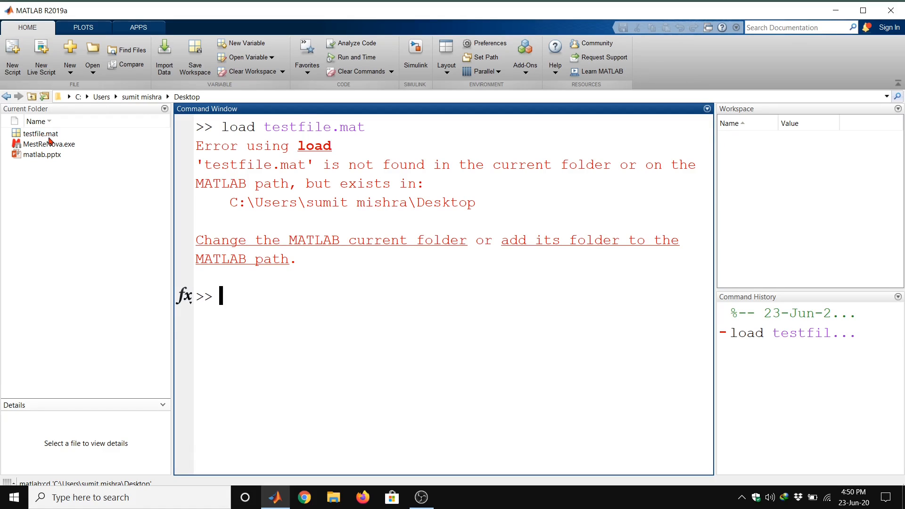
mouse_move(244, 294)
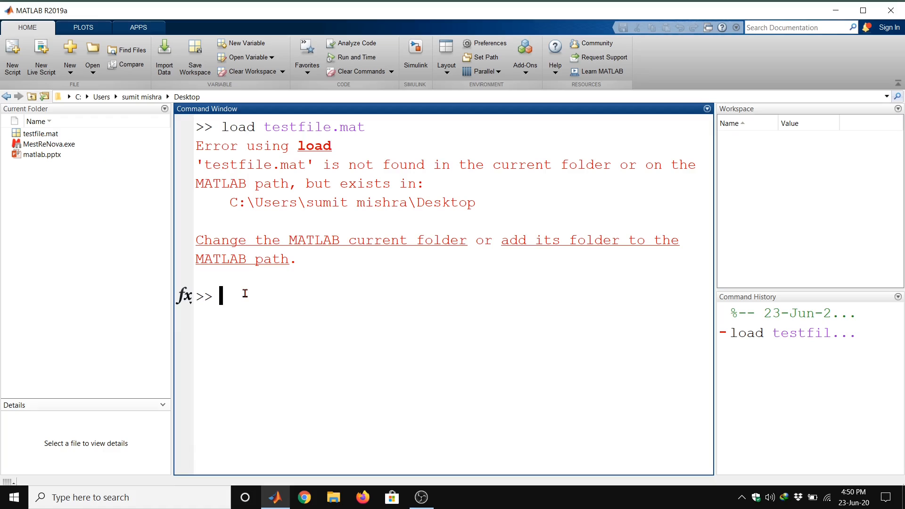
Run load testfile.mat to restore ans, y and z, then display y as 1 4 8 9 10
text(load)
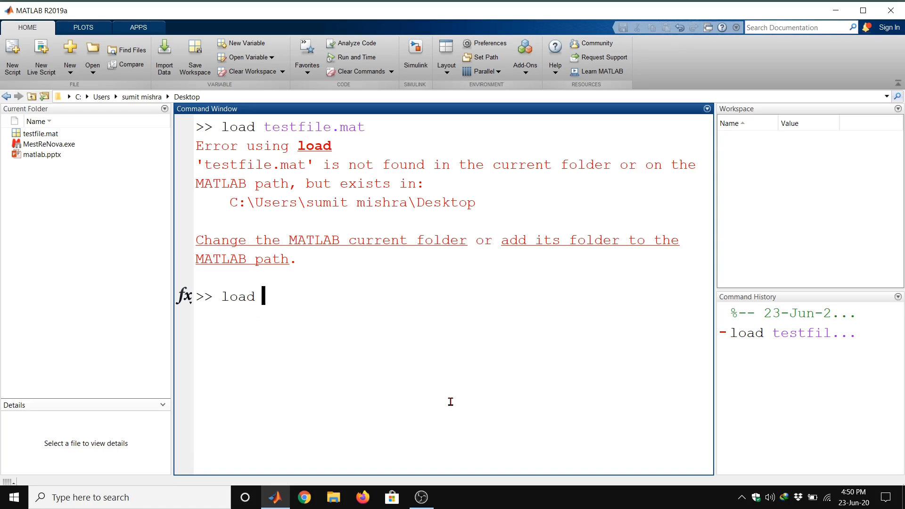
text(test)
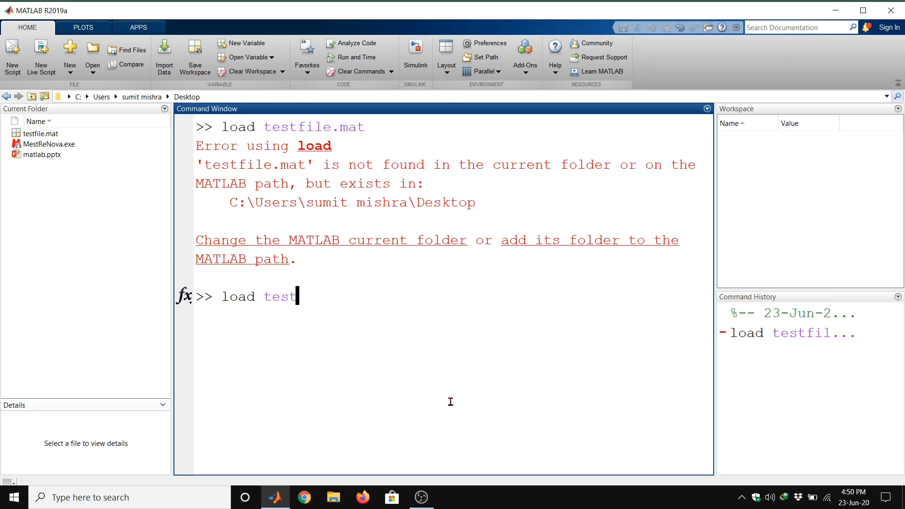
text(file.mat)
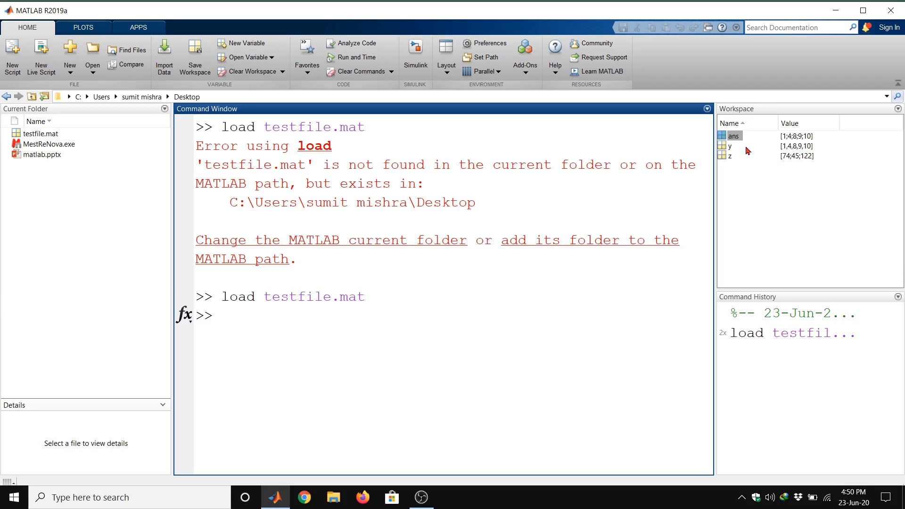
mouse_move(739, 159)
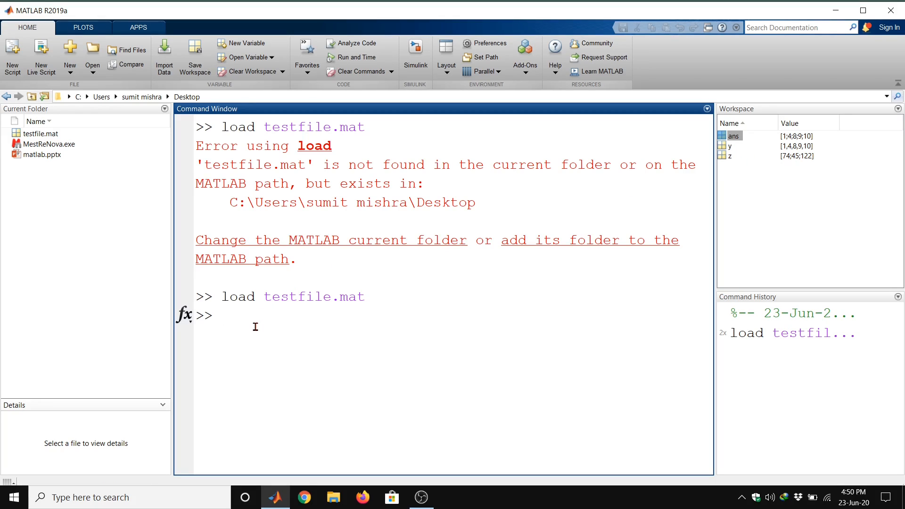
text(y)
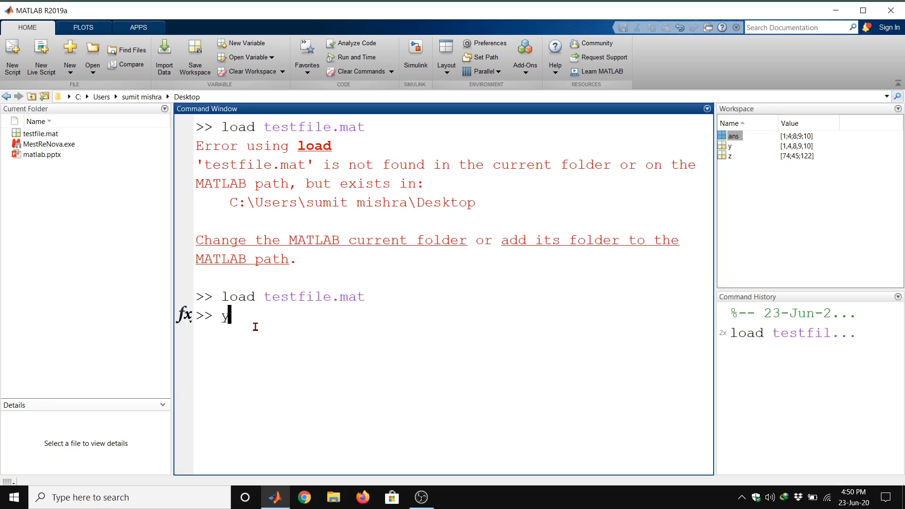
key(Enter)
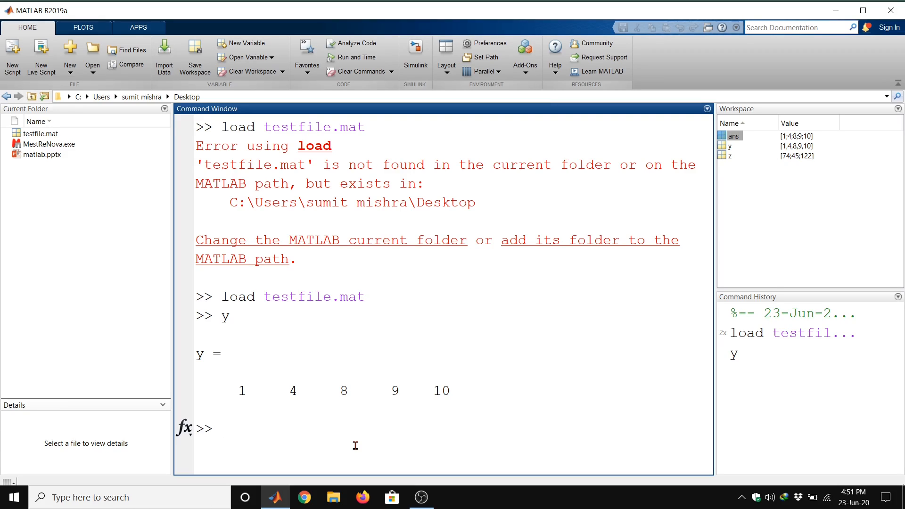
Run help who and scroll through its help text, examples and related functions
text(h)
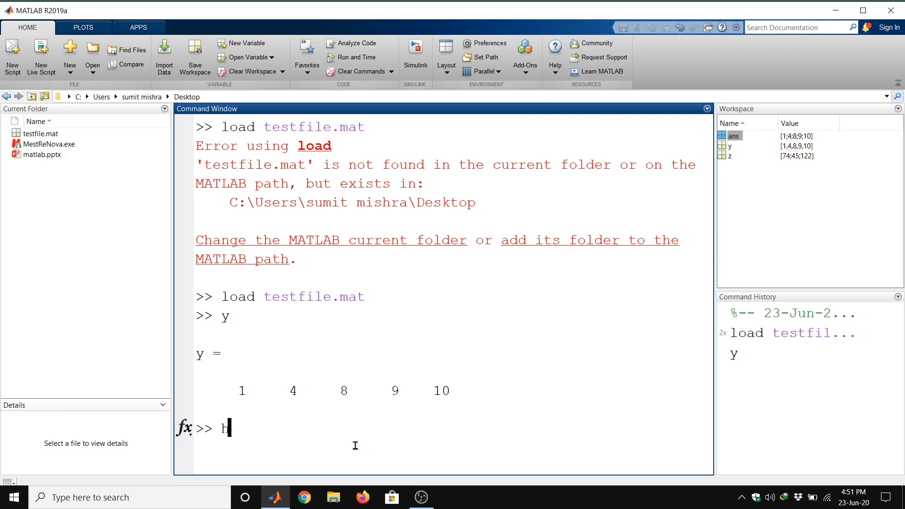
text(elp)
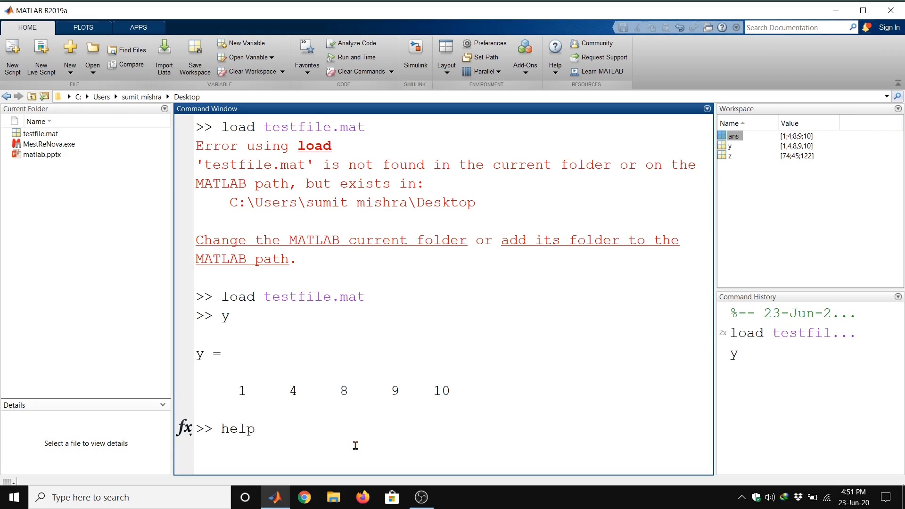
text(who)
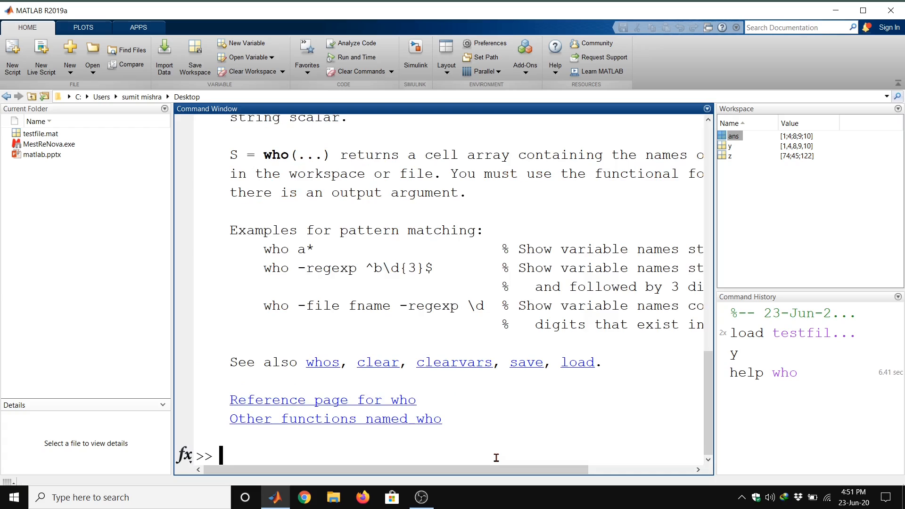
scroll(up, 3)
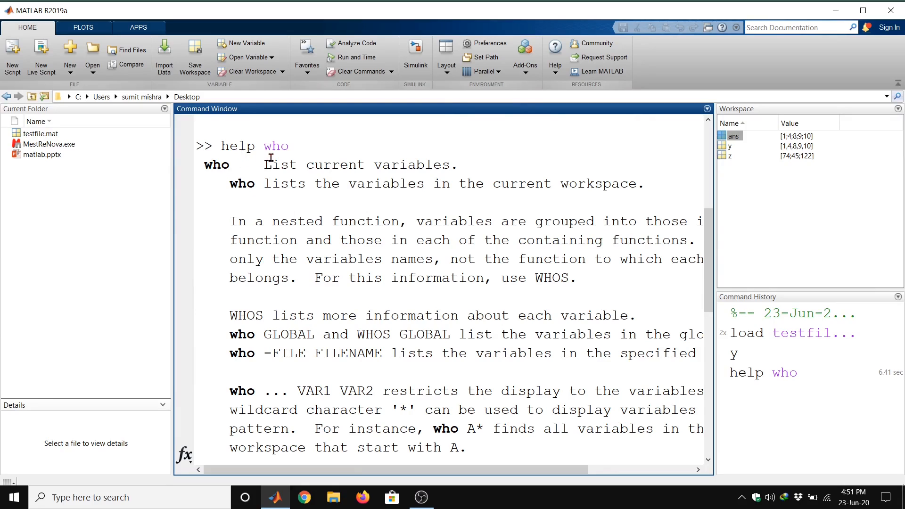
mouse_move(228, 176)
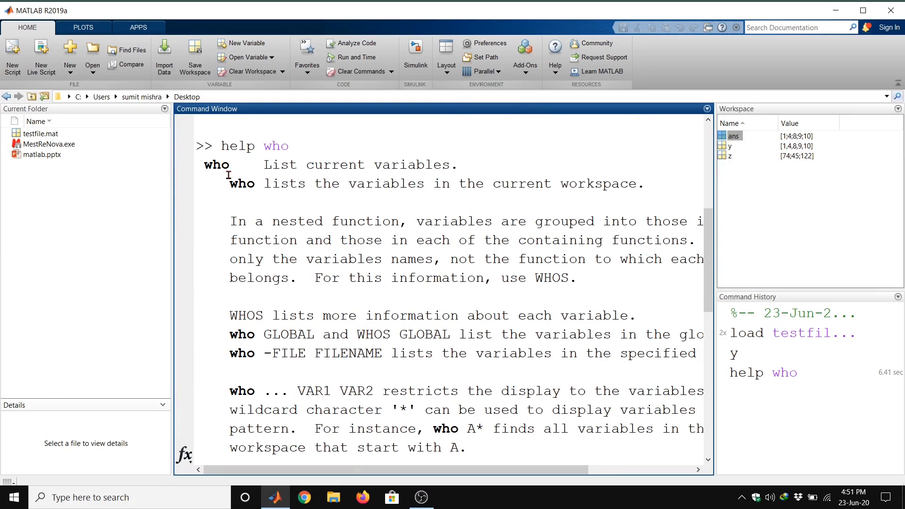
mouse_move(277, 169)
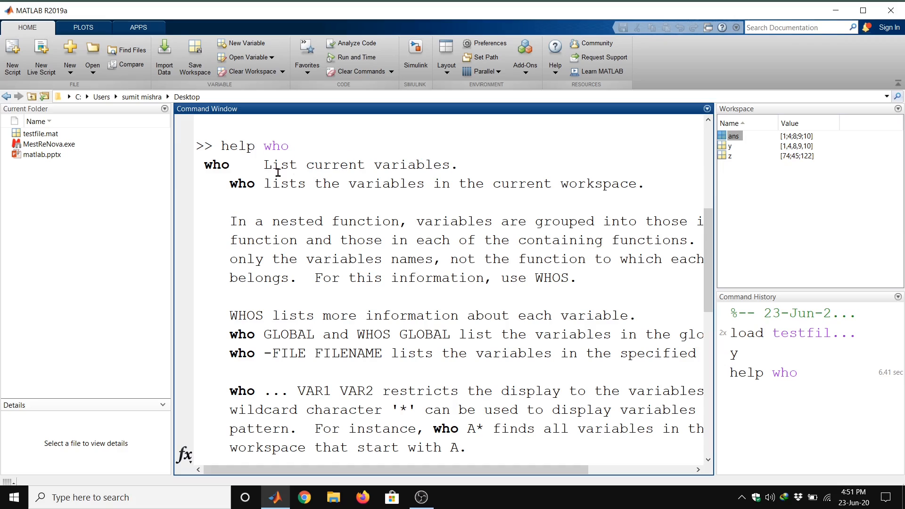
mouse_move(286, 179)
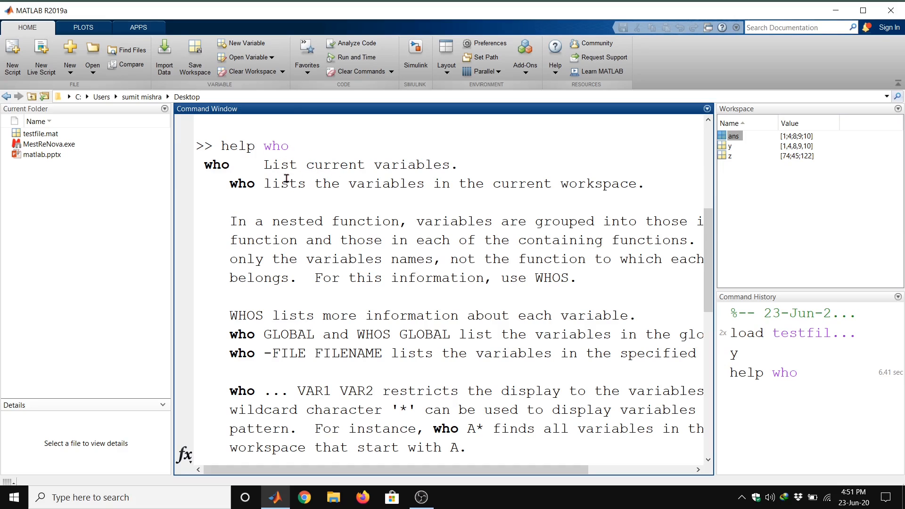
mouse_move(433, 205)
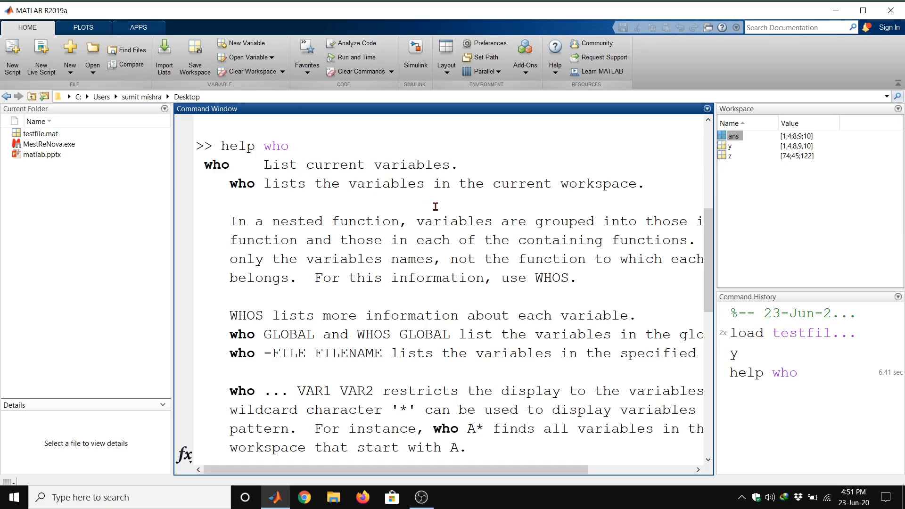
scroll(down, 3)
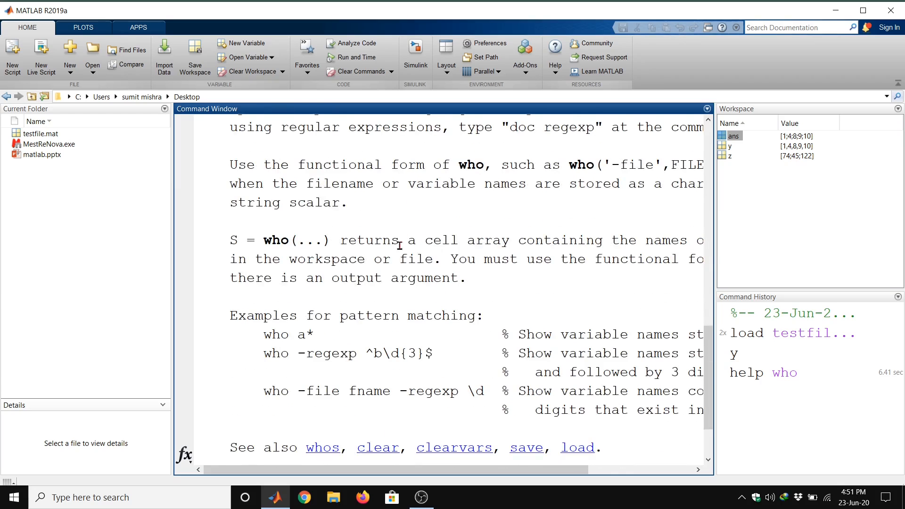
mouse_move(472, 292)
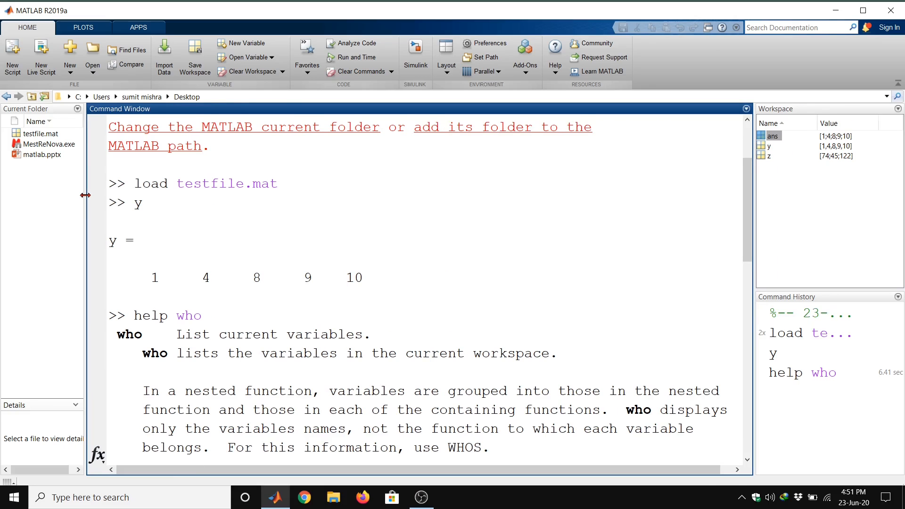
scroll(down, 3)
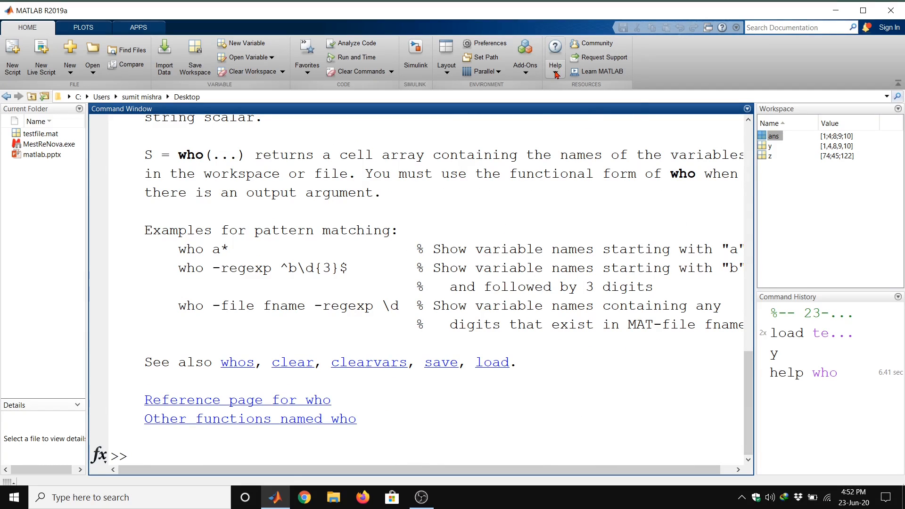
Open Help > Documentation and search the documentation for who
click(555, 51)
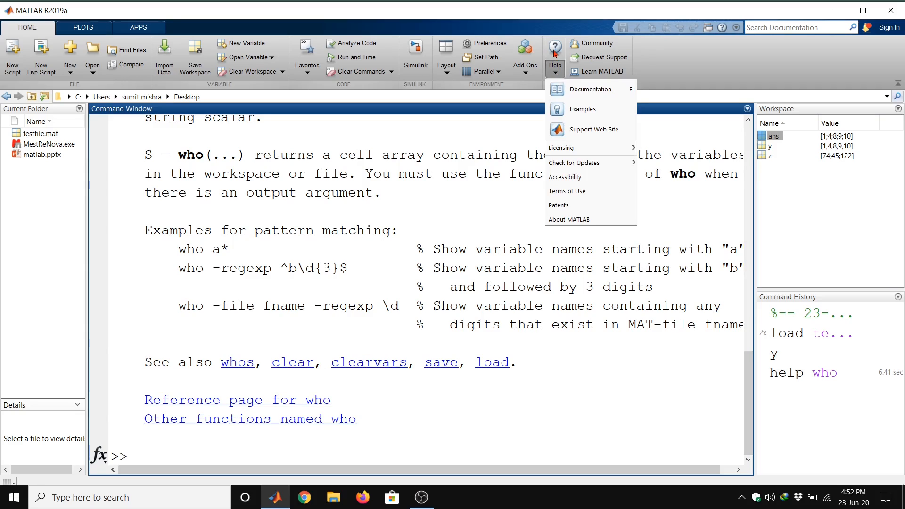
click(590, 89)
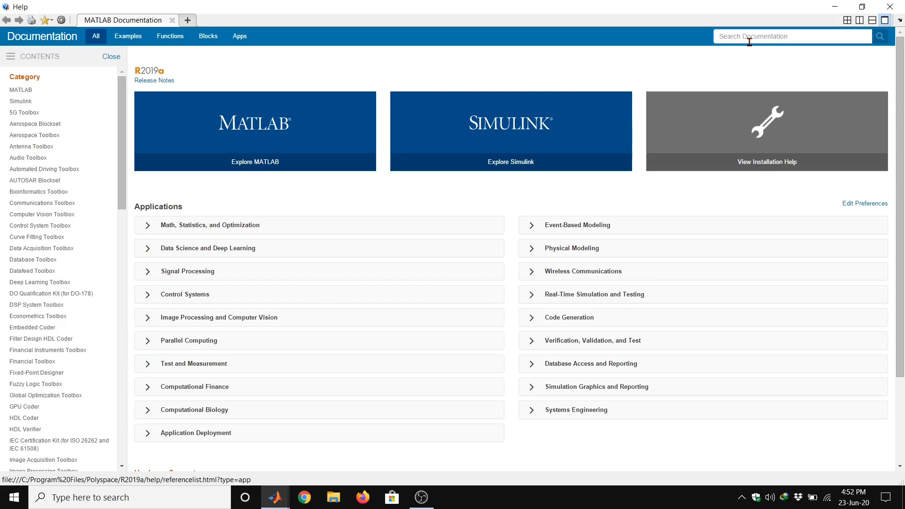
text(who)
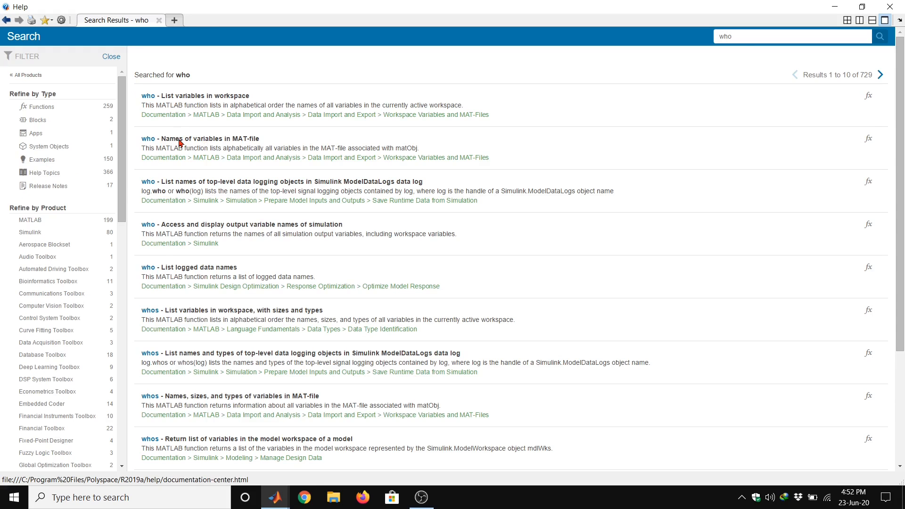